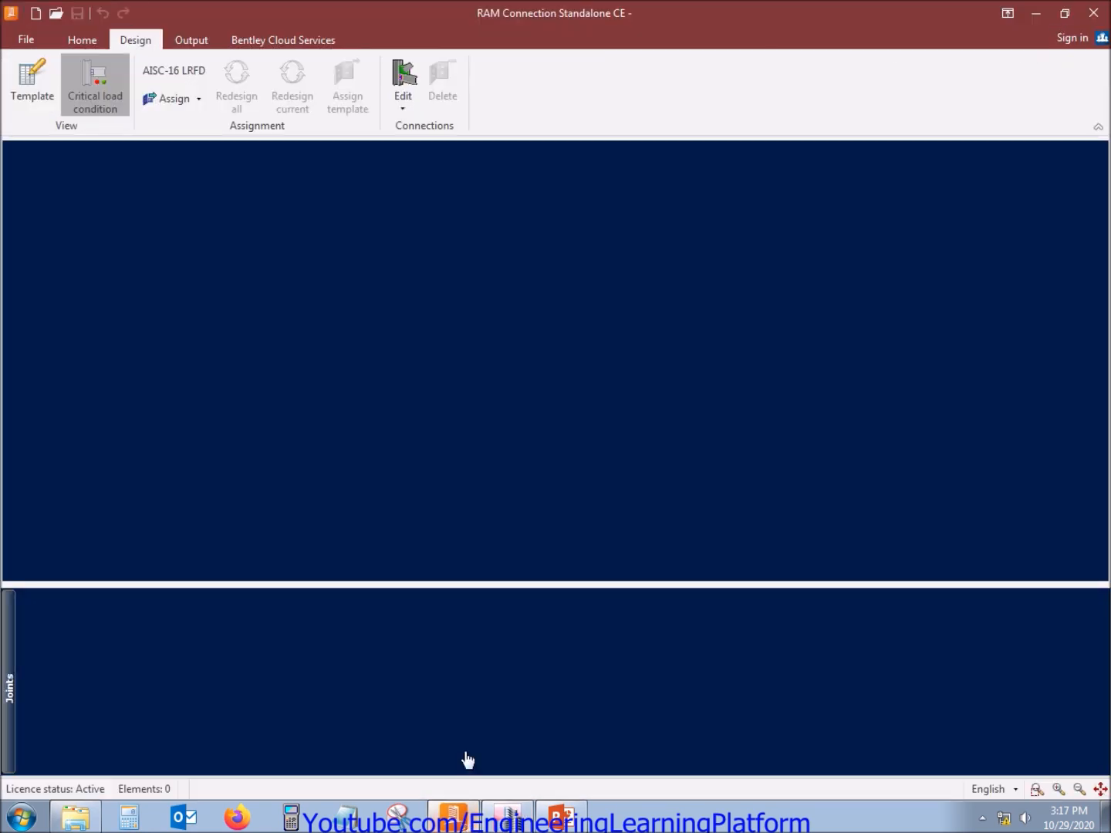
# Start a new joint from the Home tab and set its girder section to W 18X35
pyautogui.click(82, 40)
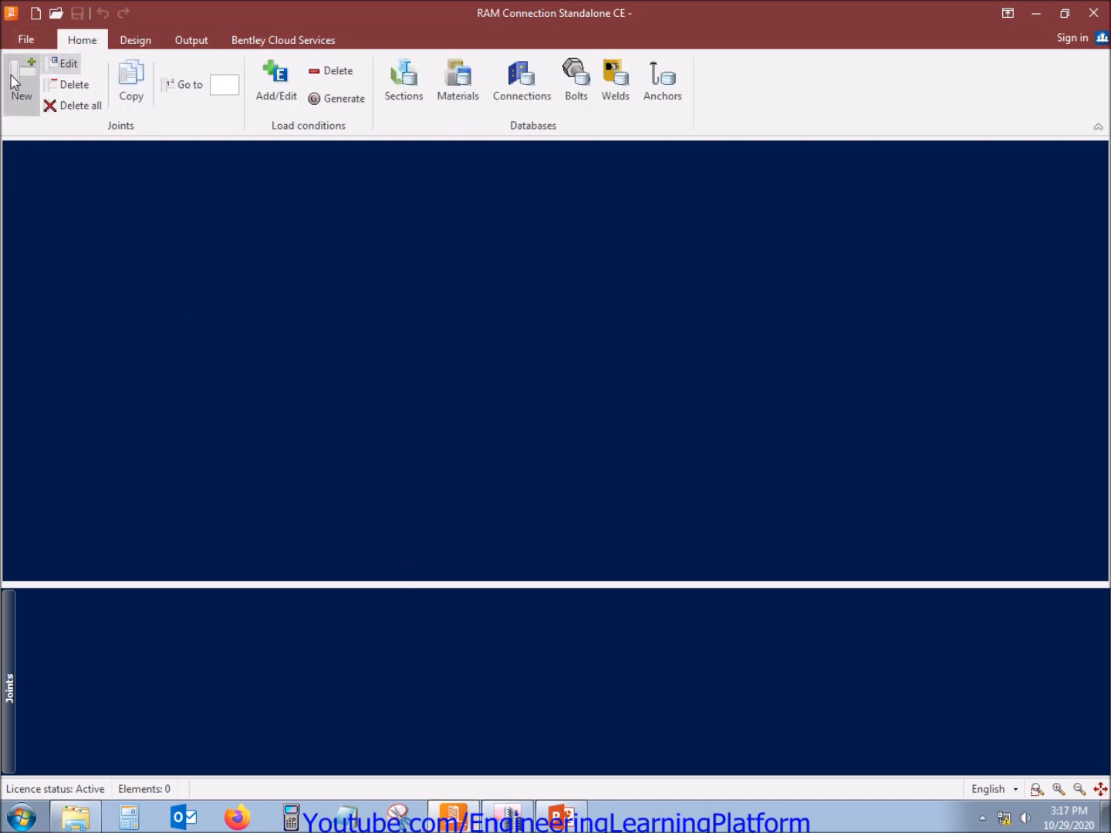
pyautogui.click(20, 81)
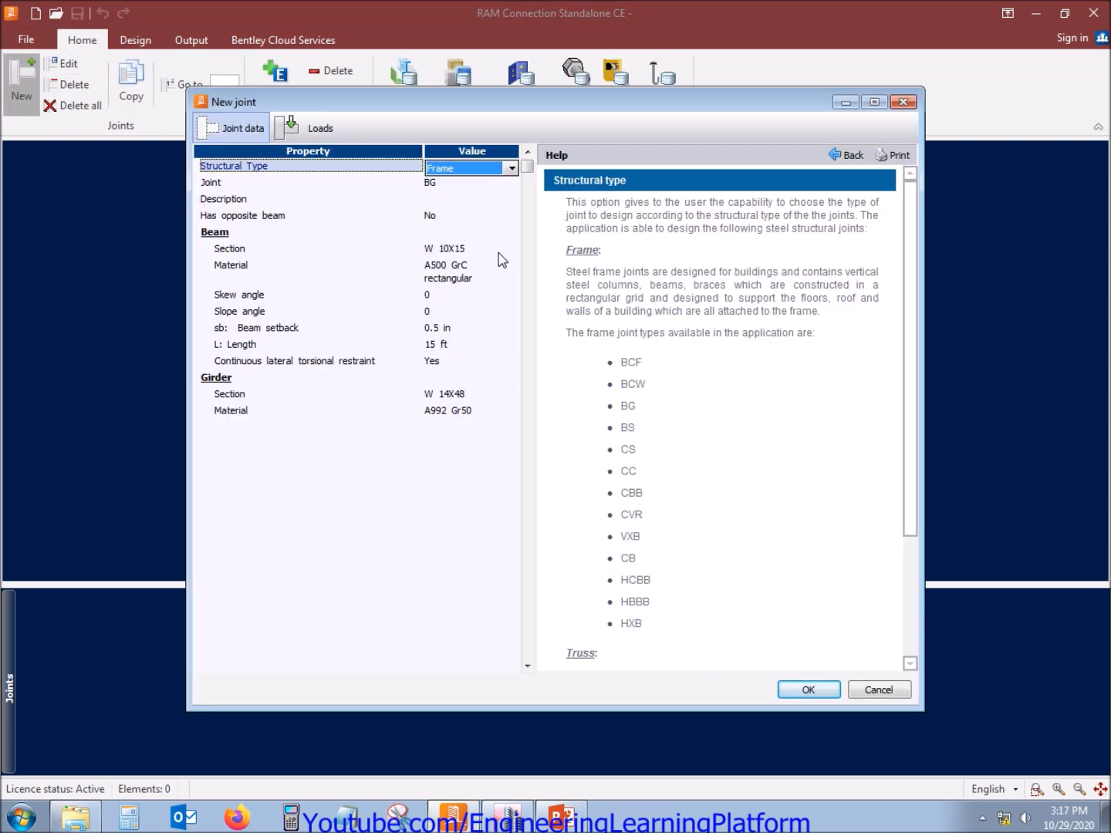
pyautogui.click(229, 248)
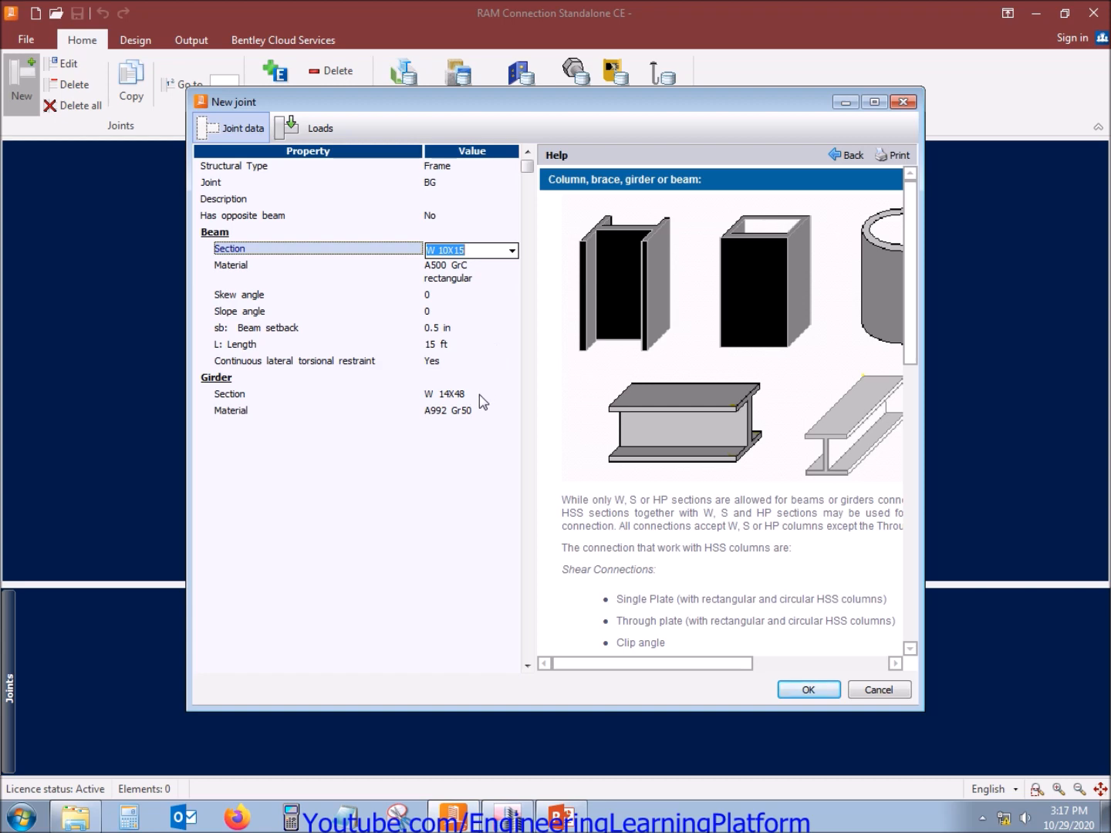
pyautogui.click(510, 395)
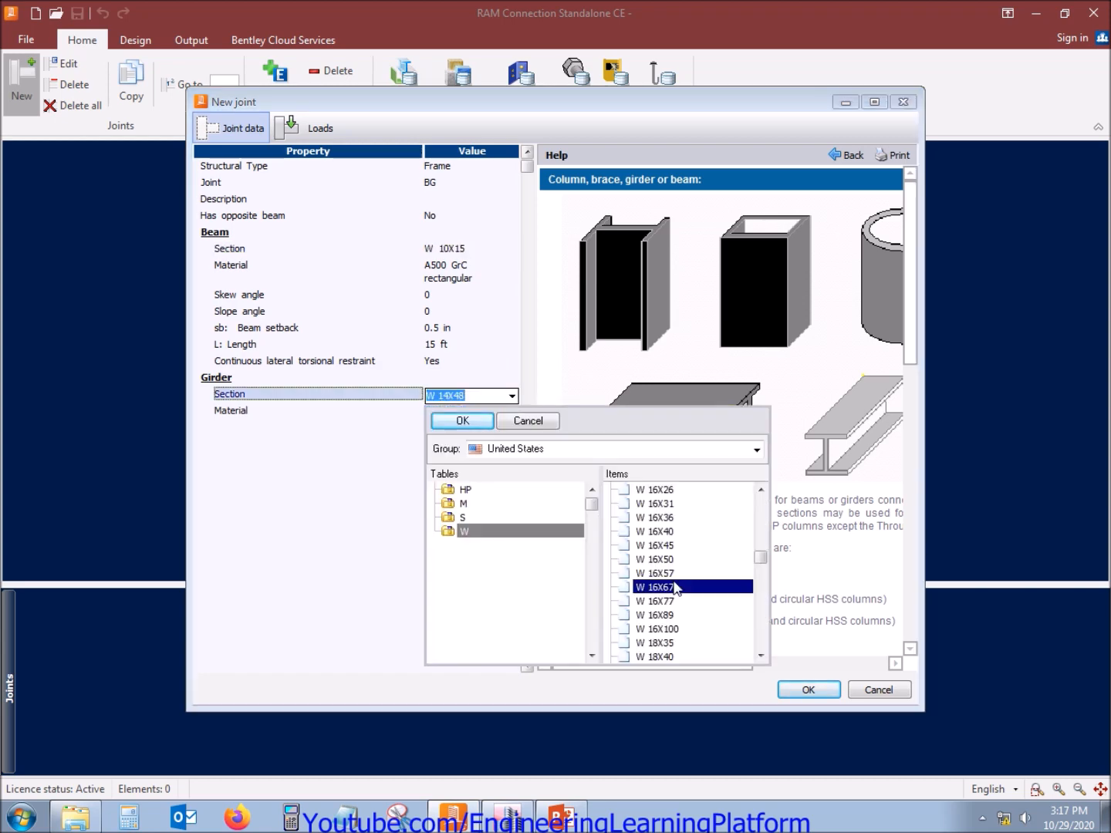
pyautogui.scroll(-3)
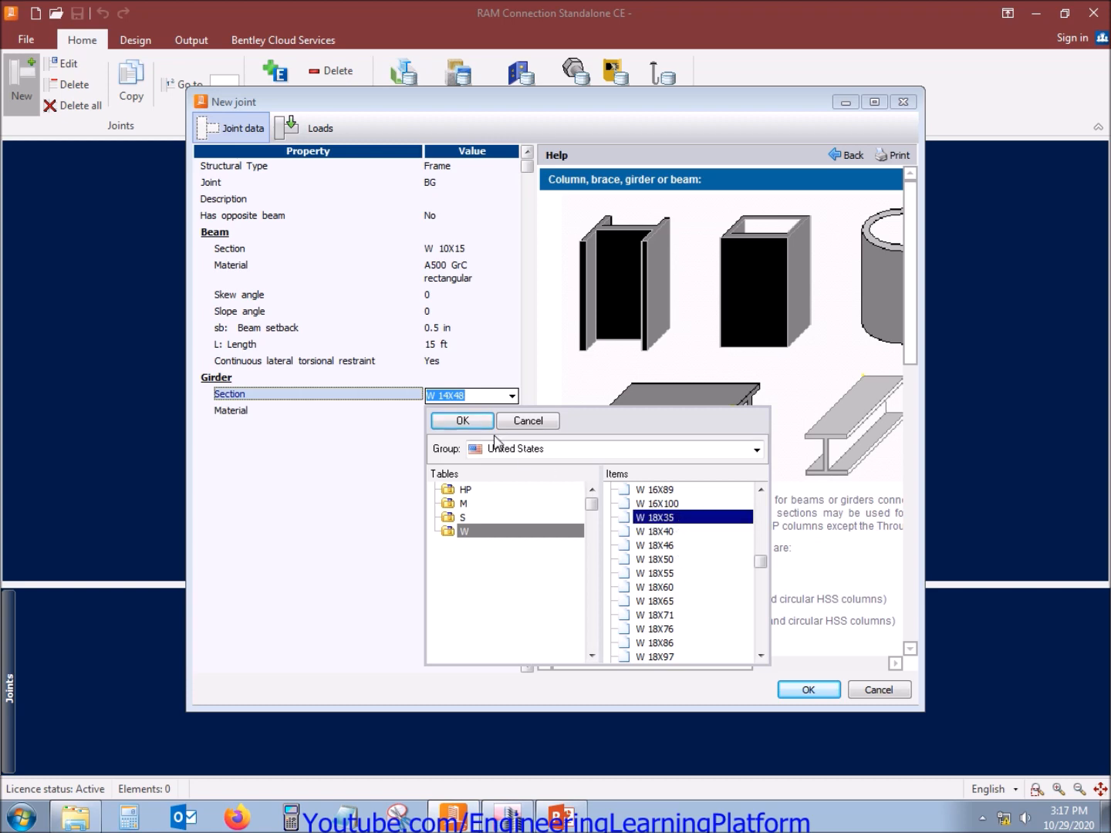
pyautogui.click(461, 421)
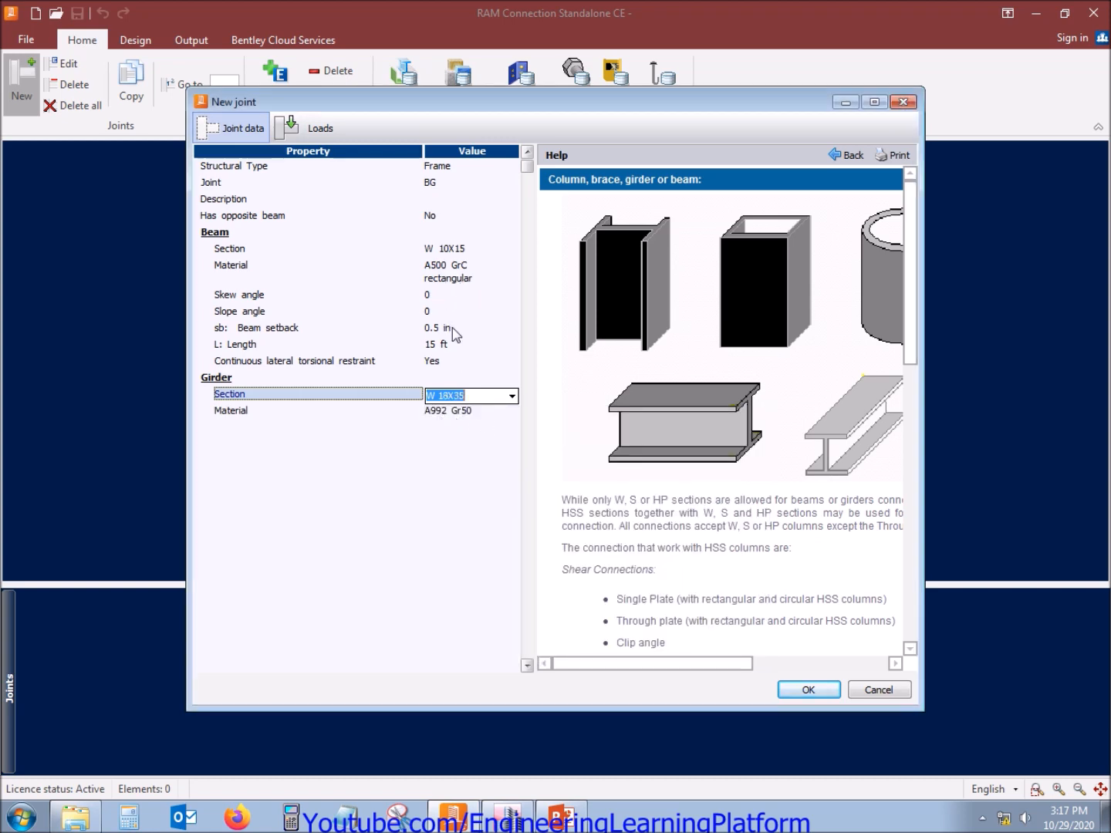
pyautogui.click(508, 816)
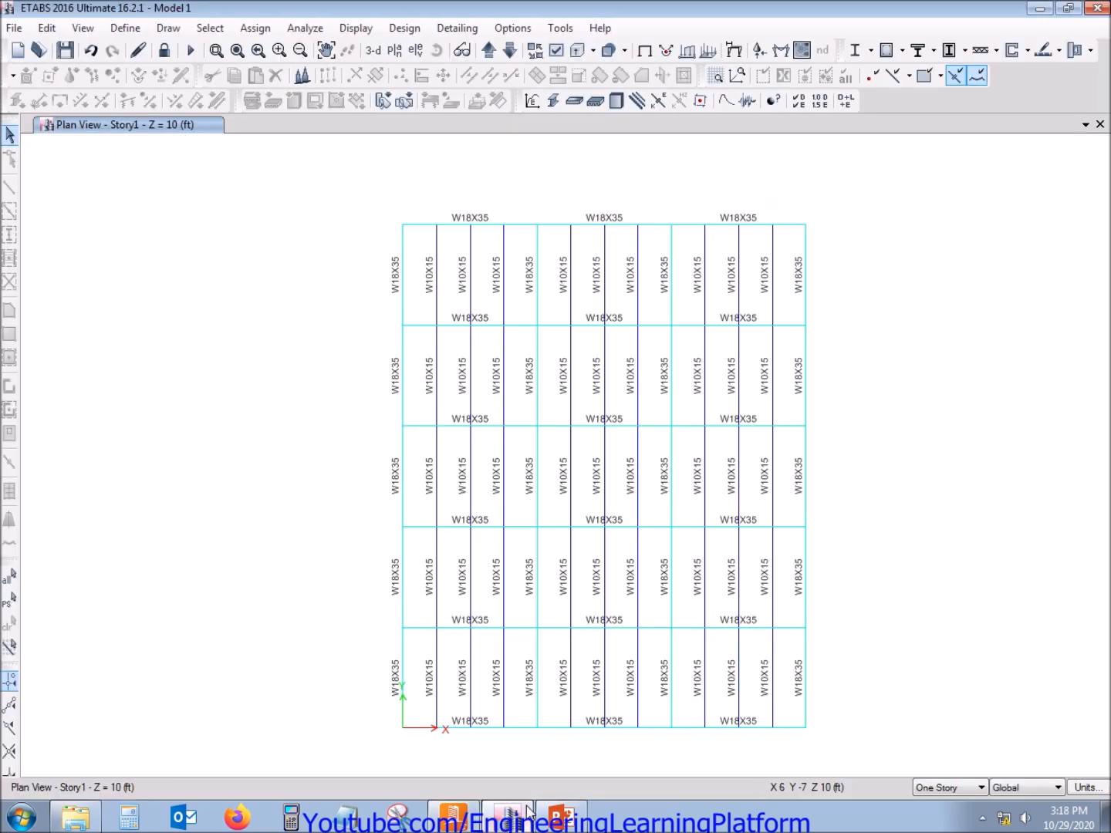
pyautogui.moveTo(505, 473)
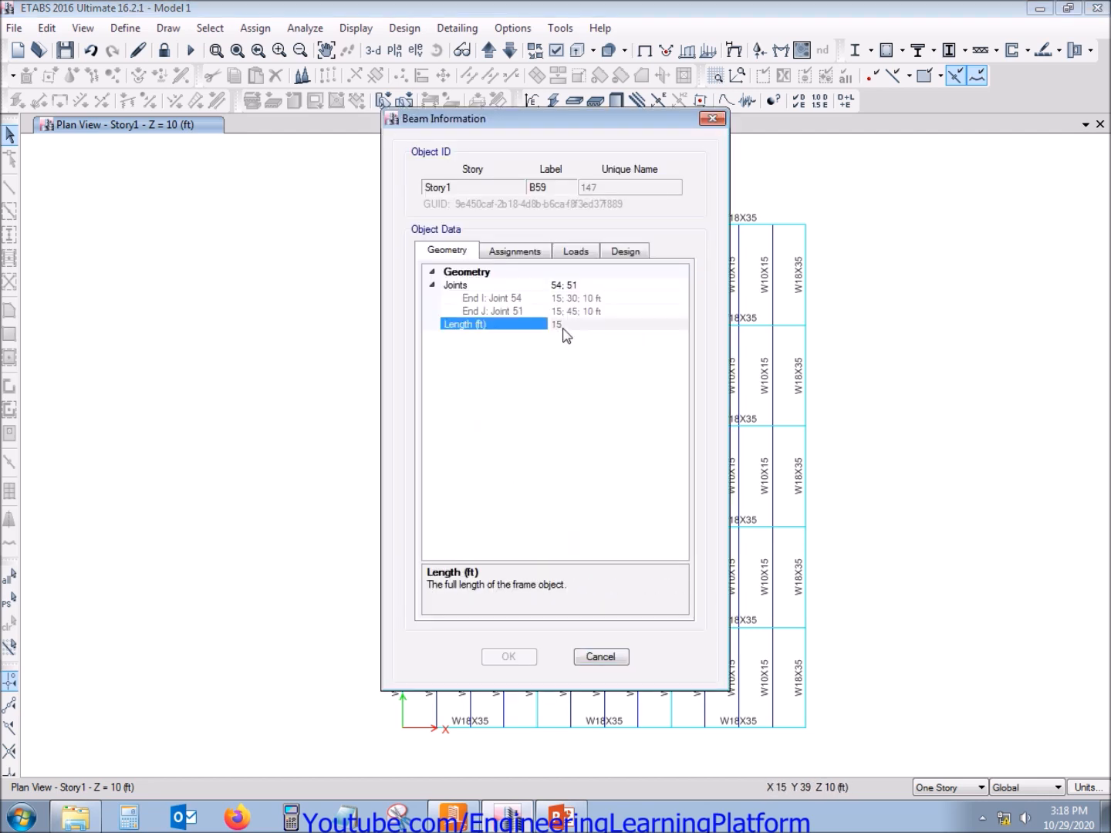
pyautogui.click(601, 656)
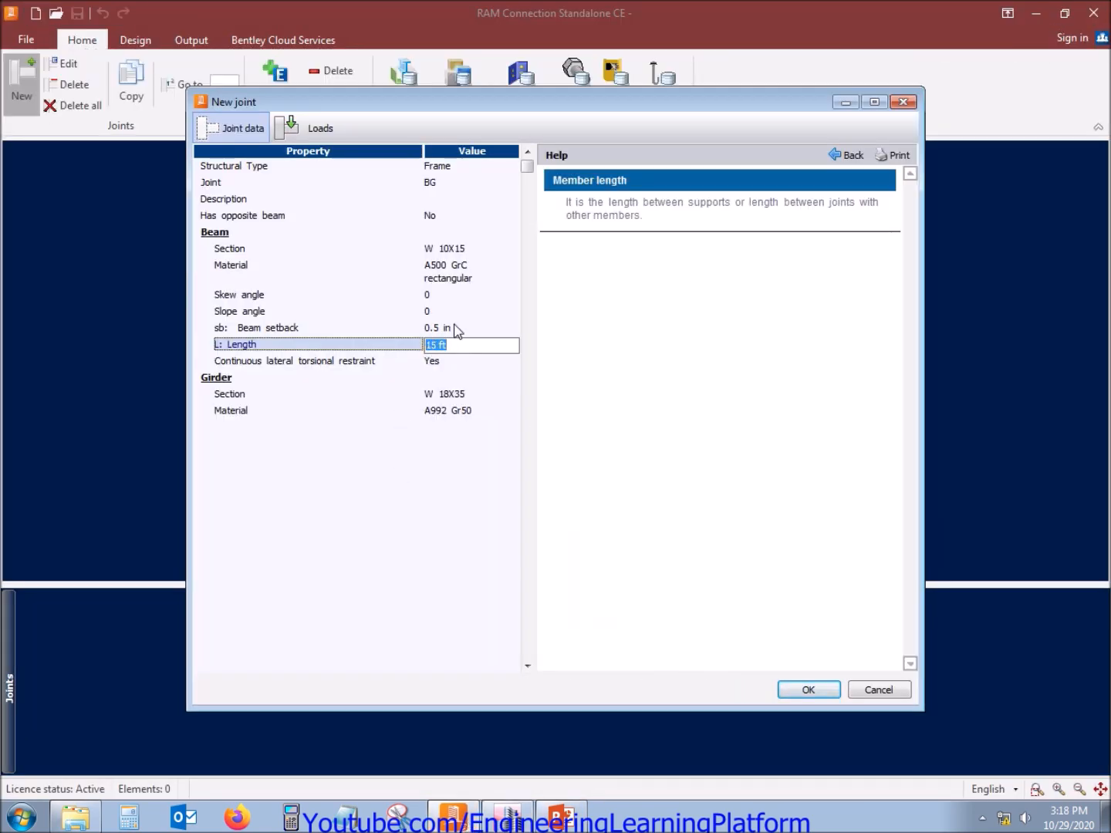
# Set the beam material to A992 Gr50 and create Joint 1 as a BG joint
pyautogui.click(308, 182)
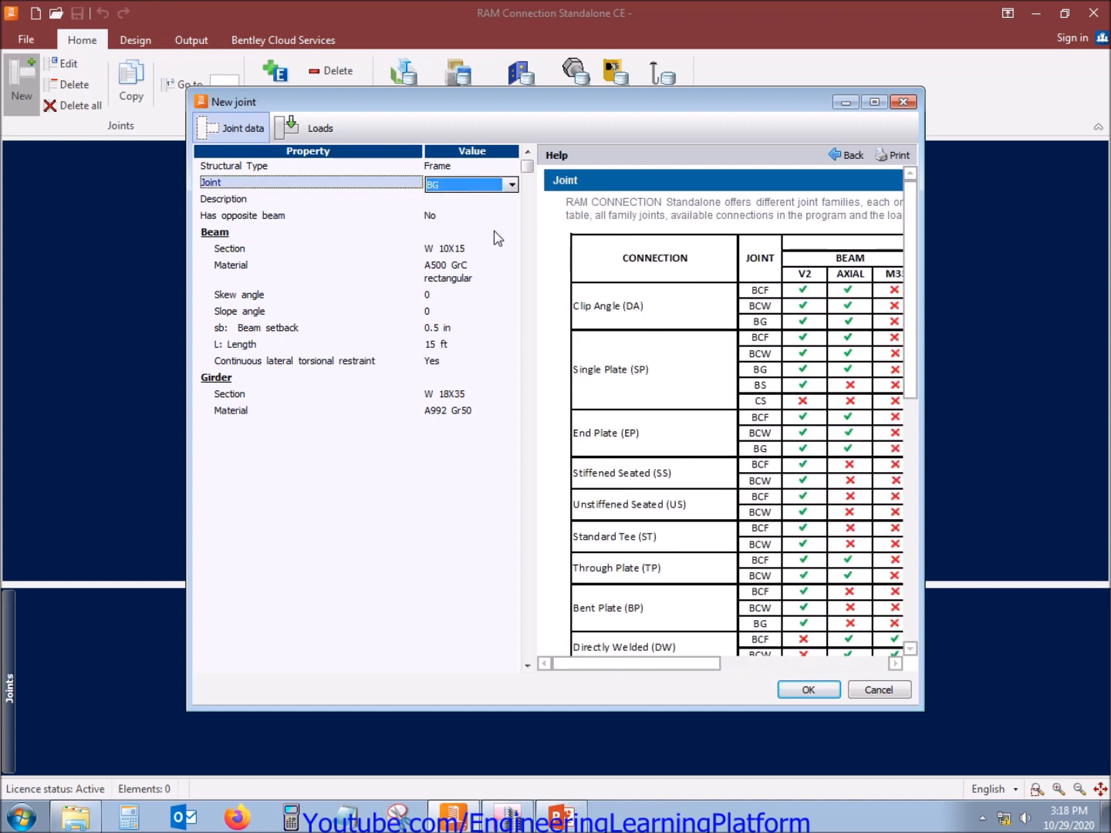
pyautogui.moveTo(406, 250)
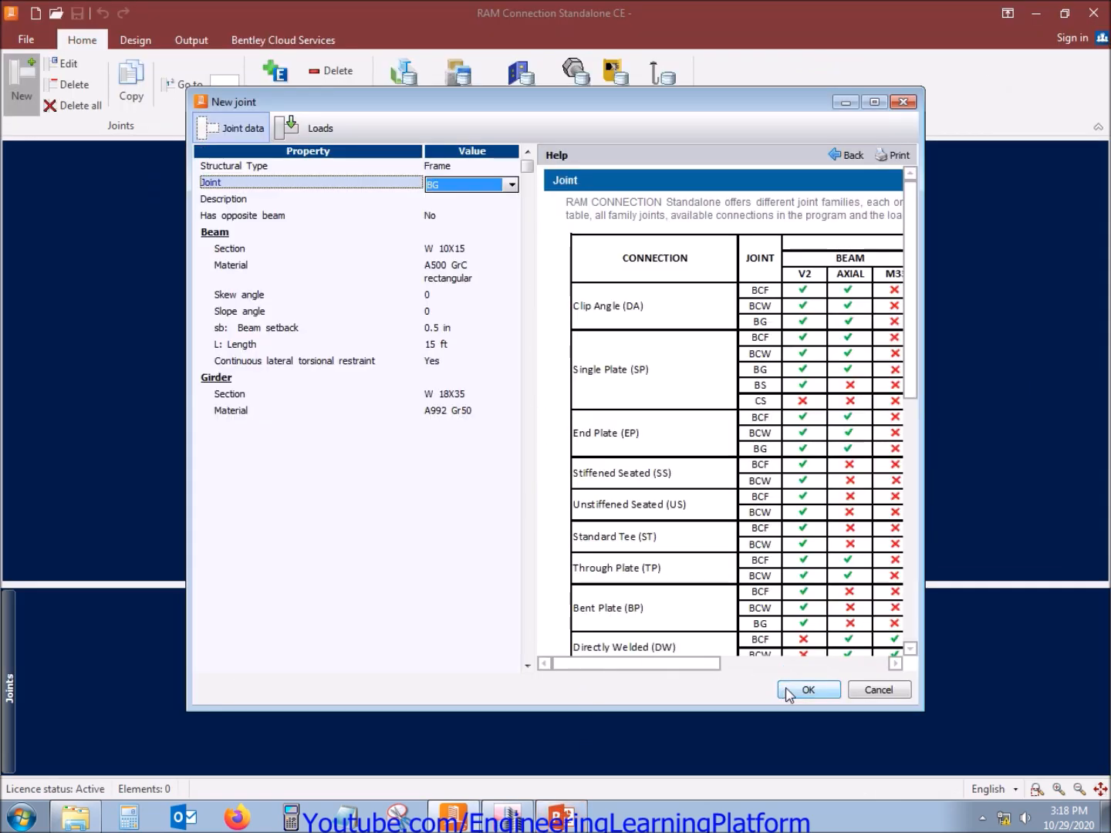
pyautogui.moveTo(496, 280)
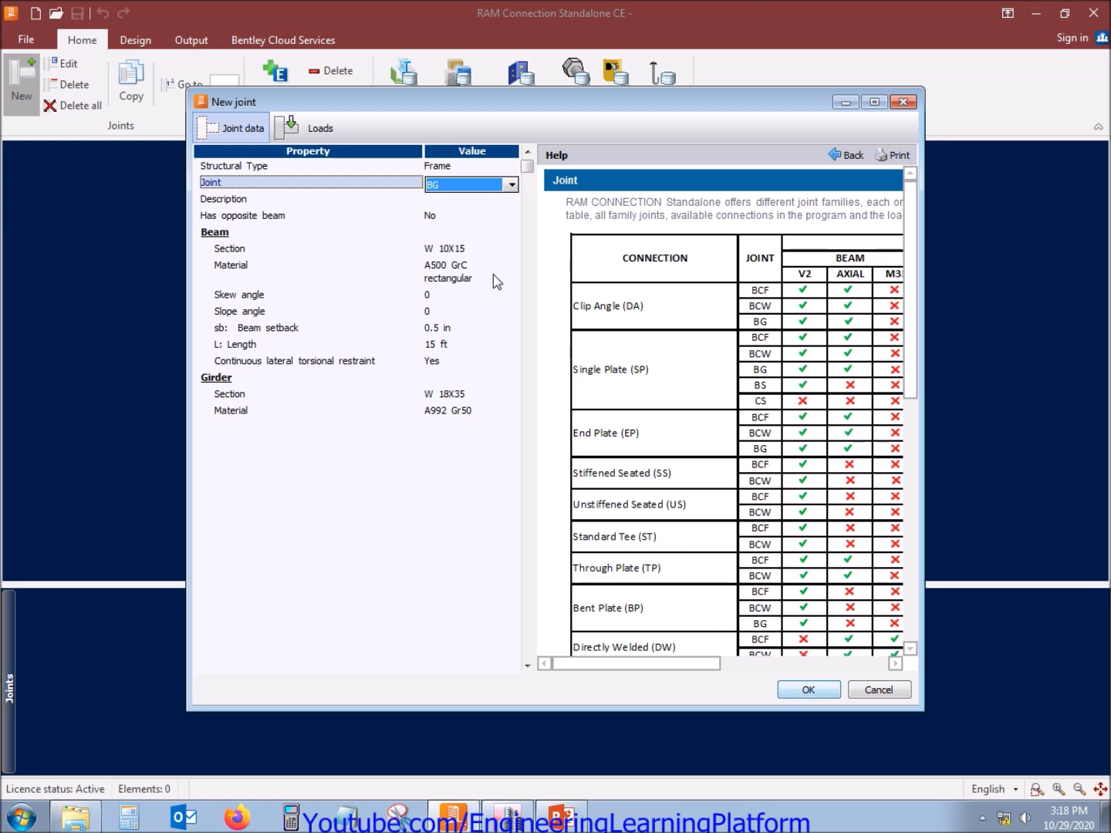
pyautogui.click(468, 266)
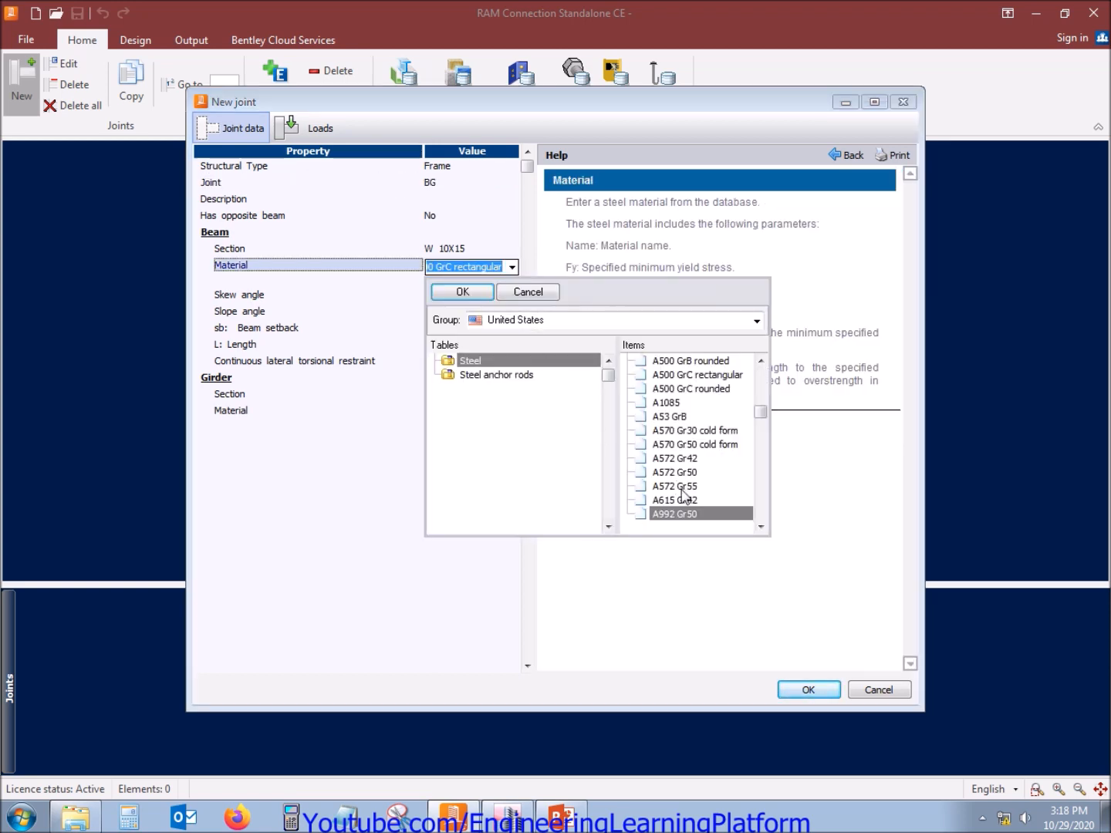
pyautogui.click(674, 513)
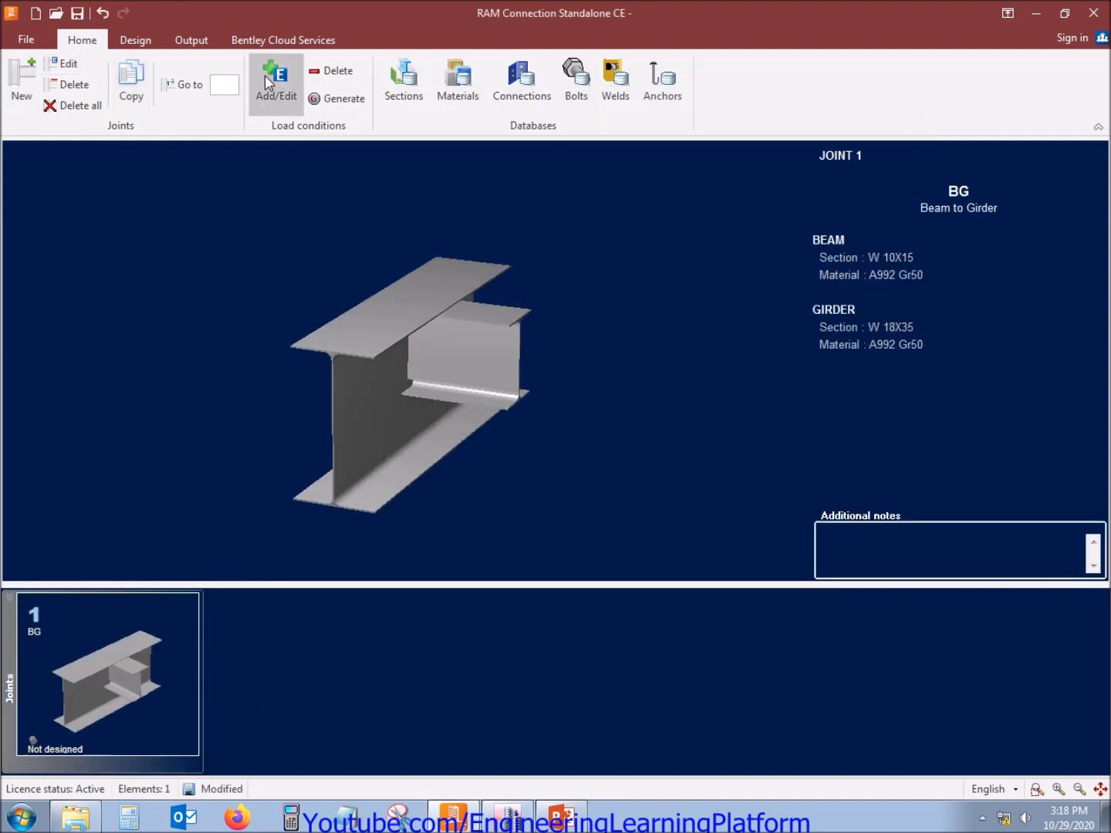
# Add the LL, EQx and EQz load cases to the joint alongside Dead Load
pyautogui.click(275, 84)
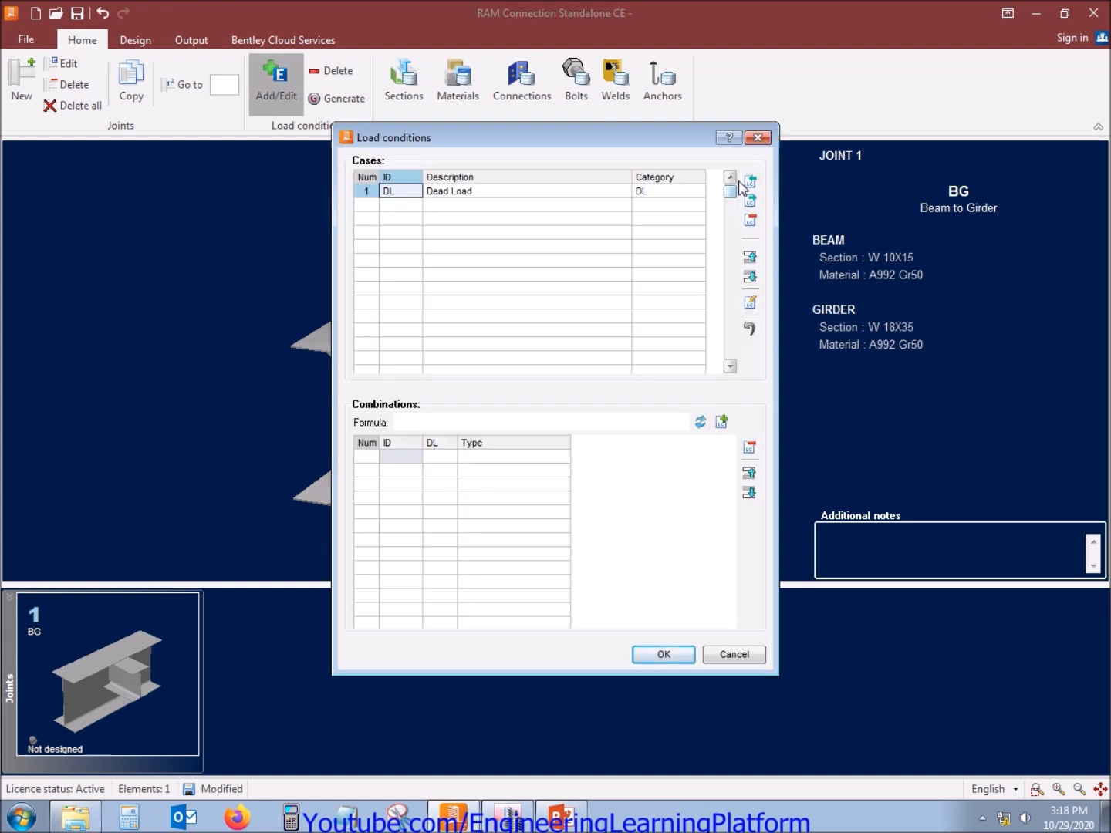
pyautogui.click(749, 180)
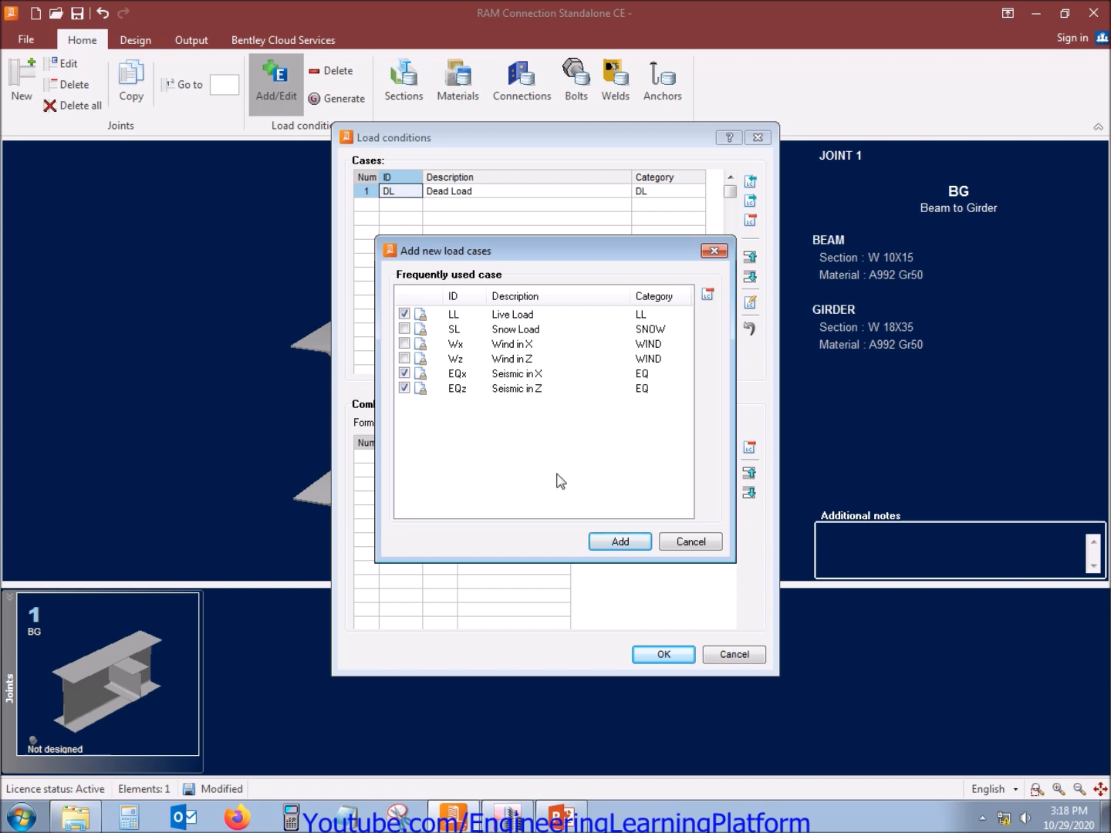
pyautogui.click(619, 541)
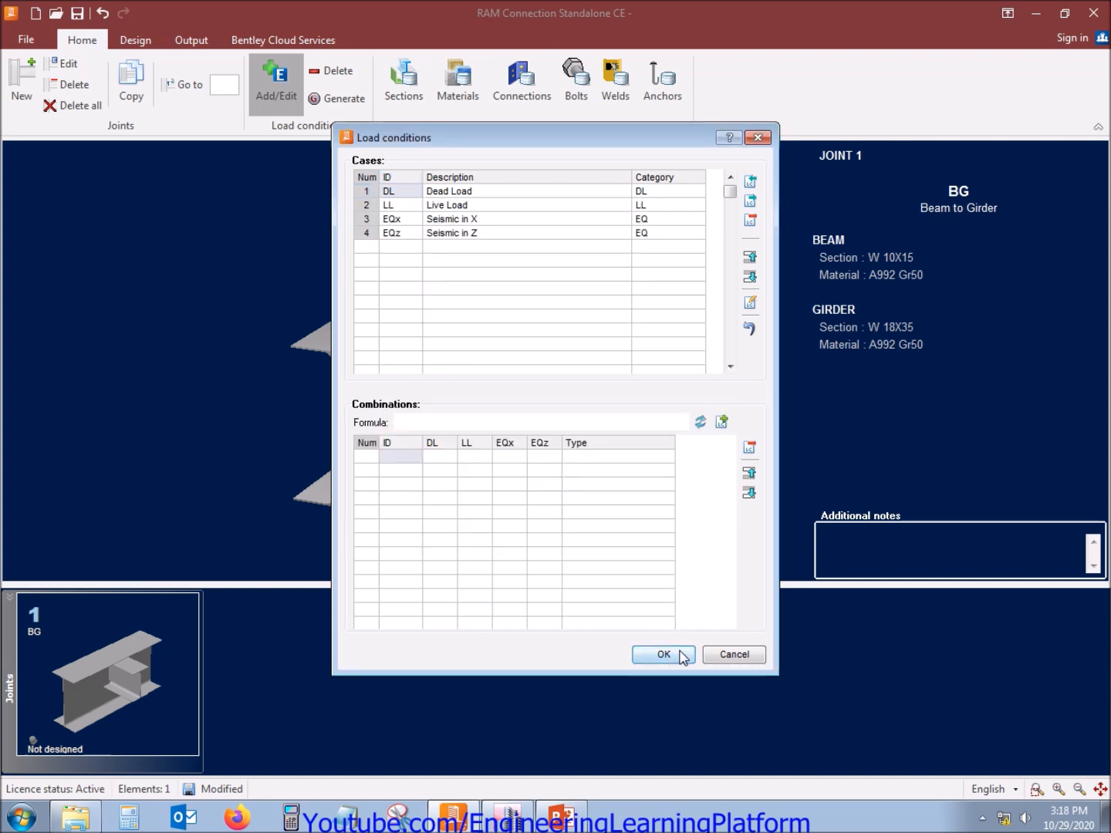
pyautogui.click(662, 654)
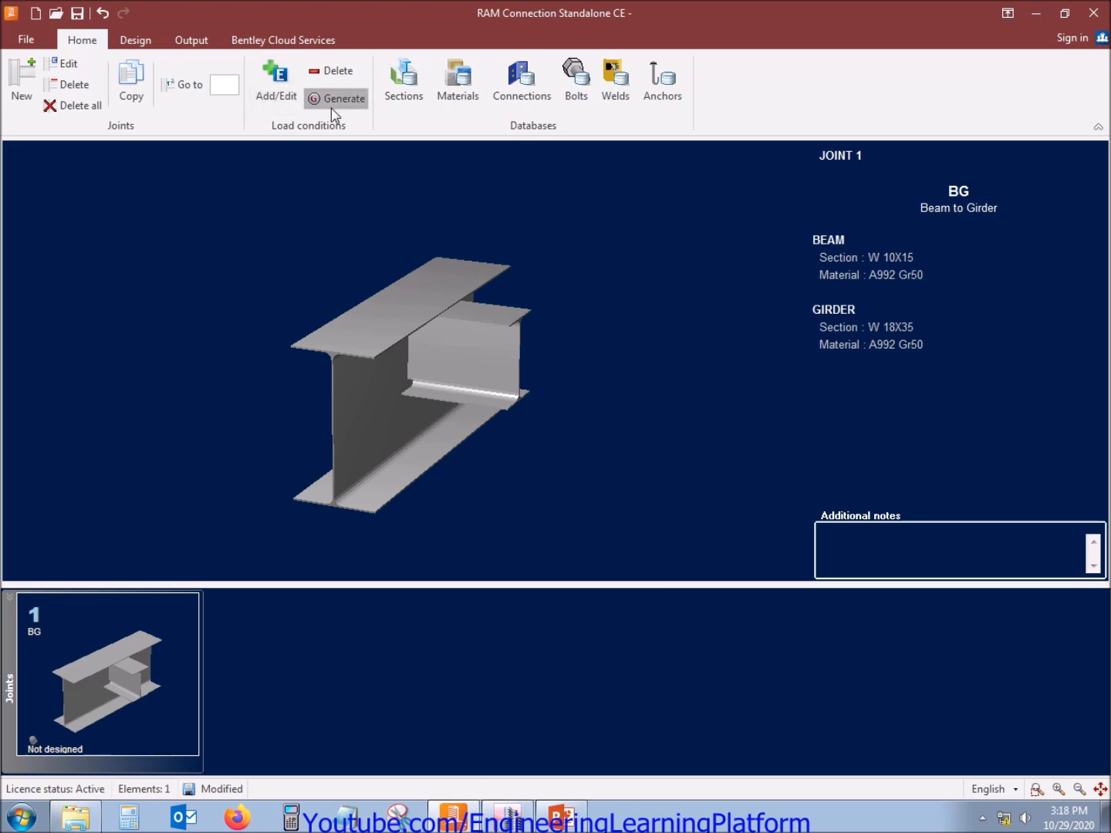
# Generate the 8 load combinations from ASCE 7-10 LRFD factored load combos.rag
pyautogui.click(336, 98)
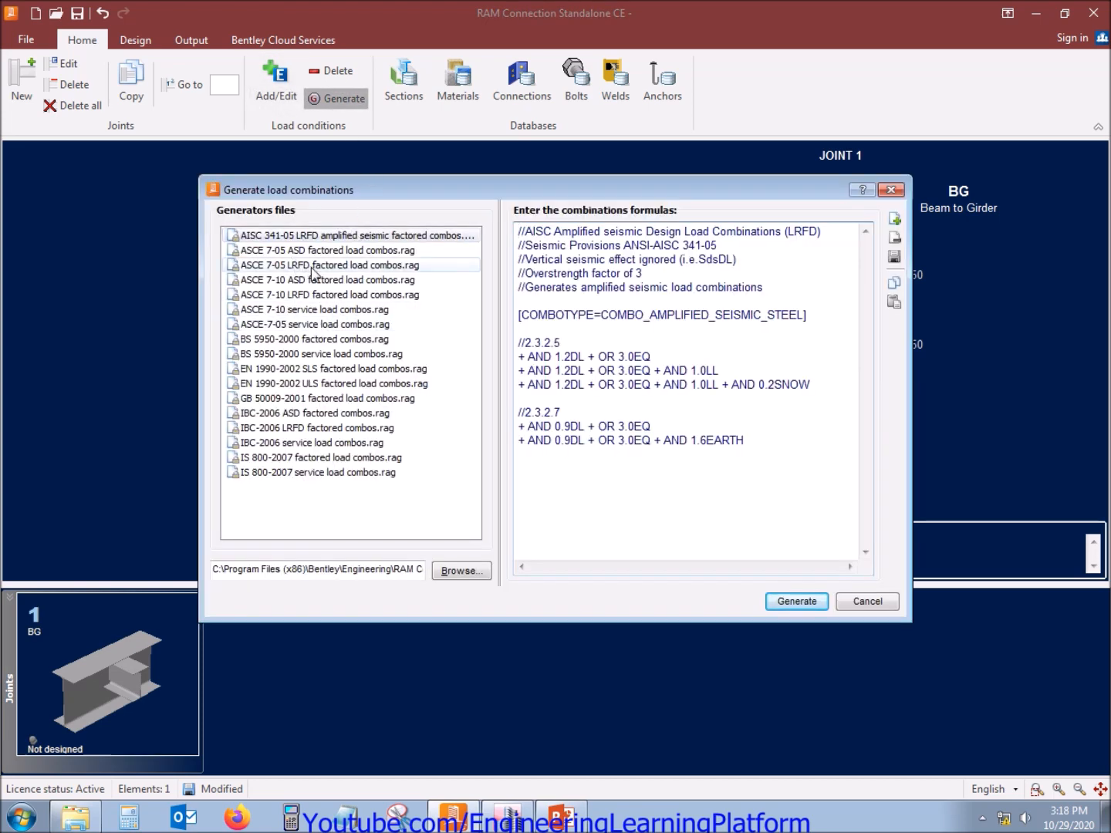
pyautogui.click(330, 294)
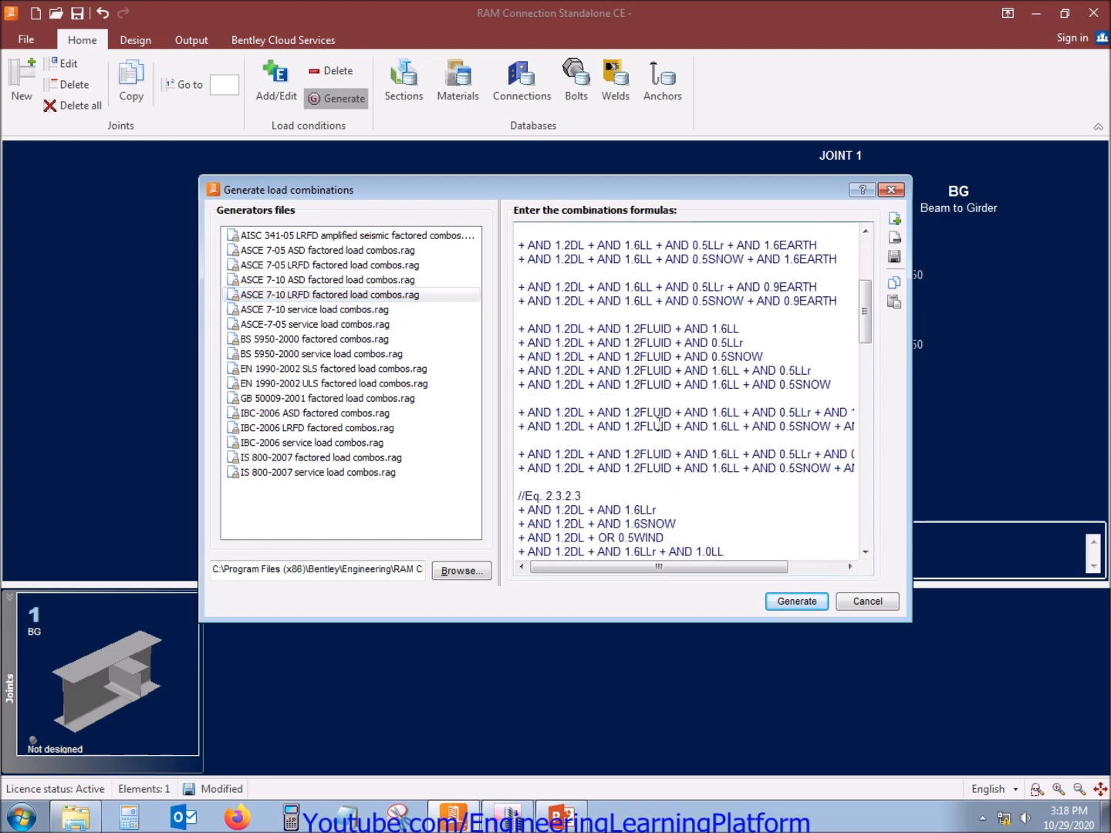
pyautogui.scroll(-3)
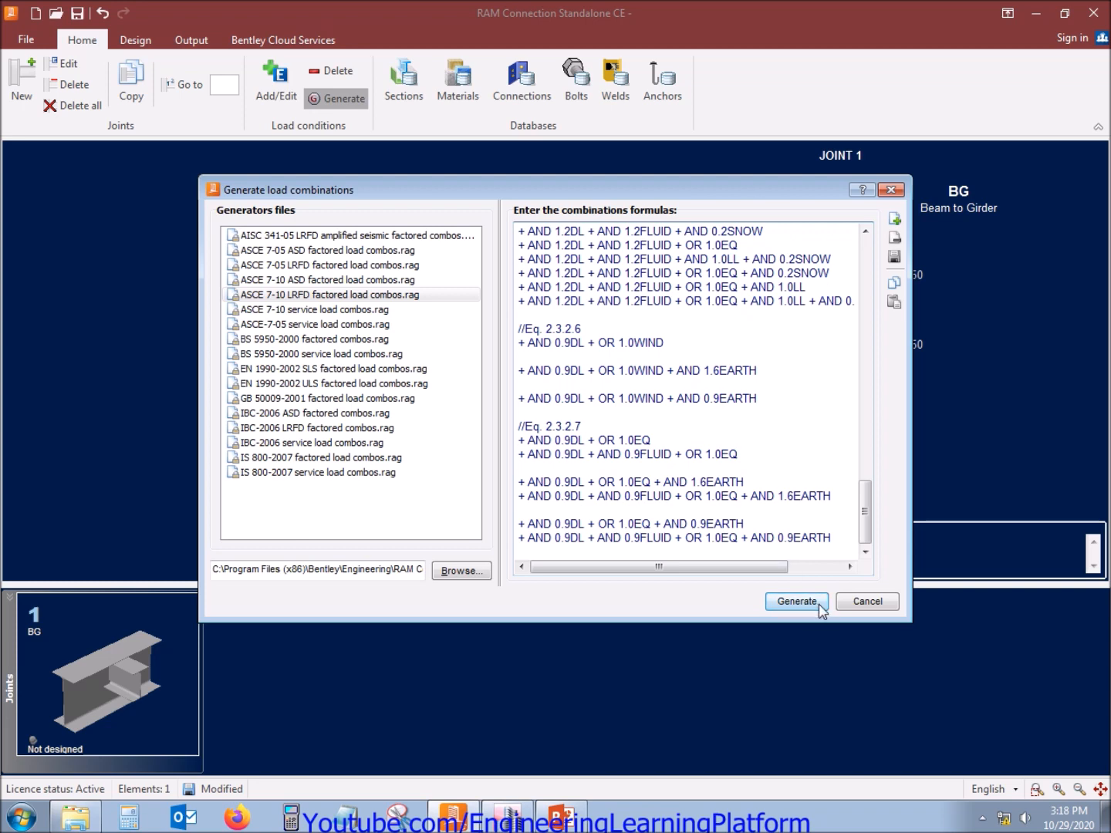
pyautogui.click(796, 601)
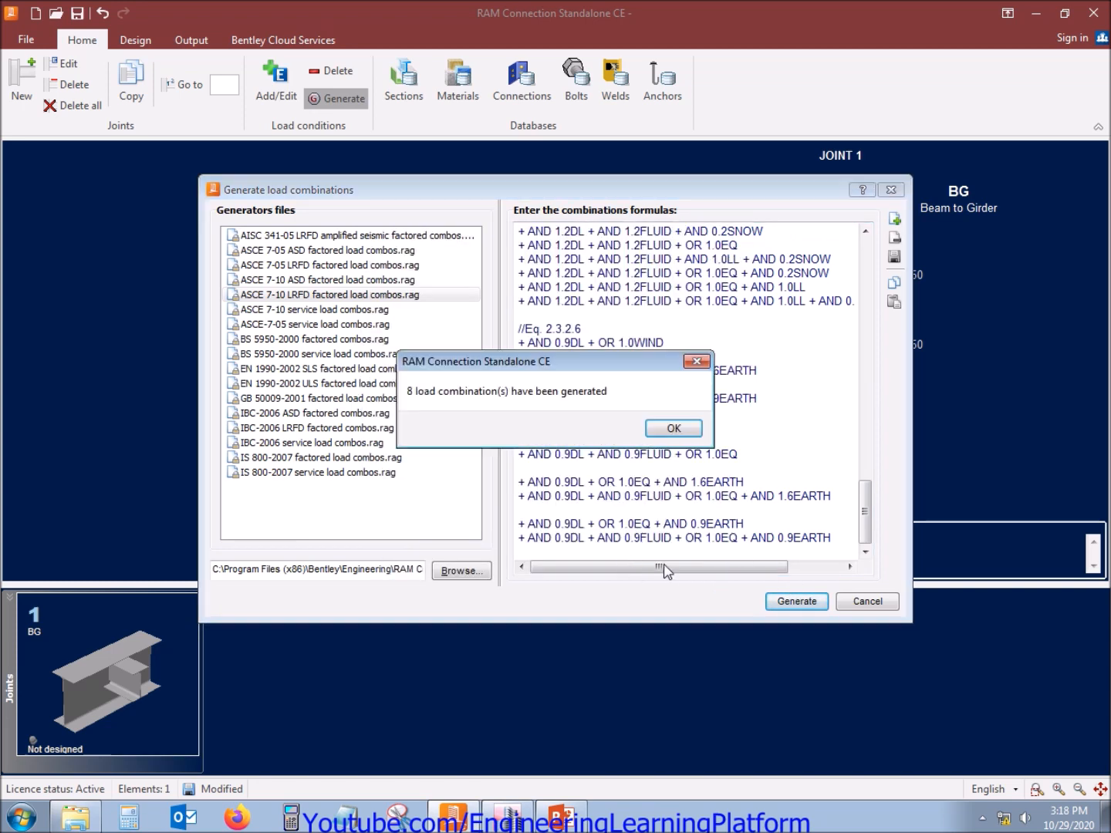
pyautogui.click(672, 428)
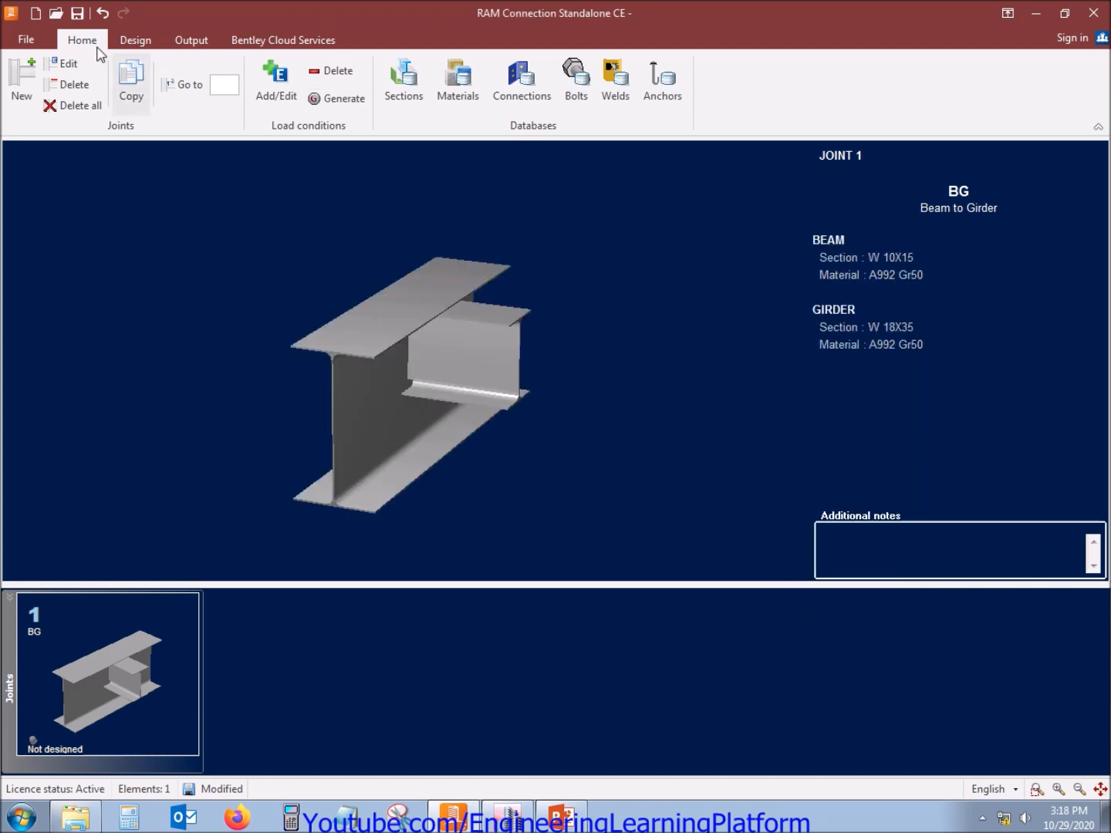
# Reopen Joint 1's properties, then switch over to the ETABS floor plan
pyautogui.click(67, 63)
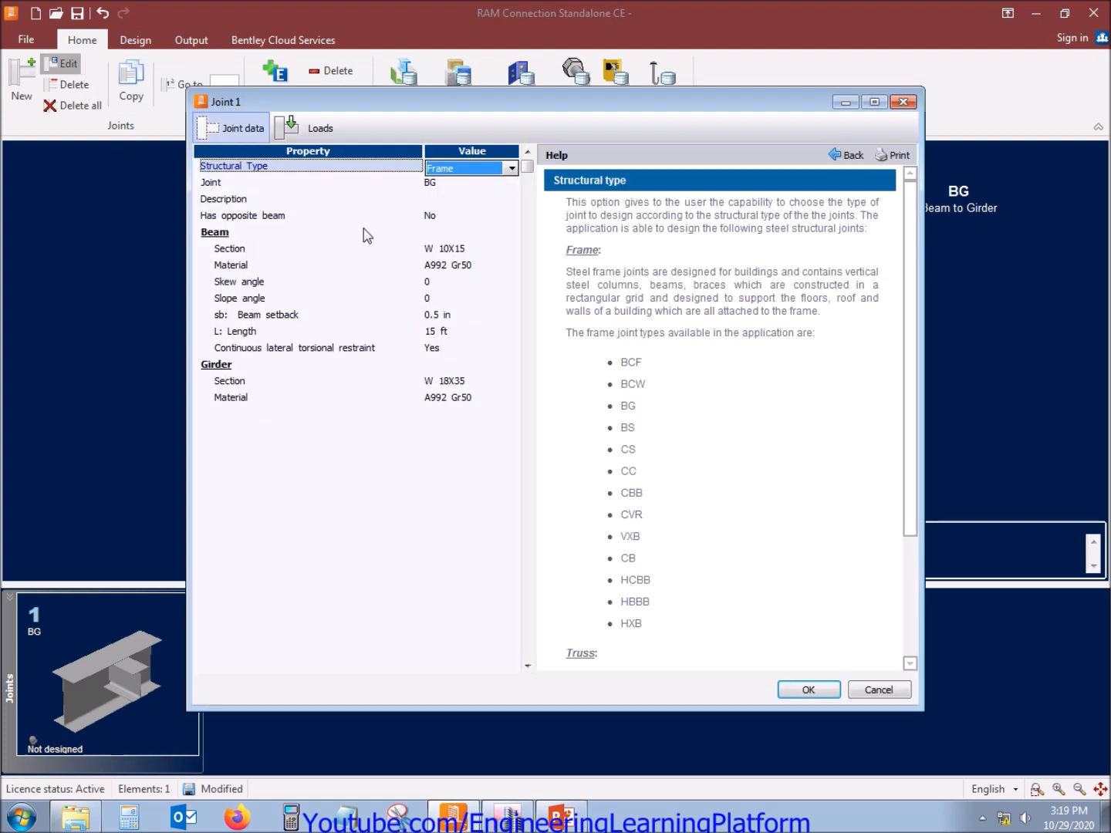
pyautogui.click(308, 127)
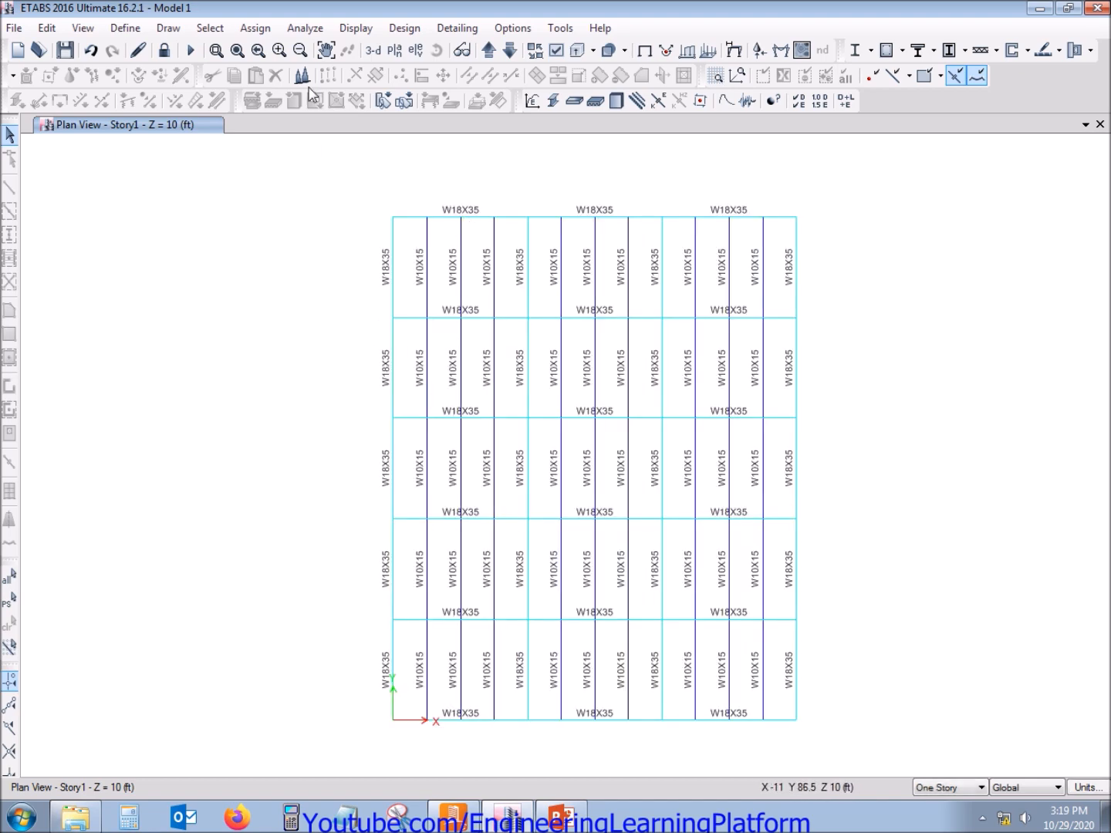
# Select the W18 girders by frame section and hide them, leaving only W10X15 beams
pyautogui.click(355, 27)
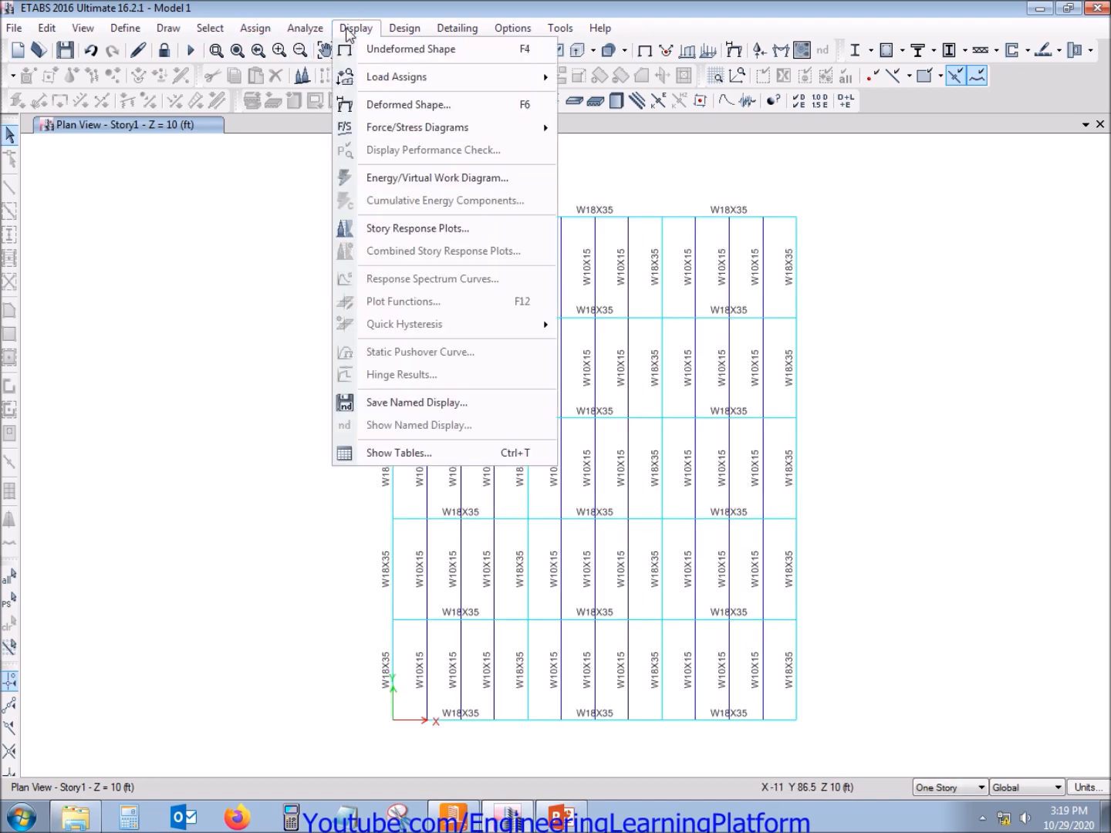
pyautogui.click(209, 28)
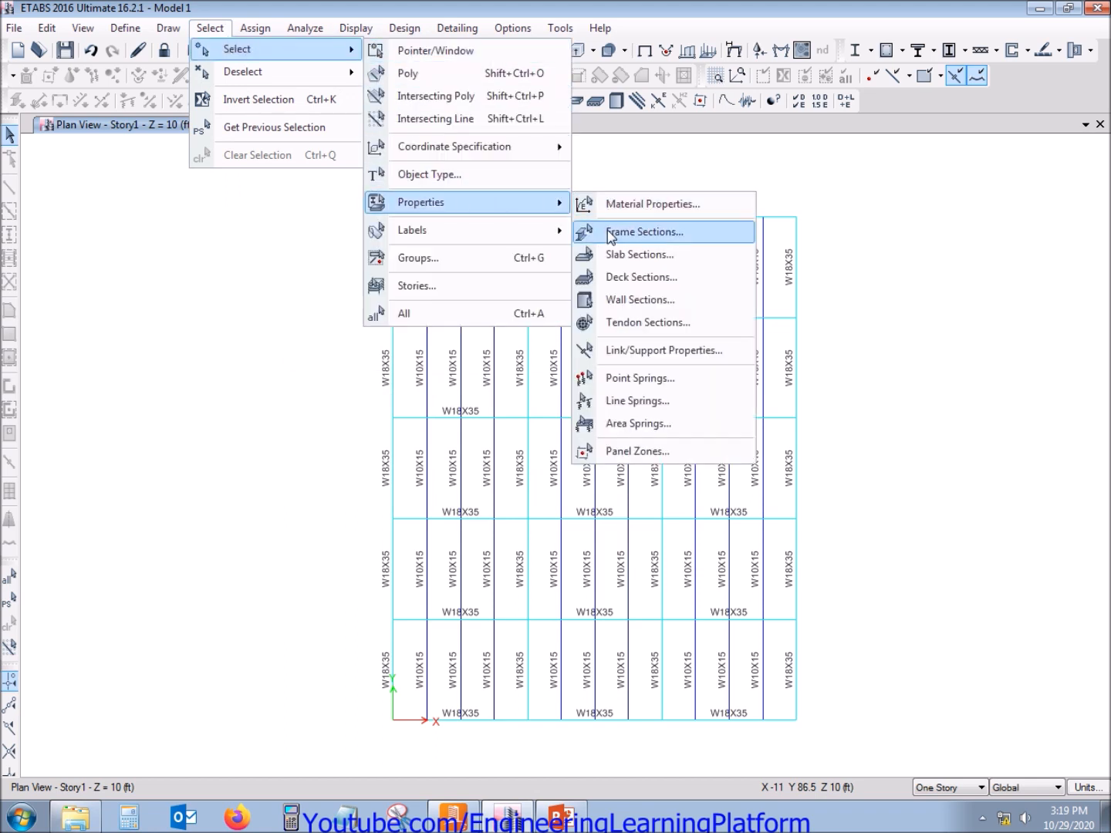
pyautogui.click(645, 232)
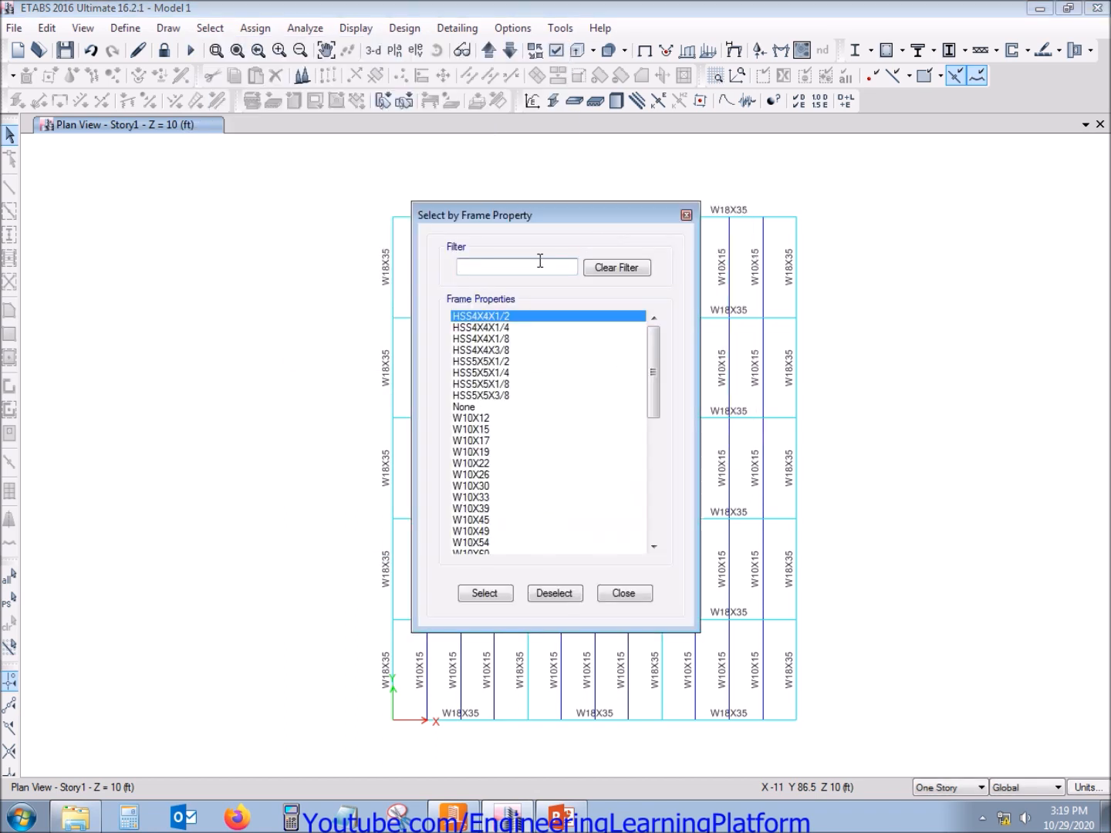
pyautogui.write('w18')
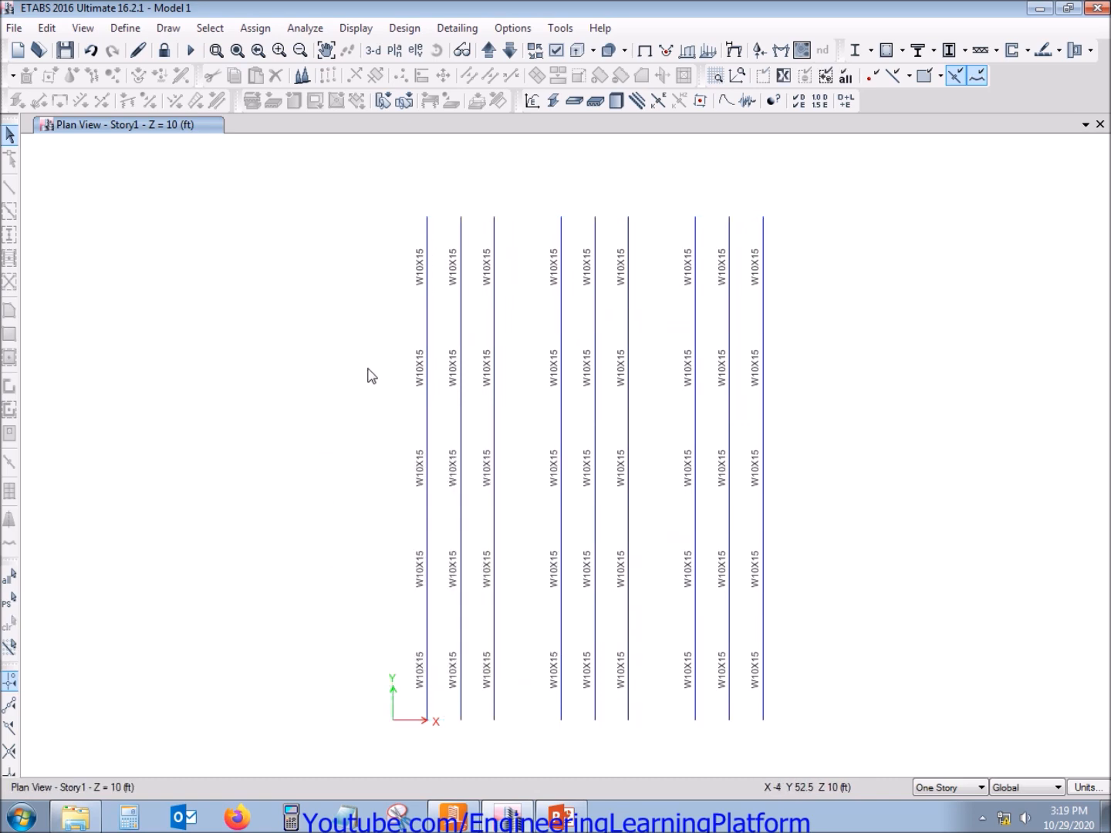
# Show the axial force diagram for the Dead load case on the plan's frames
pyautogui.click(356, 28)
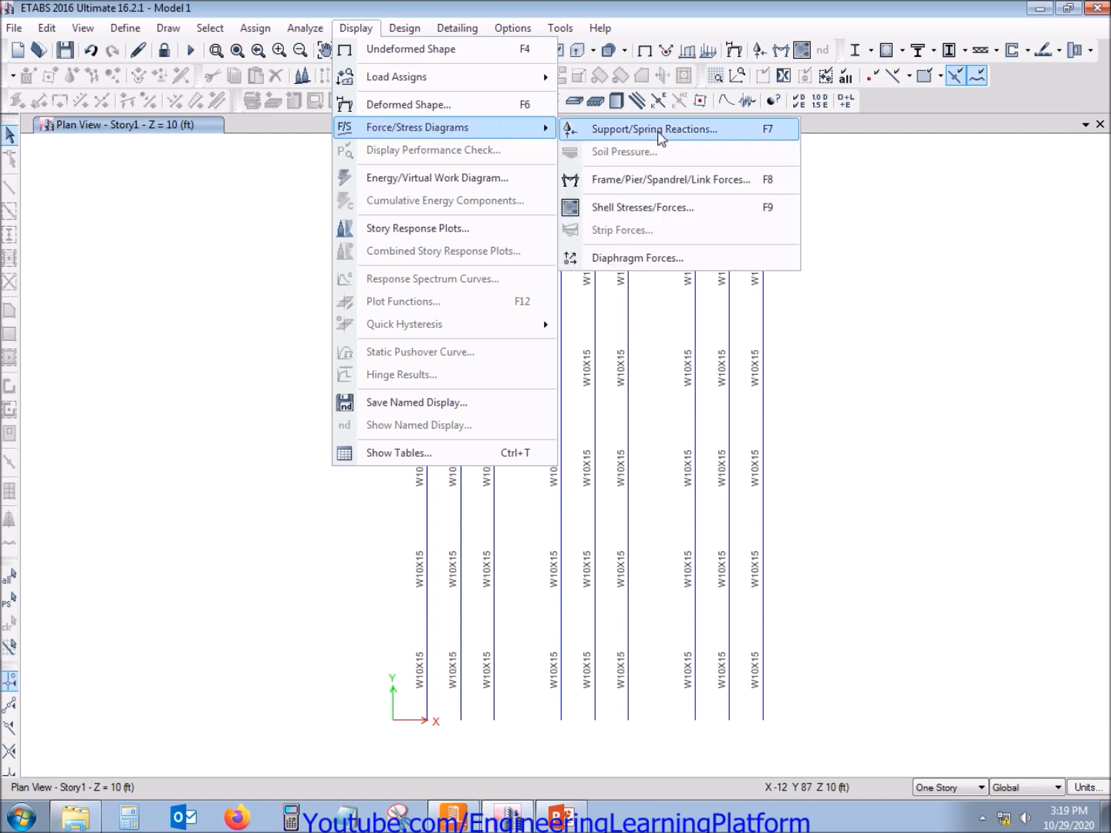
pyautogui.click(670, 178)
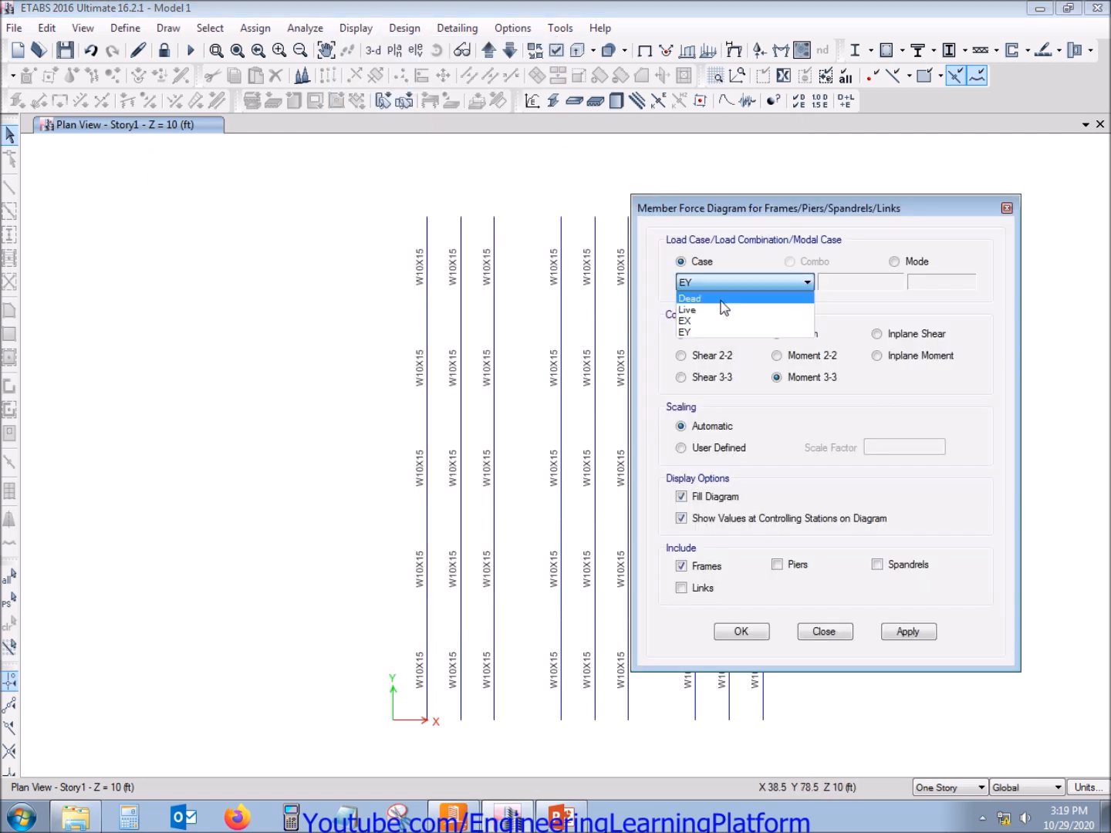
pyautogui.click(690, 298)
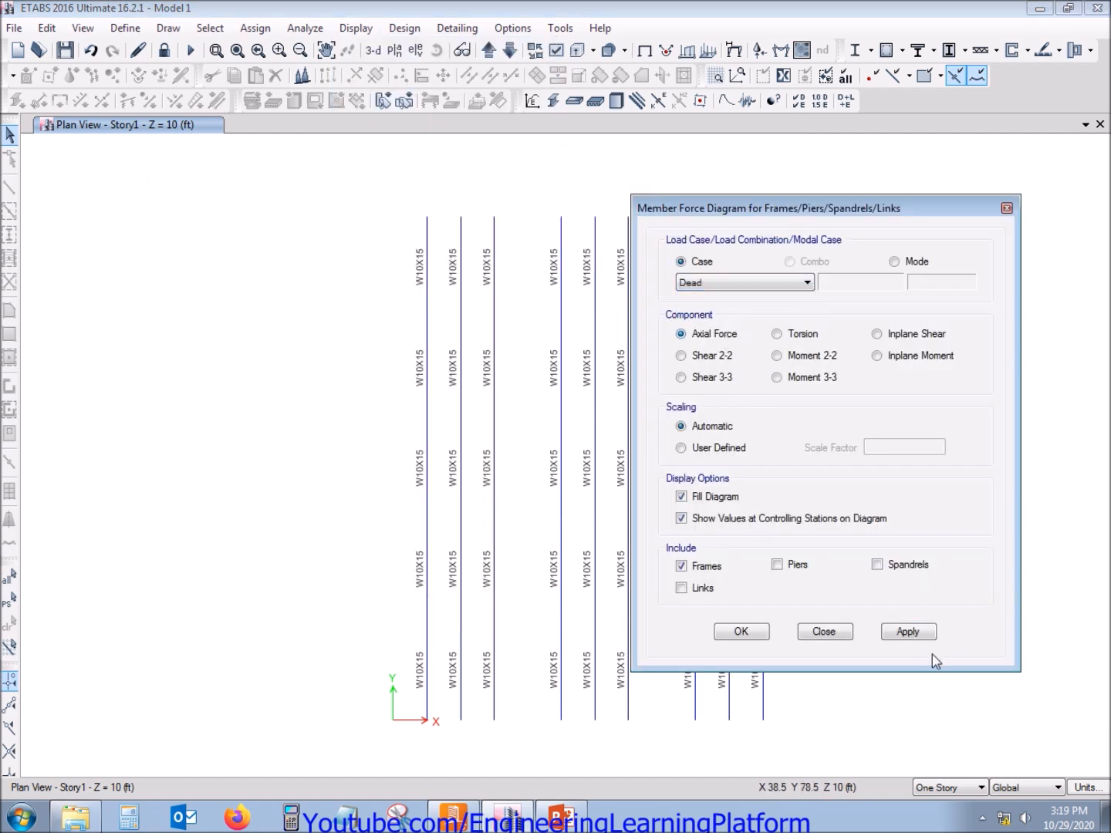
pyautogui.click(908, 631)
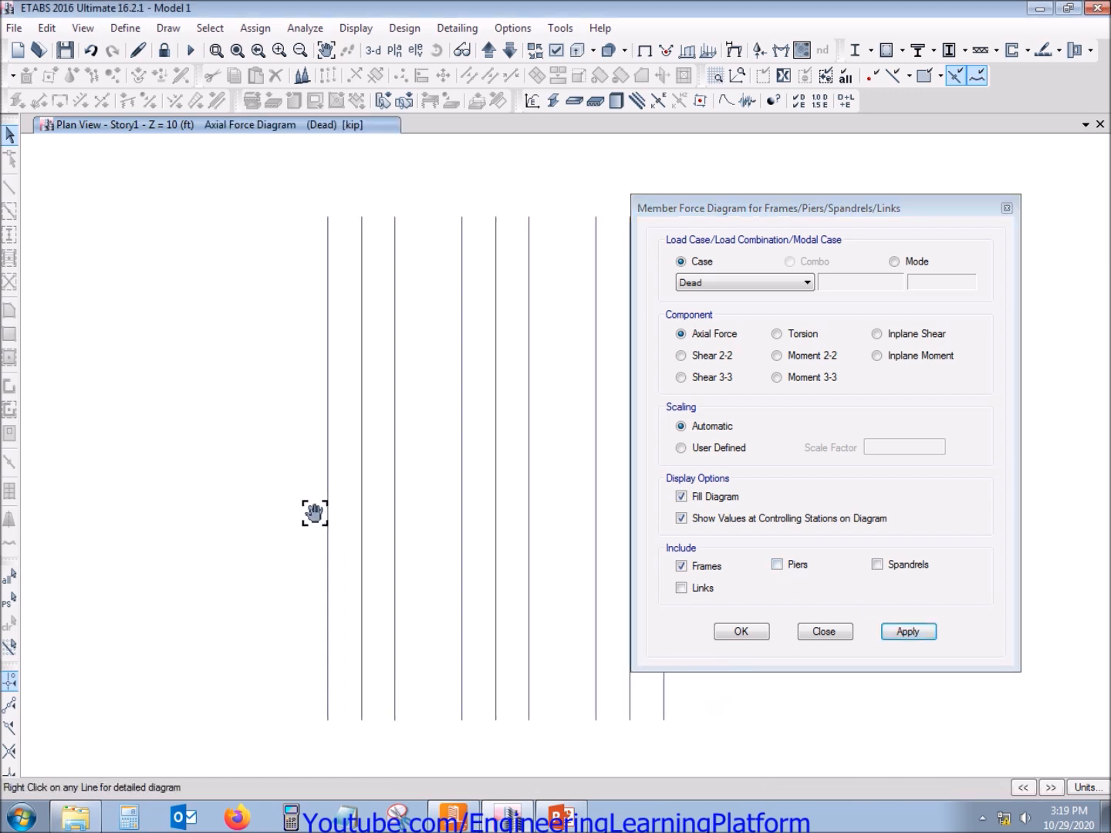
pyautogui.click(908, 631)
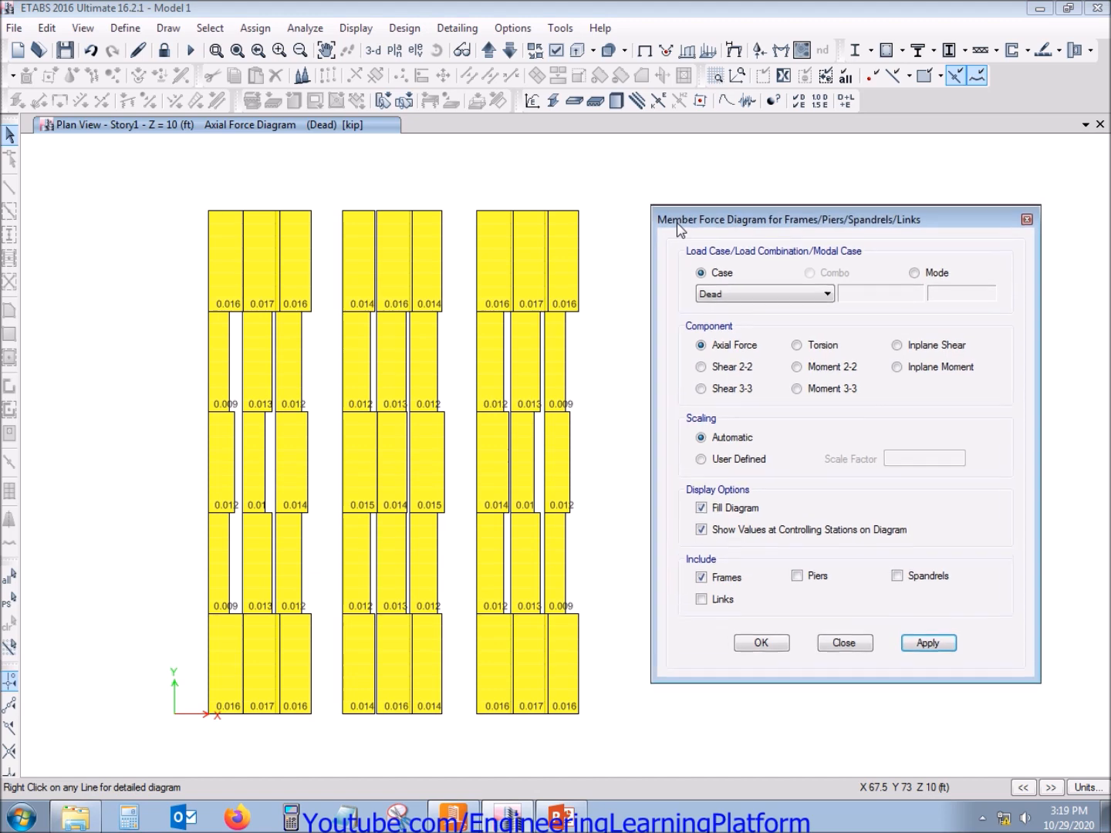
pyautogui.moveTo(423, 361)
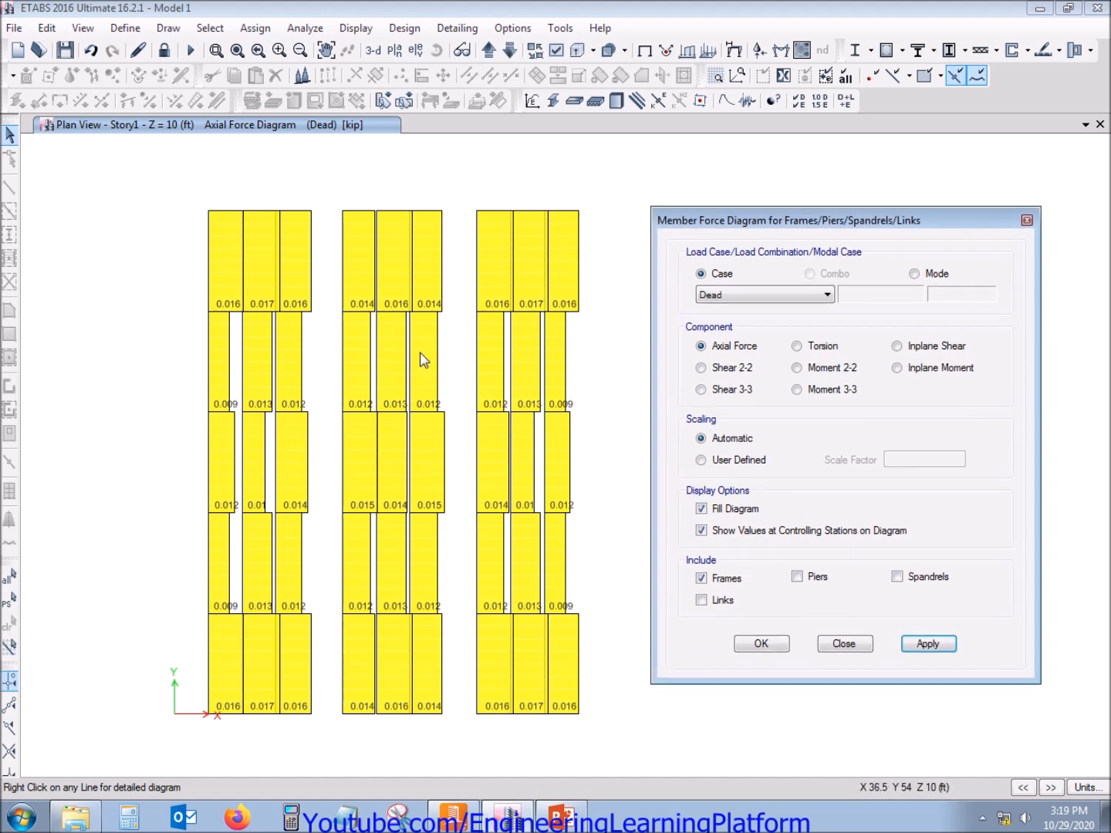
pyautogui.moveTo(393, 382)
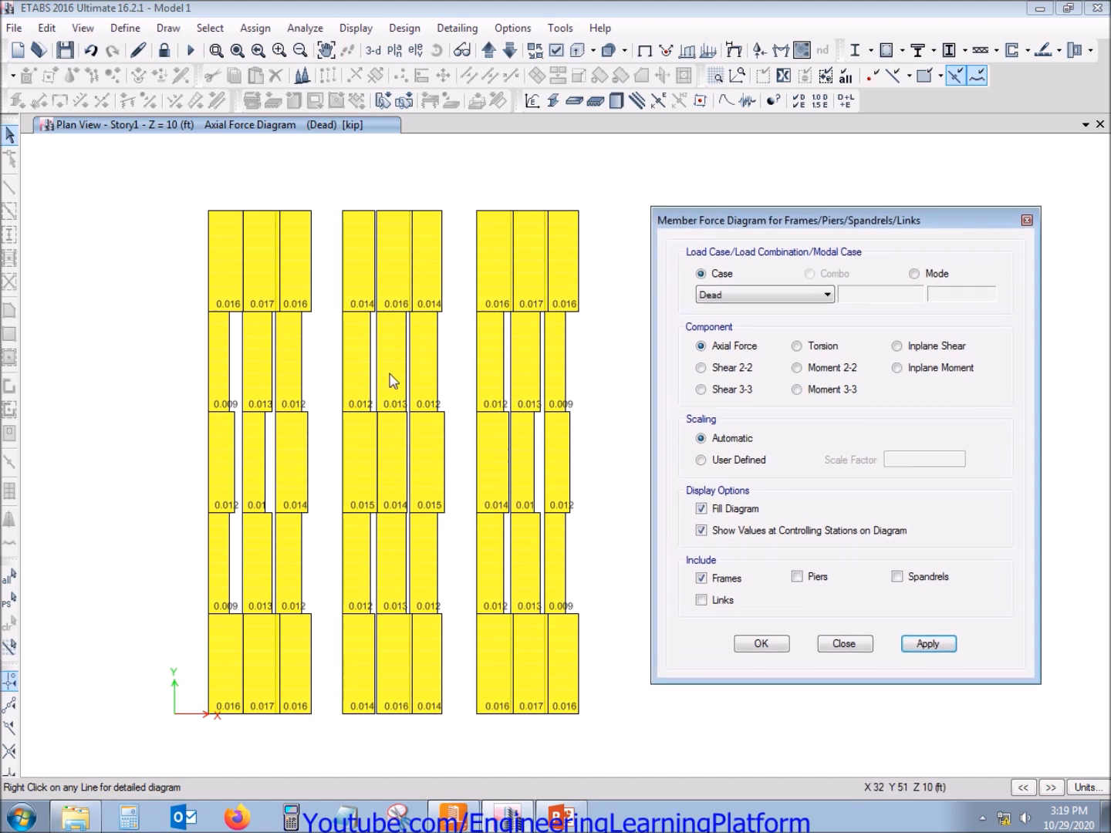
pyautogui.moveTo(394, 392)
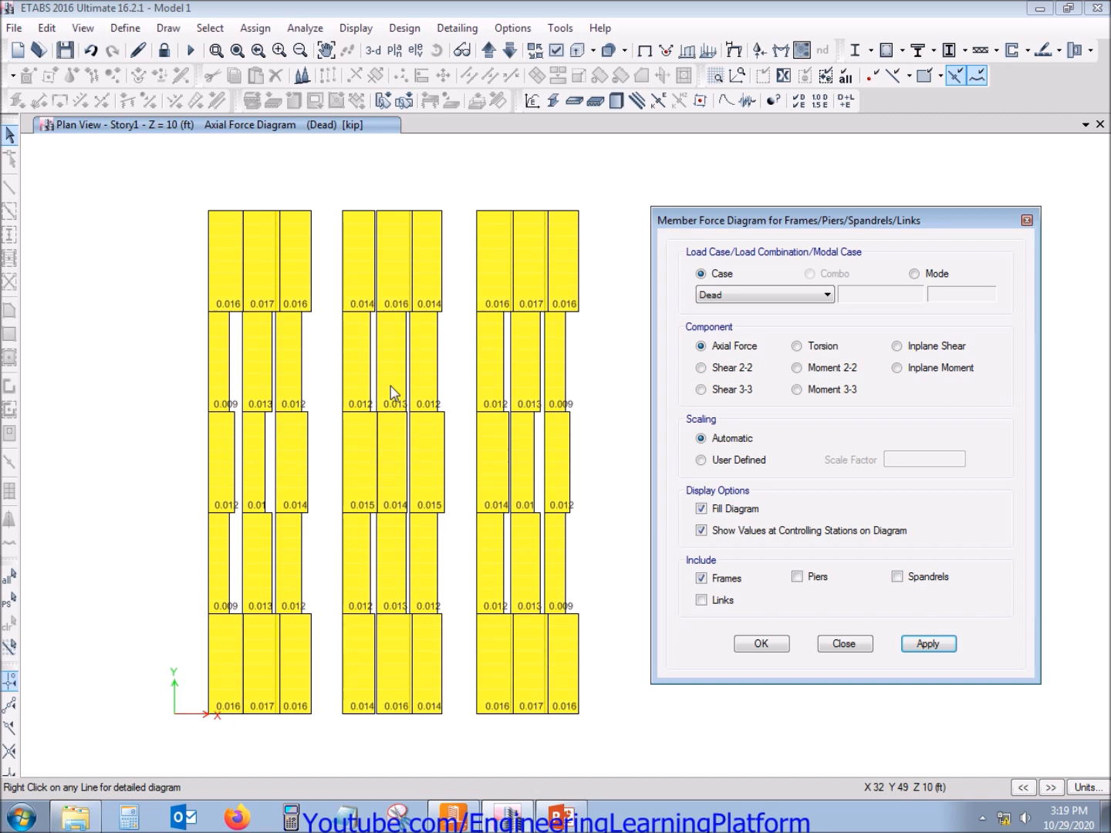
pyautogui.moveTo(429, 372)
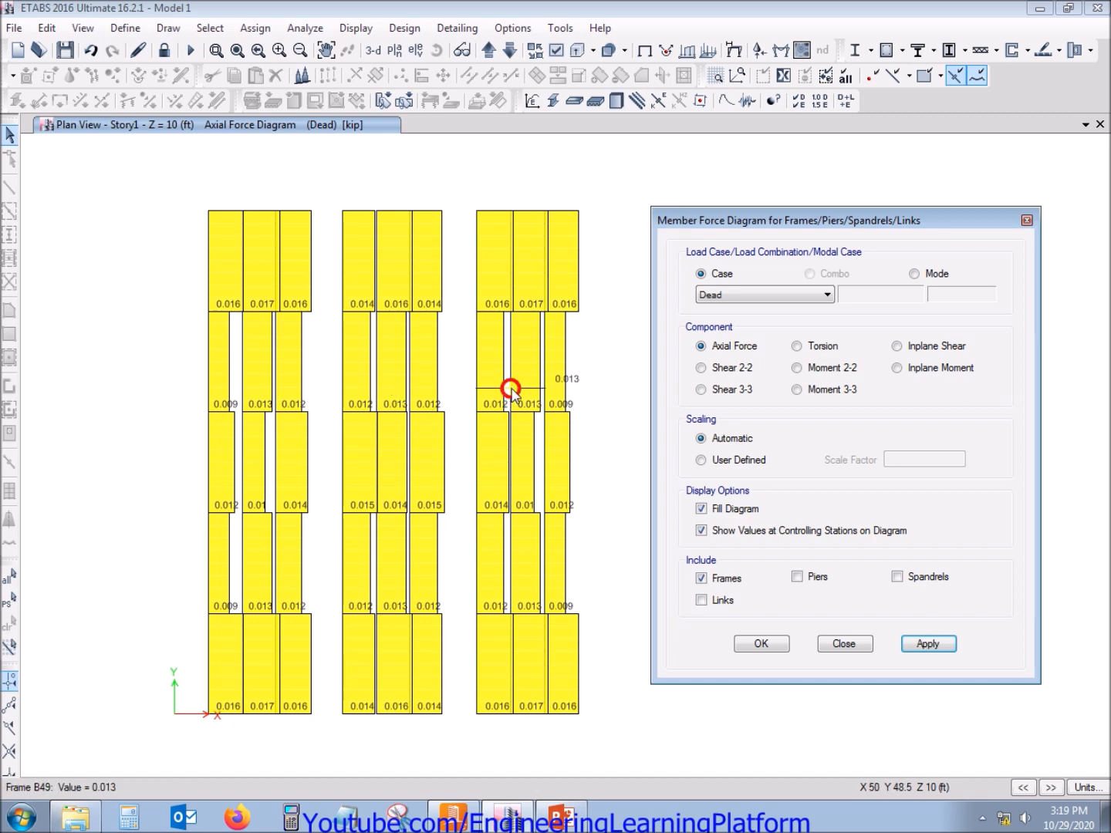
pyautogui.moveTo(602, 602)
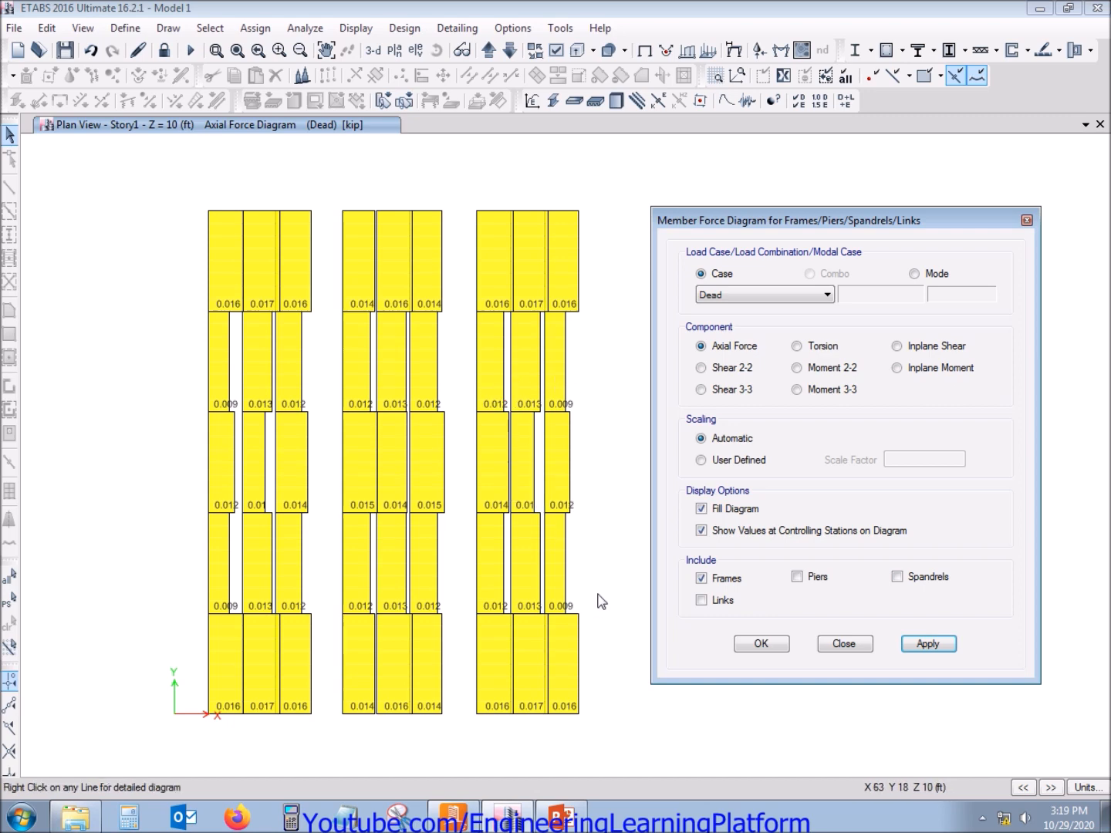
pyautogui.moveTo(615, 463)
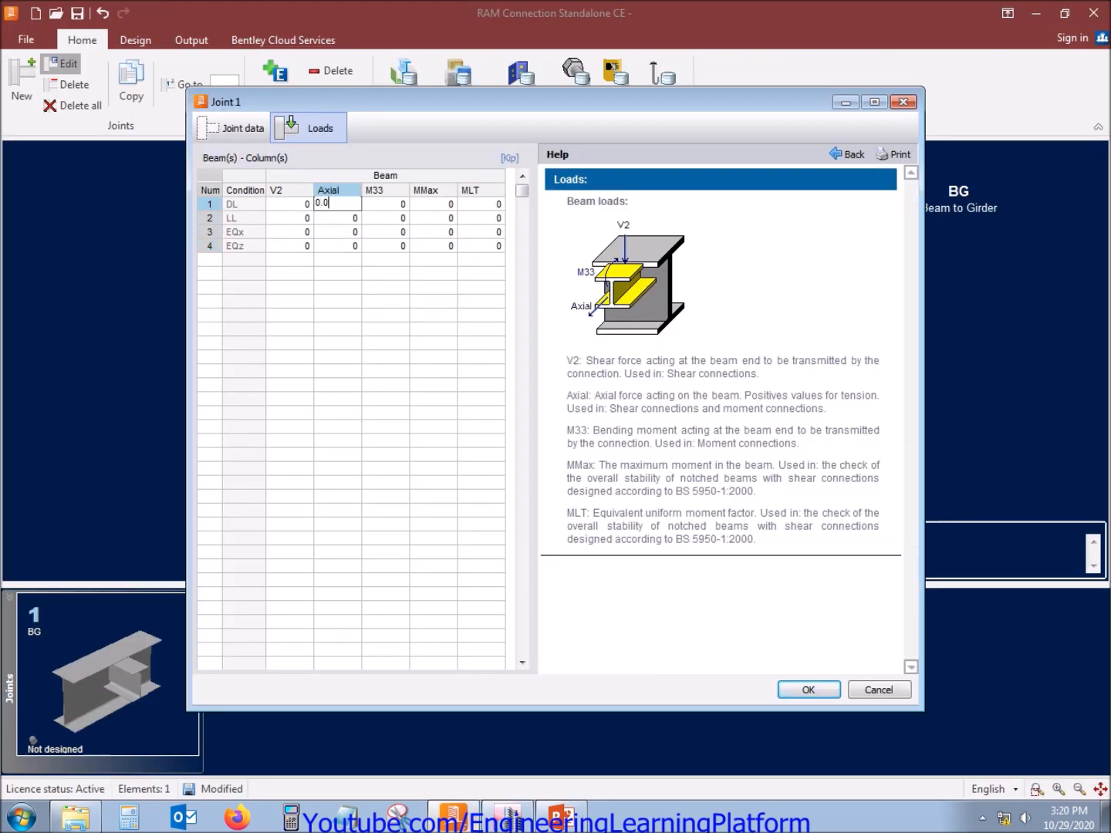
# Enter the dead and live beam axial loads, reading the Live axial diagram in ETABS
pyautogui.write('0.014')
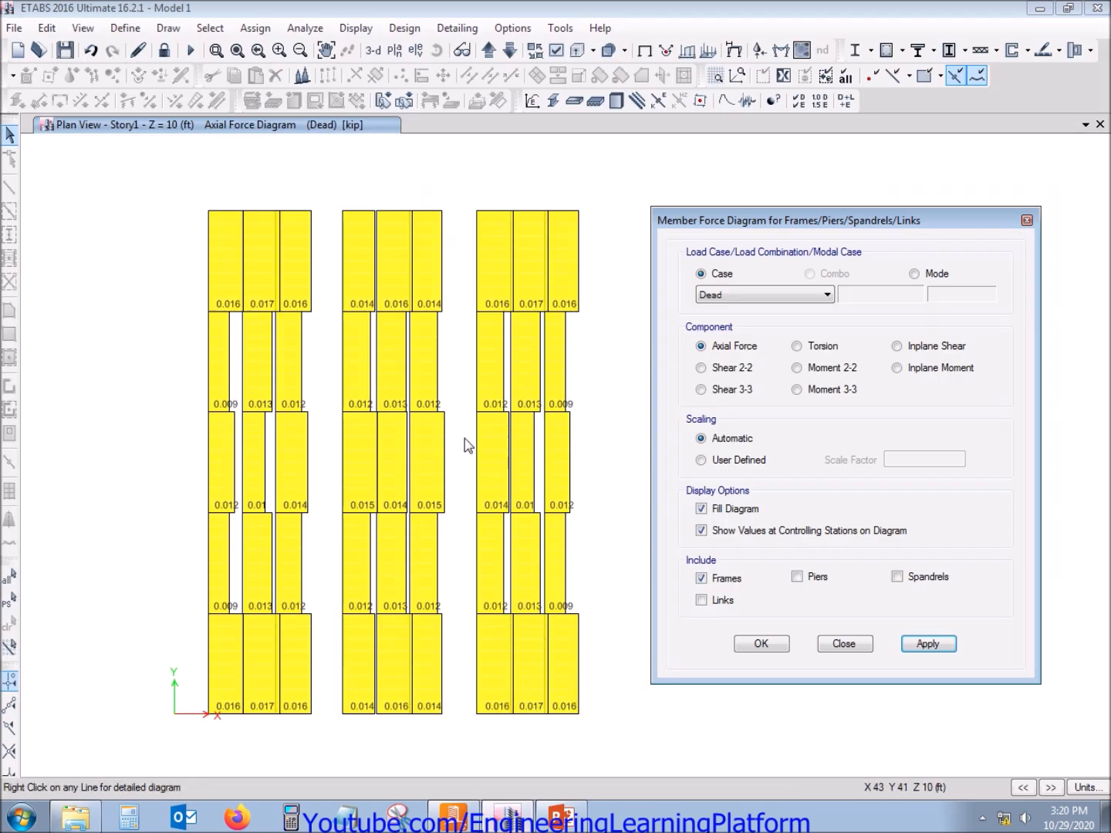
pyautogui.moveTo(347, 303)
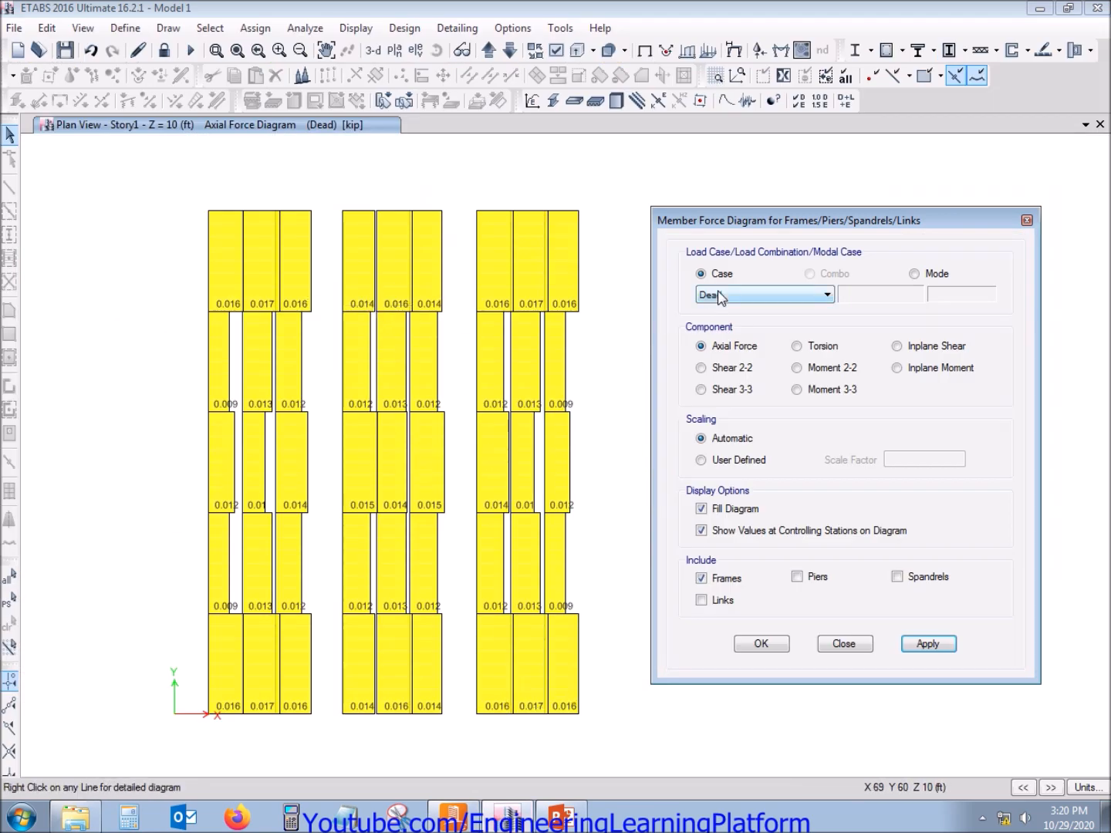
pyautogui.click(758, 294)
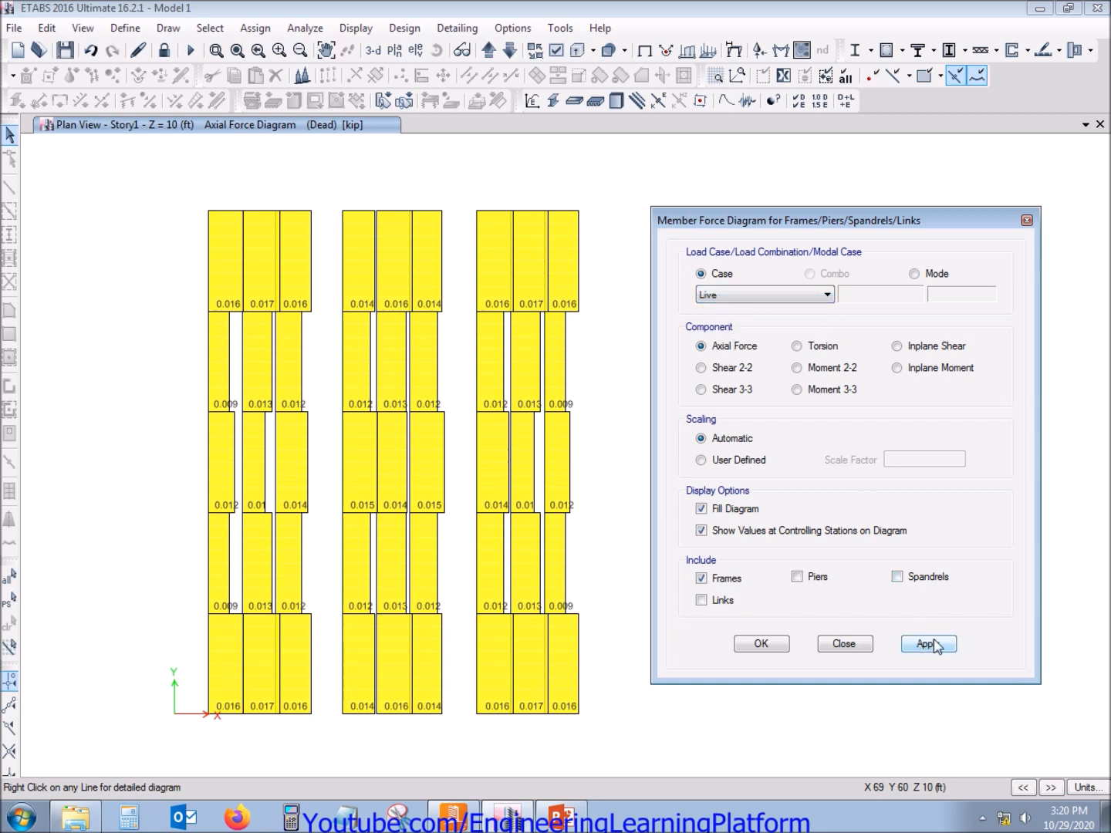
pyautogui.click(928, 644)
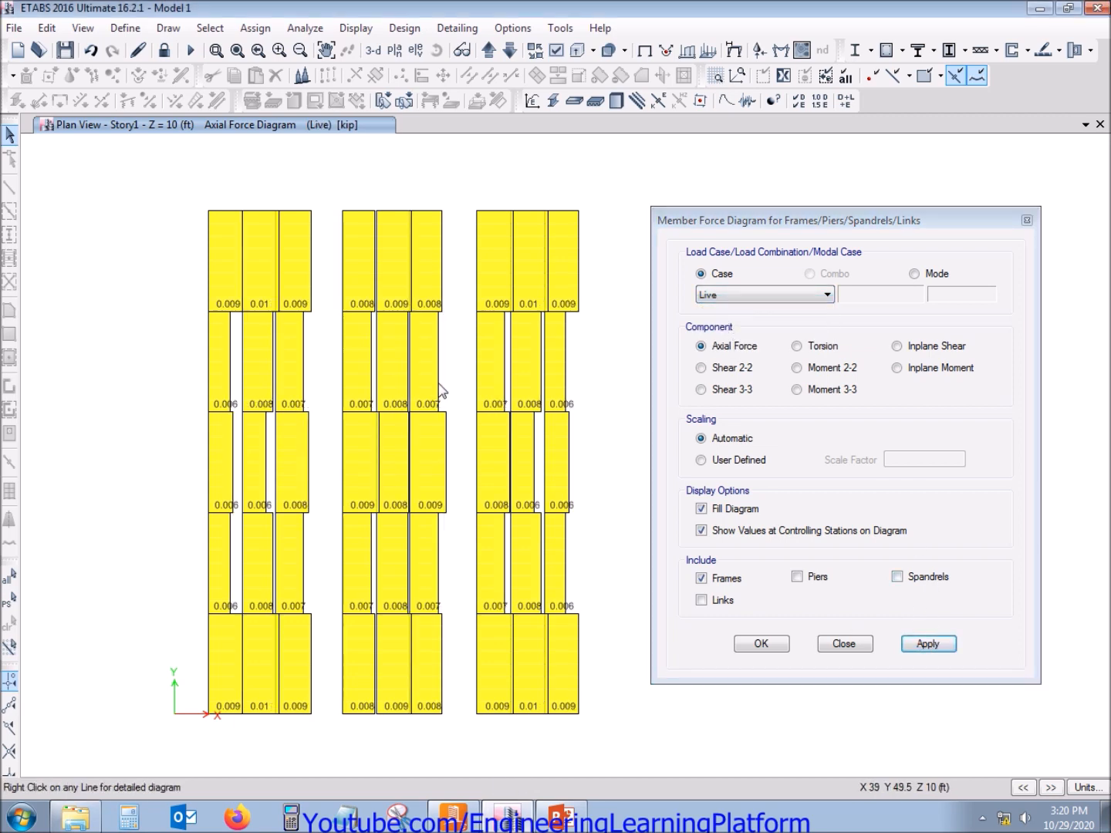
pyautogui.moveTo(265, 329)
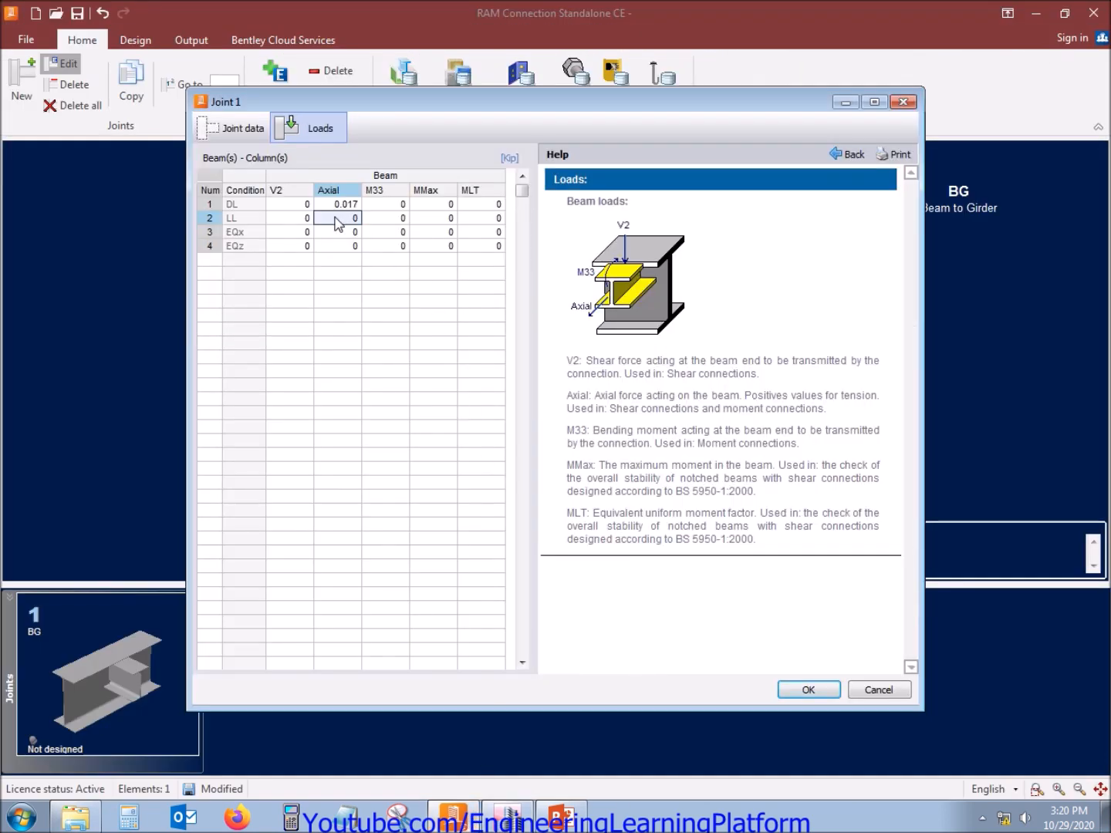
pyautogui.write('0.01')
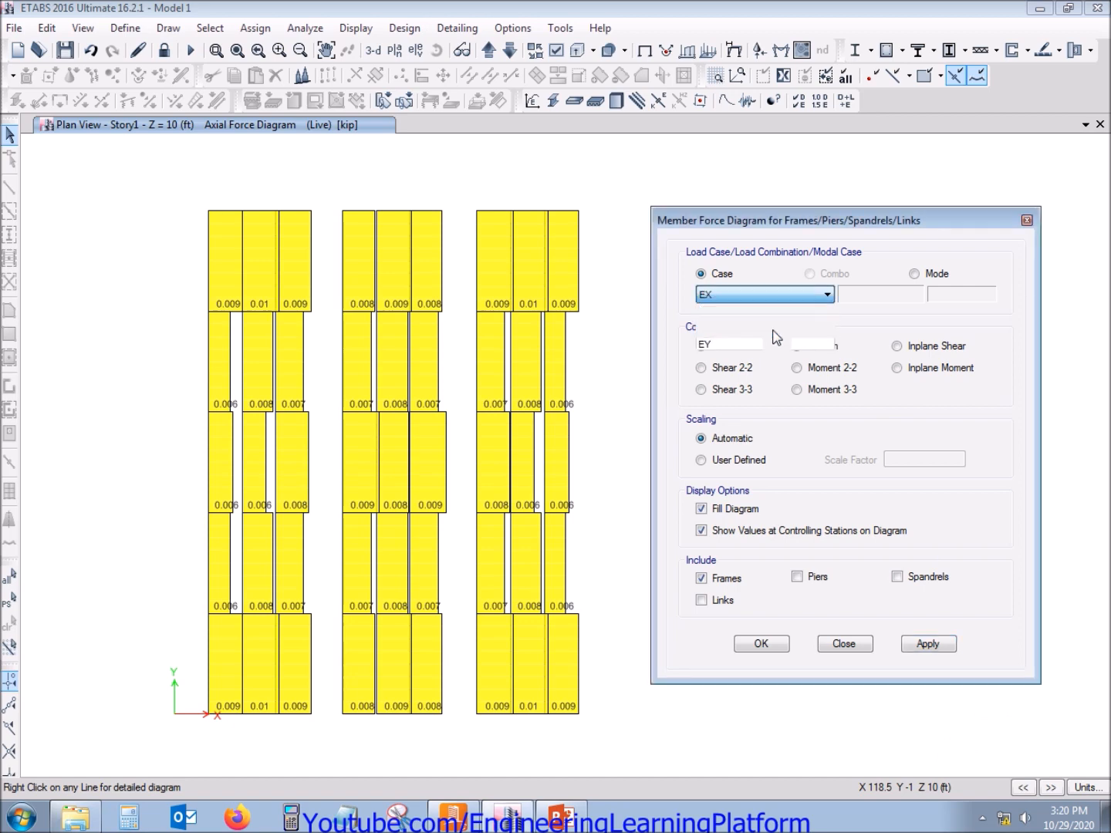
# Enter the seismic axial loads from the EX diagram, ending with 0.02 for EQz
pyautogui.click(928, 644)
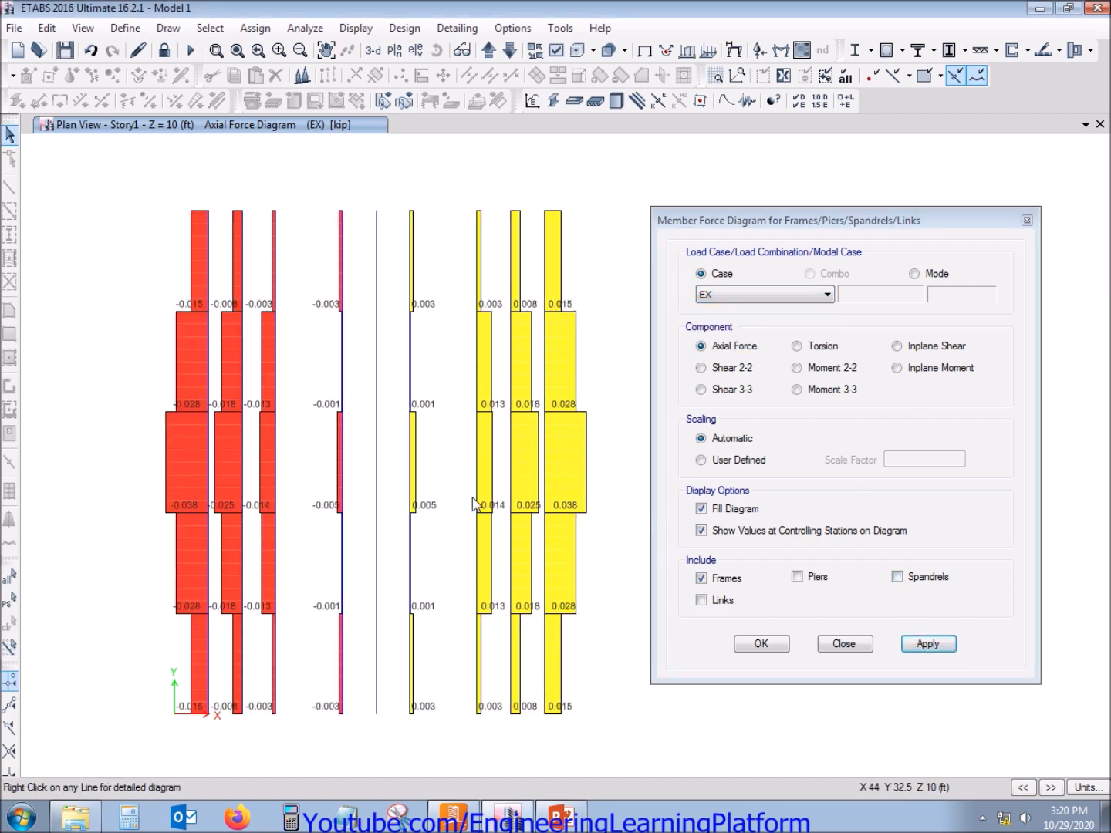
pyautogui.moveTo(581, 561)
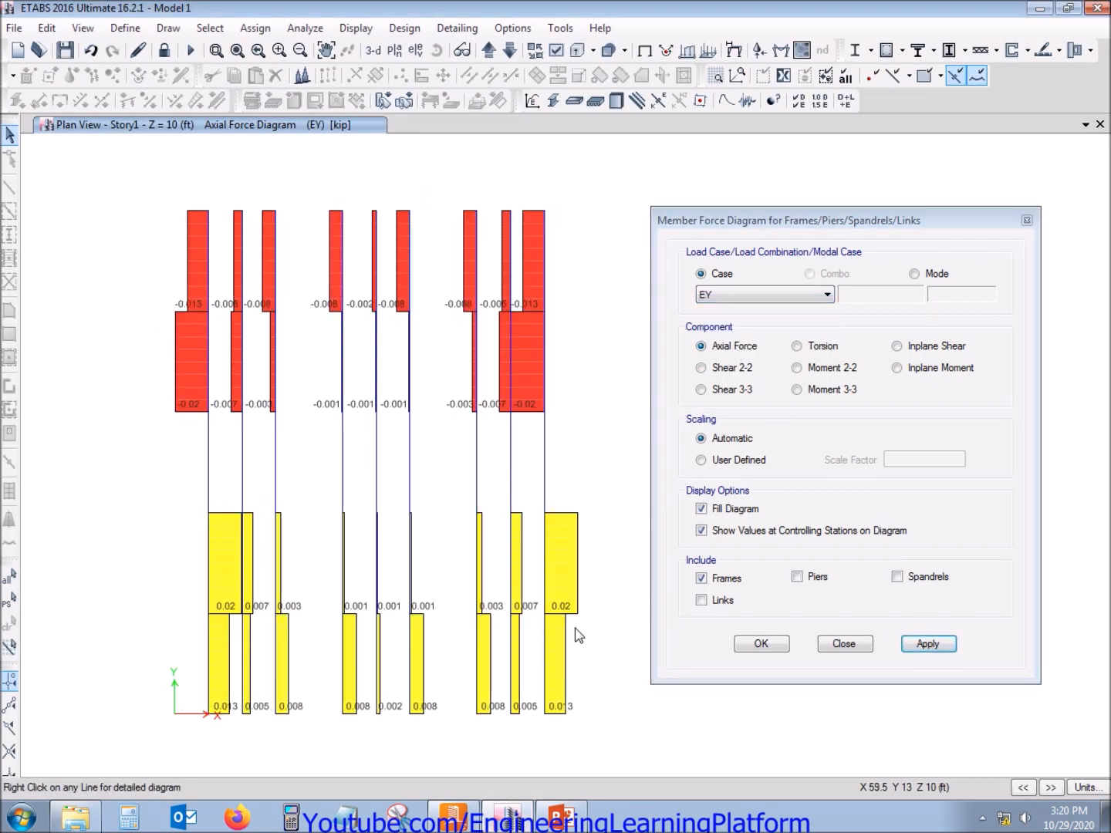
pyautogui.moveTo(560, 665)
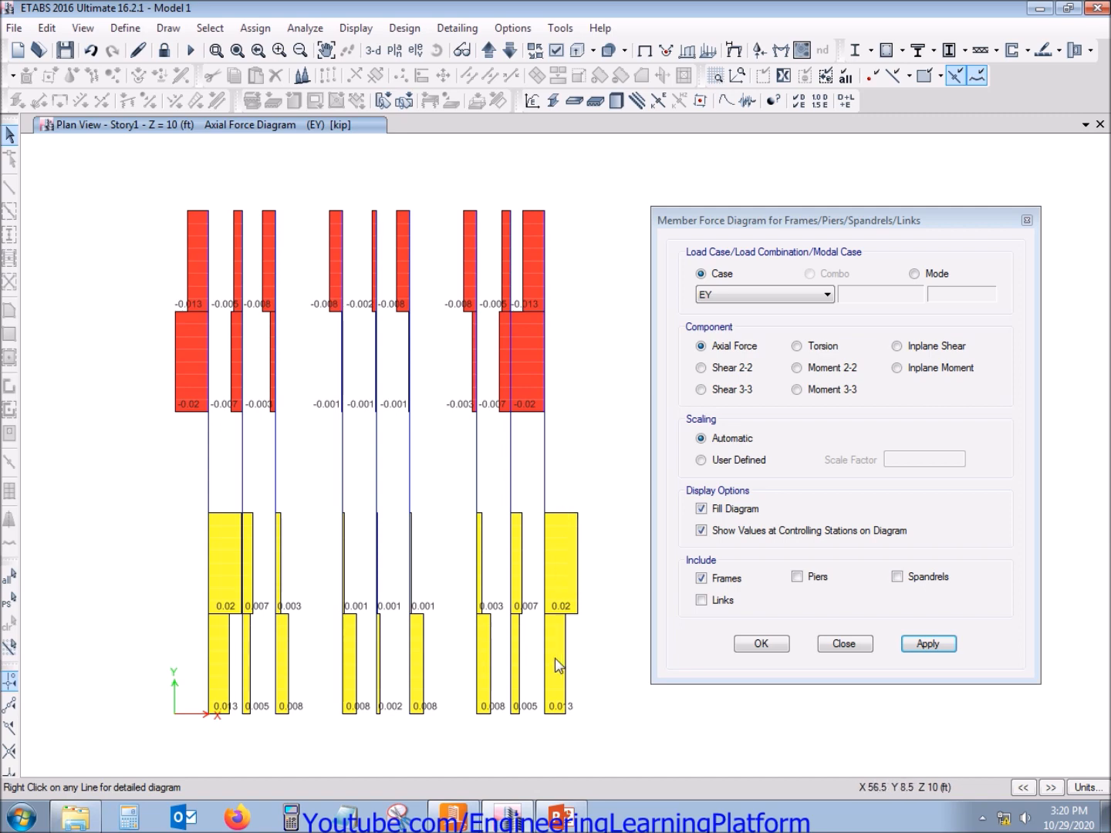
pyautogui.moveTo(556, 626)
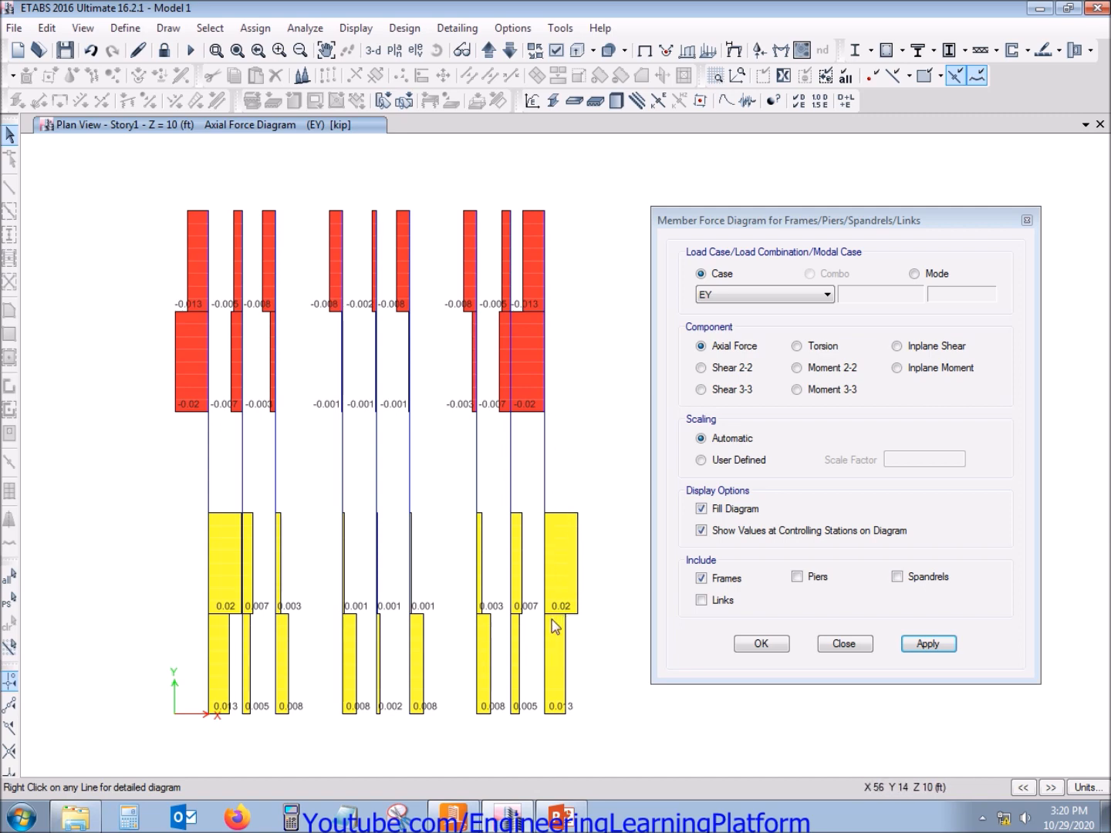
pyautogui.click(544, 473)
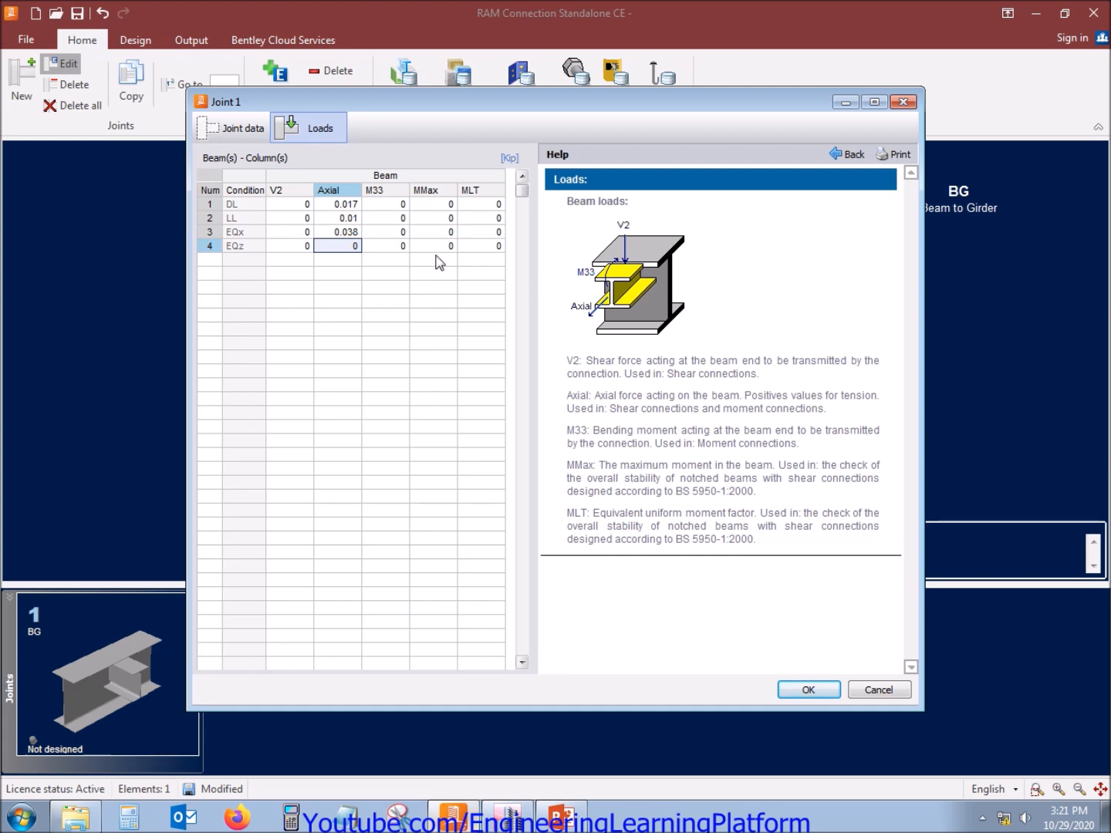
pyautogui.write('0.02')
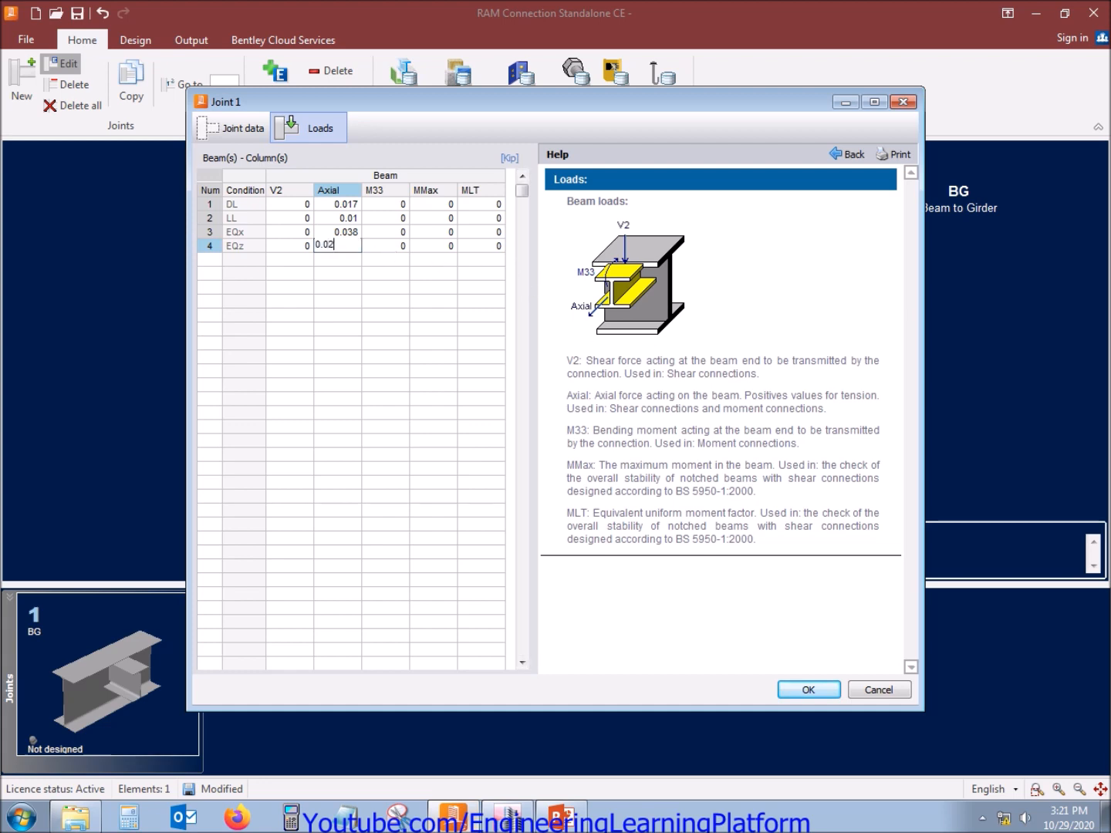
pyautogui.click(290, 204)
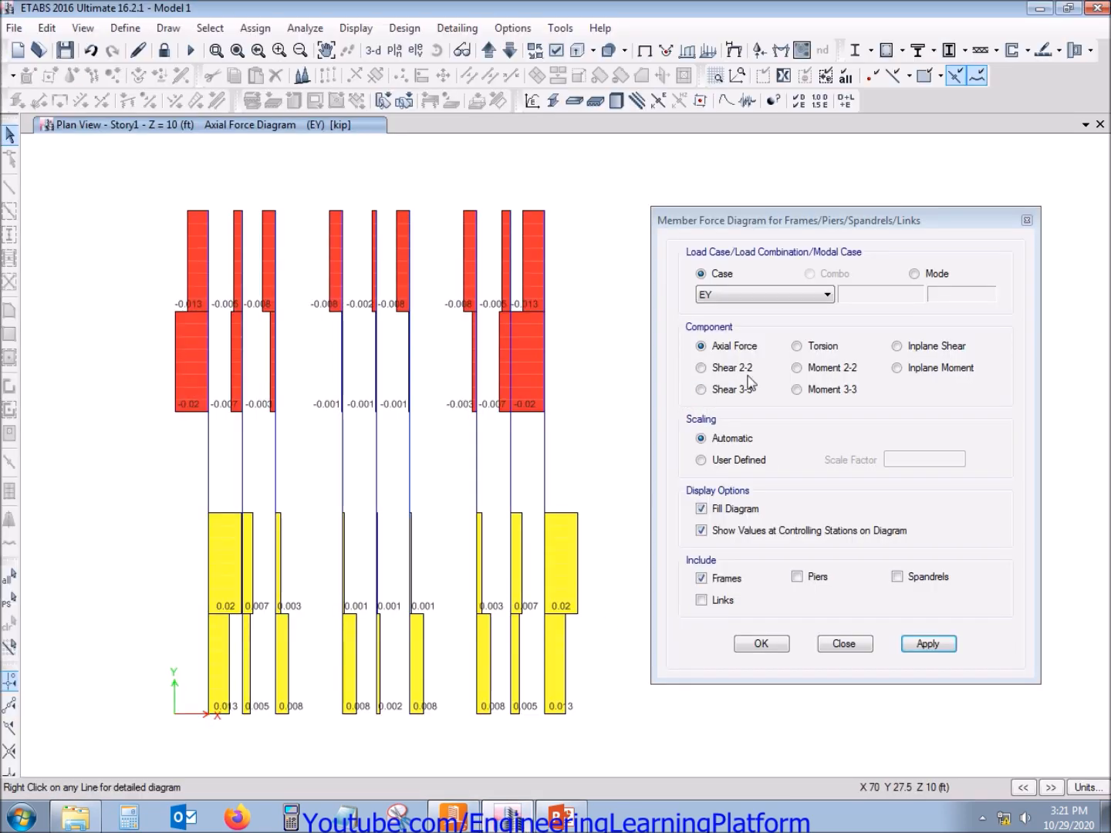
# Read the Dead and Live shear 2-2 diagrams and enter beam shears 2.543 and 1.5
pyautogui.click(828, 294)
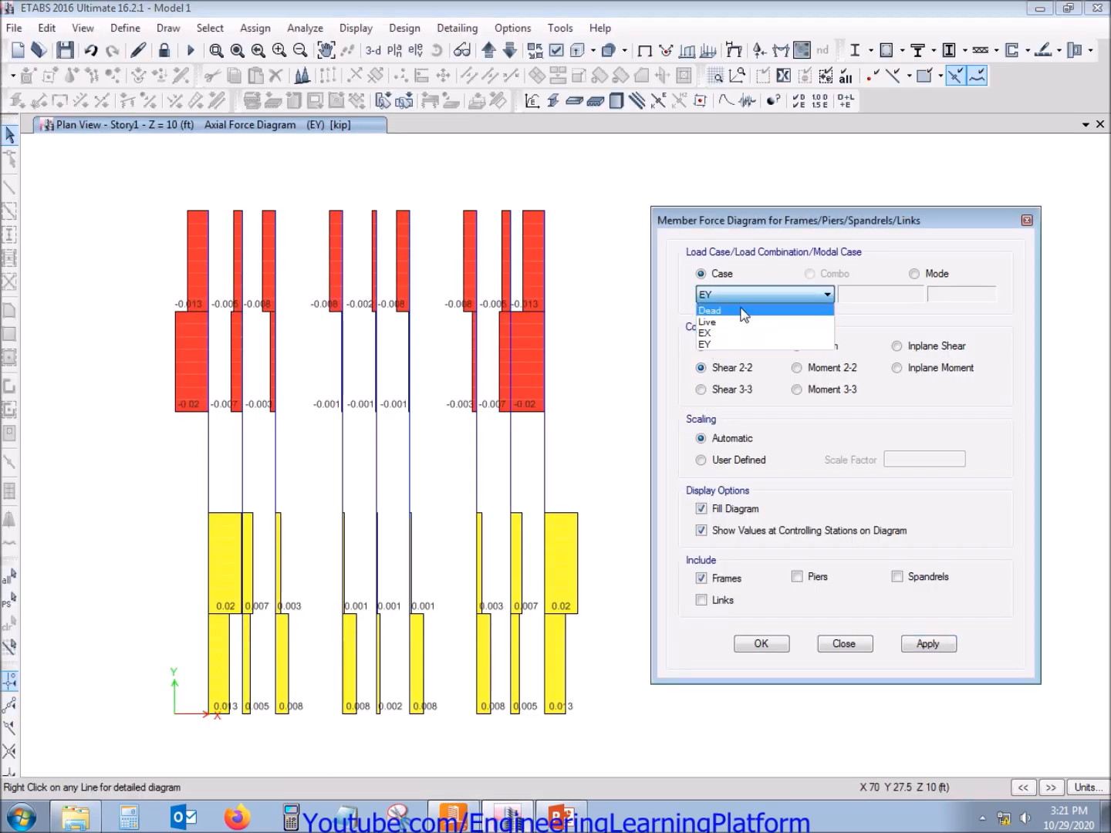
pyautogui.click(708, 309)
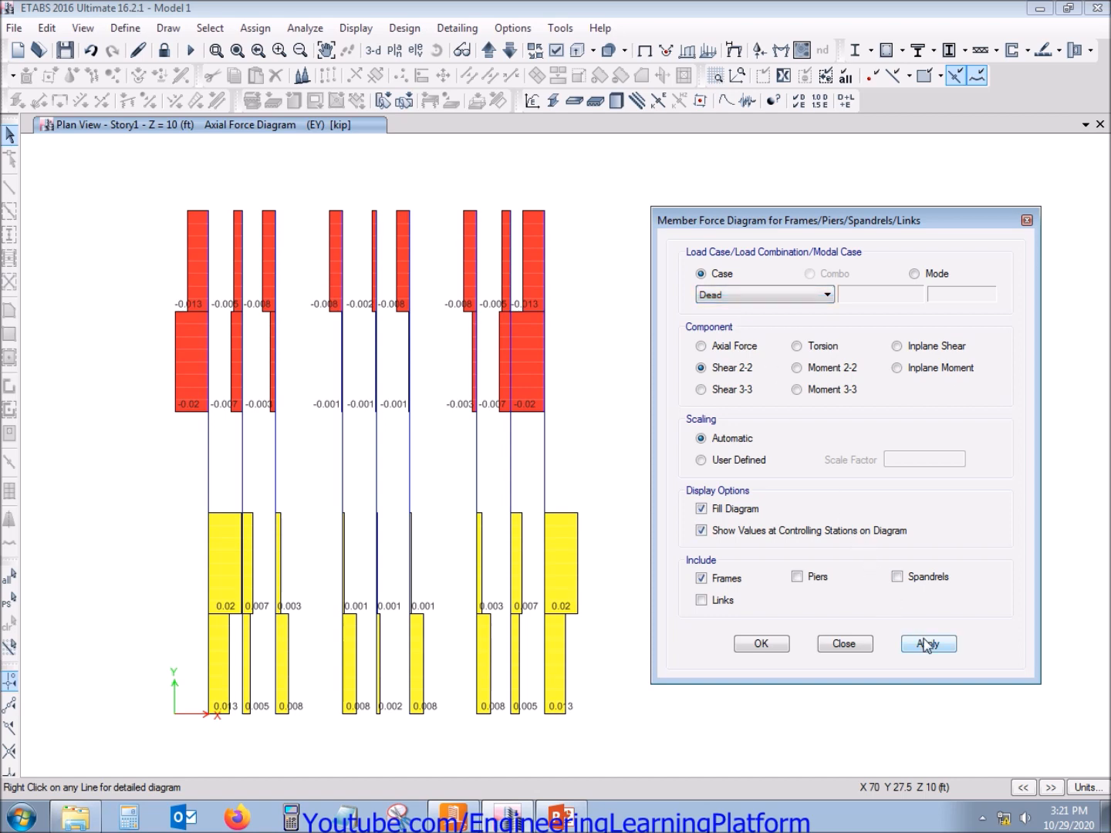
pyautogui.click(928, 643)
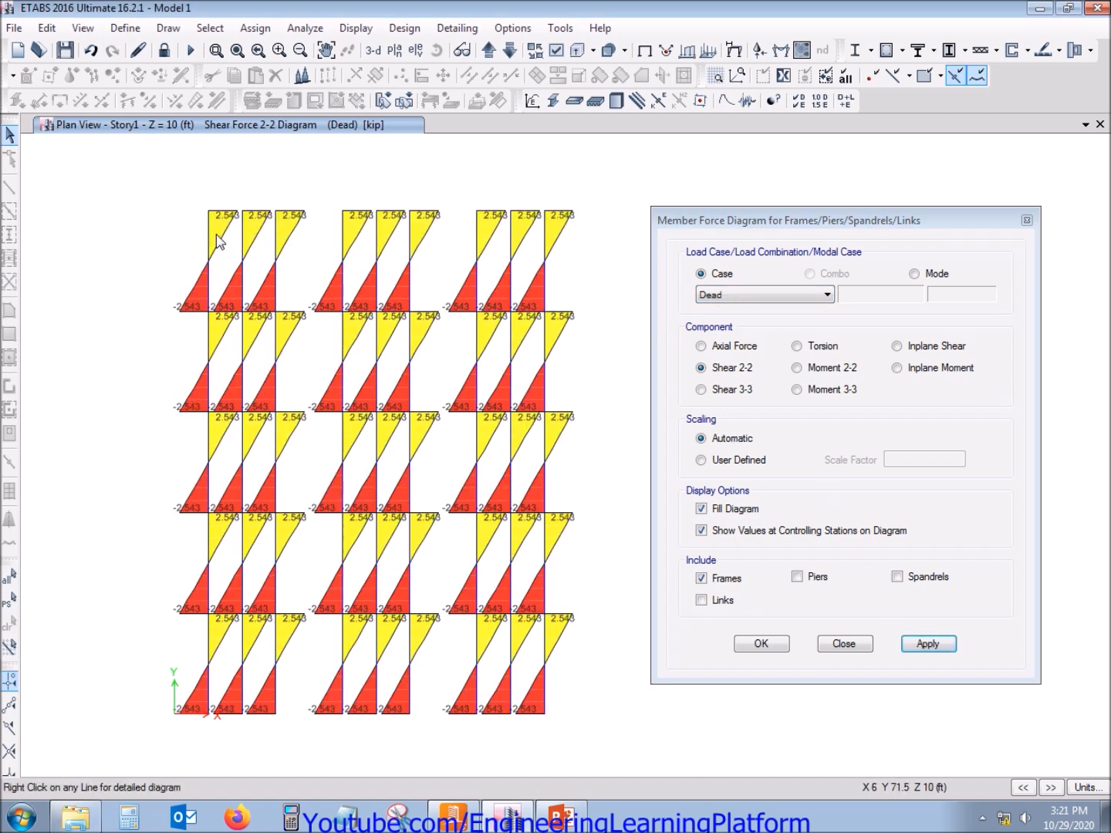
pyautogui.moveTo(461, 793)
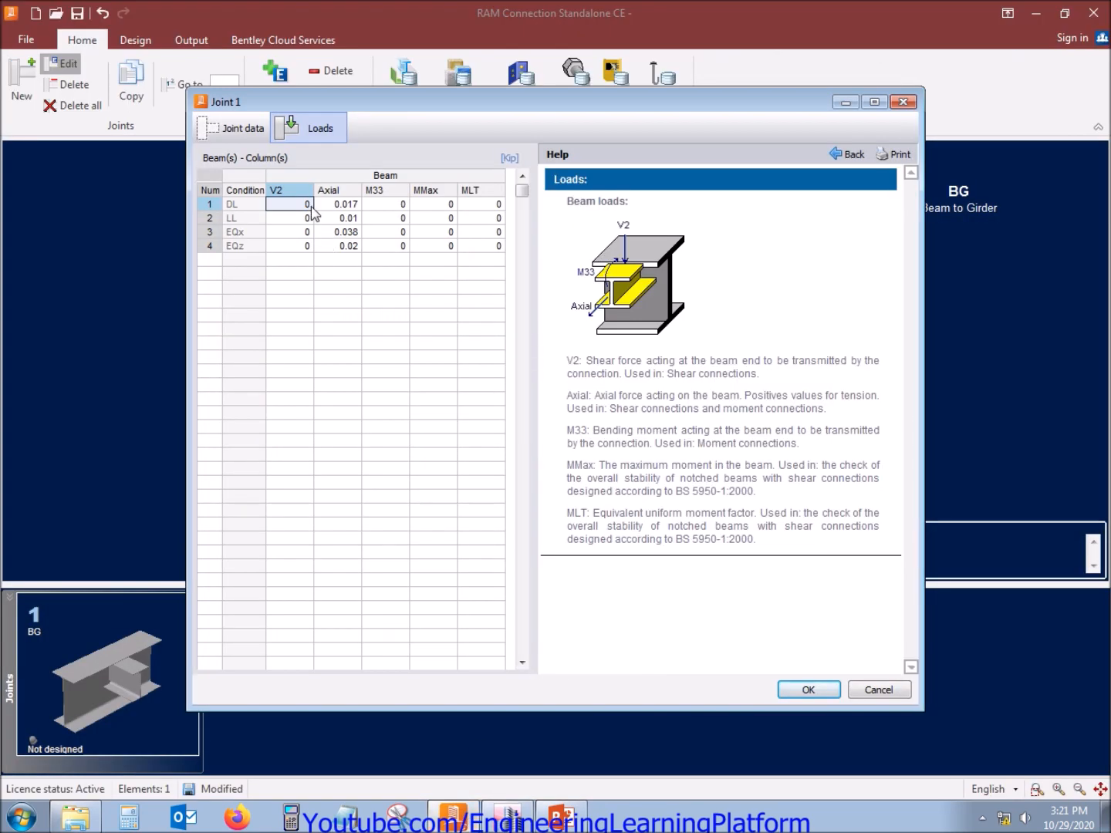
pyautogui.write('2.543')
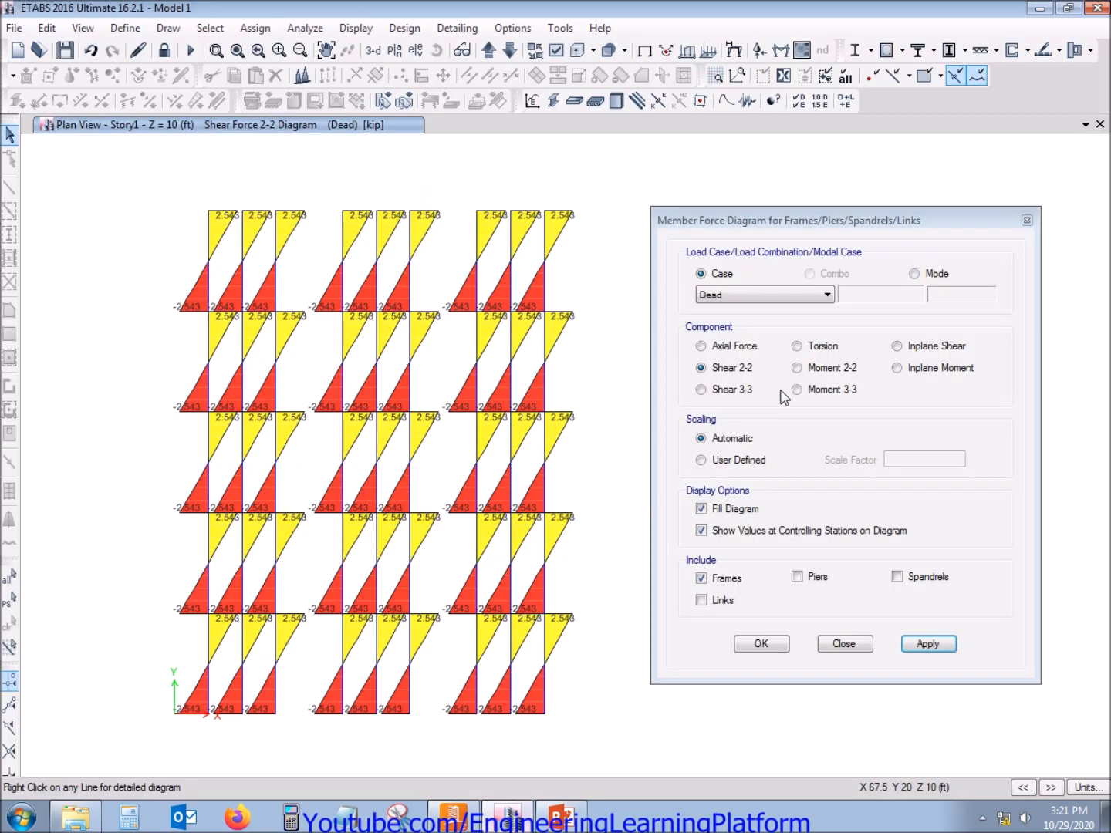
pyautogui.click(764, 294)
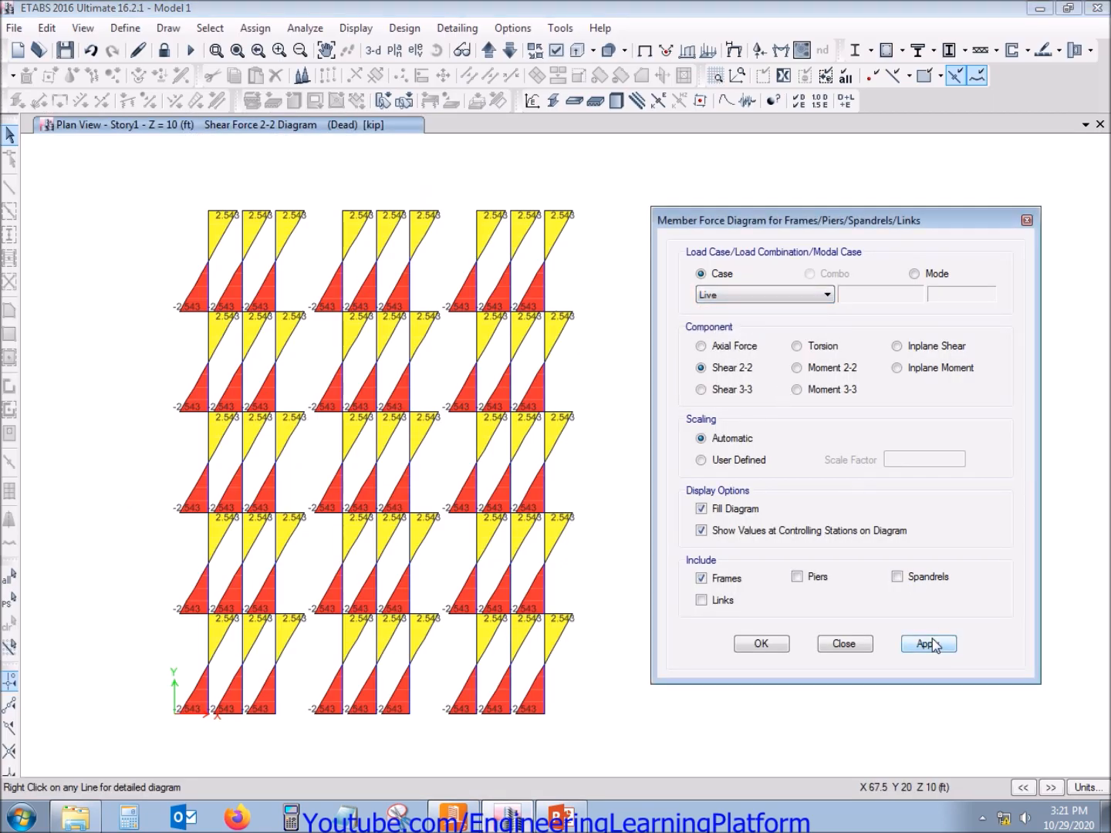
pyautogui.click(928, 643)
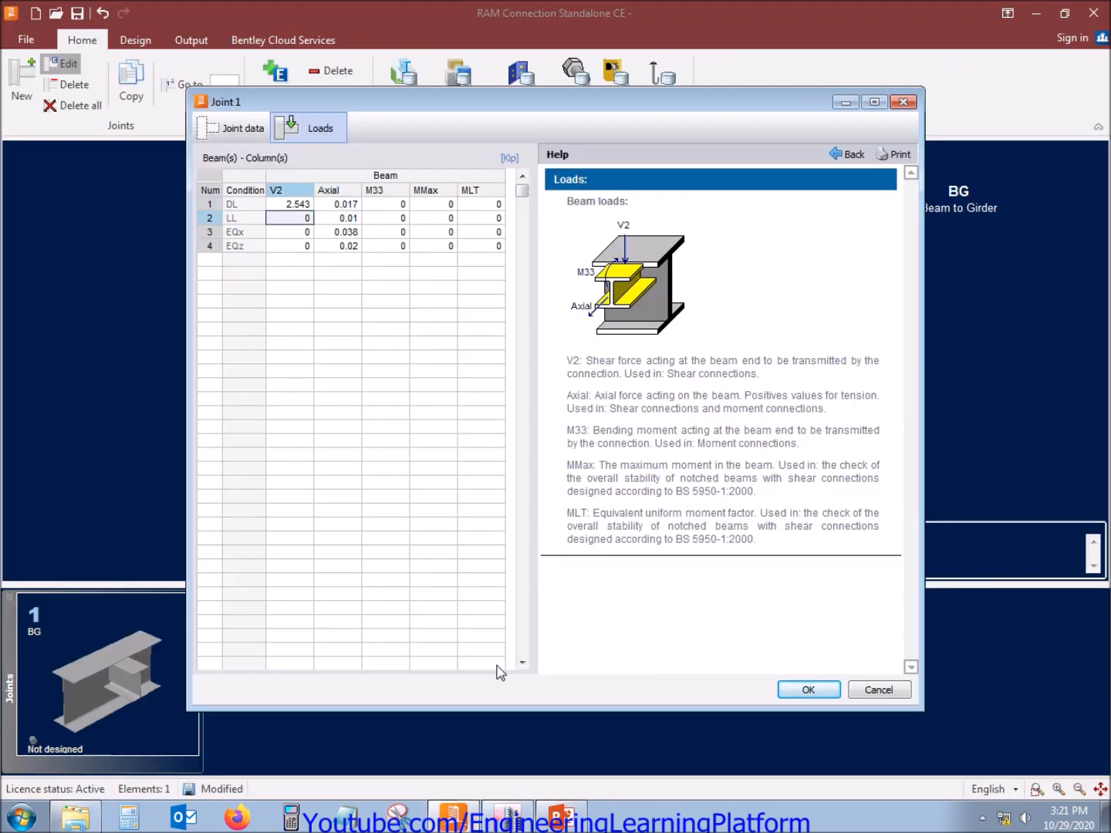
pyautogui.write('1.5')
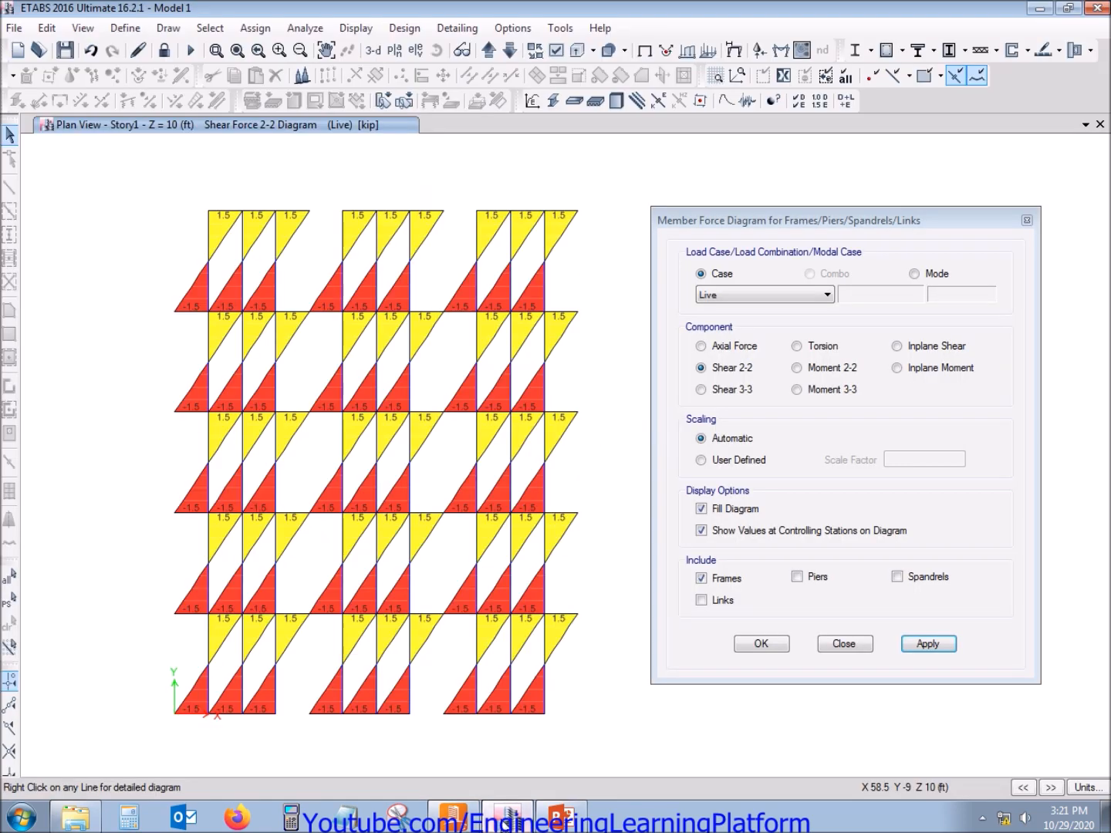
# Confirm EX and EY give no shear or moment, leave seismic shears zero and accept the loads
pyautogui.click(760, 294)
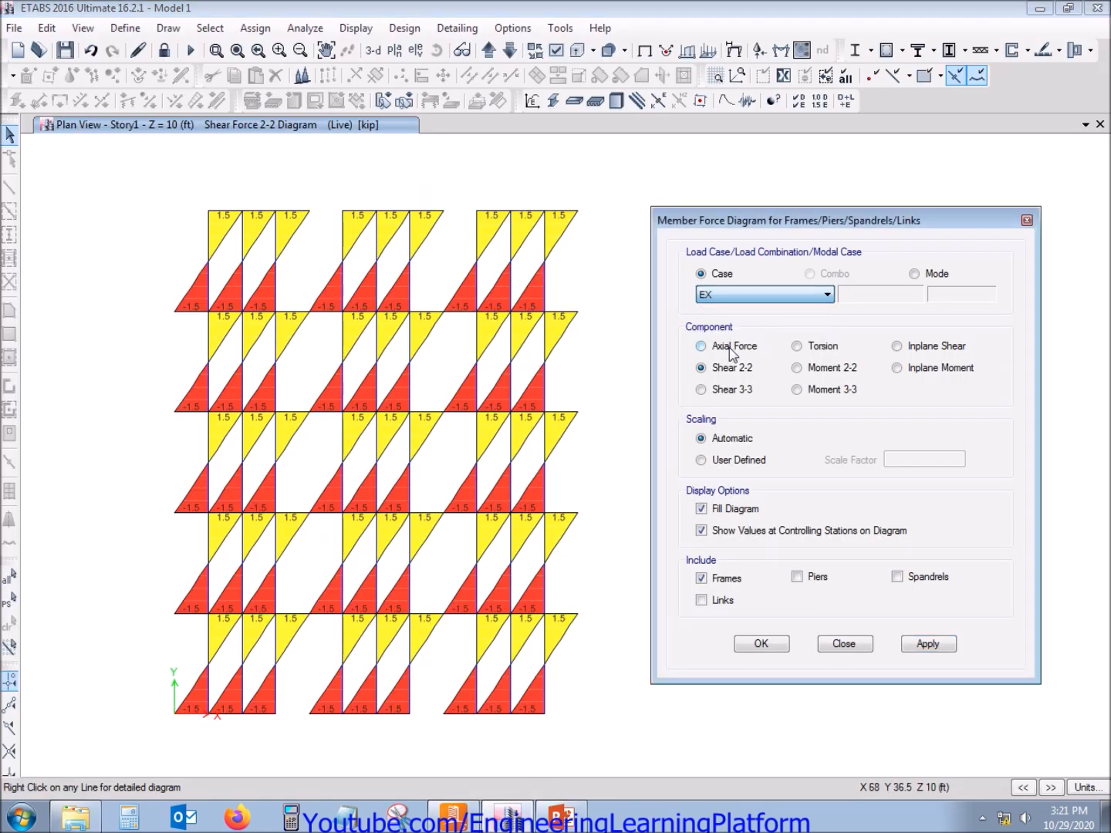
pyautogui.click(928, 644)
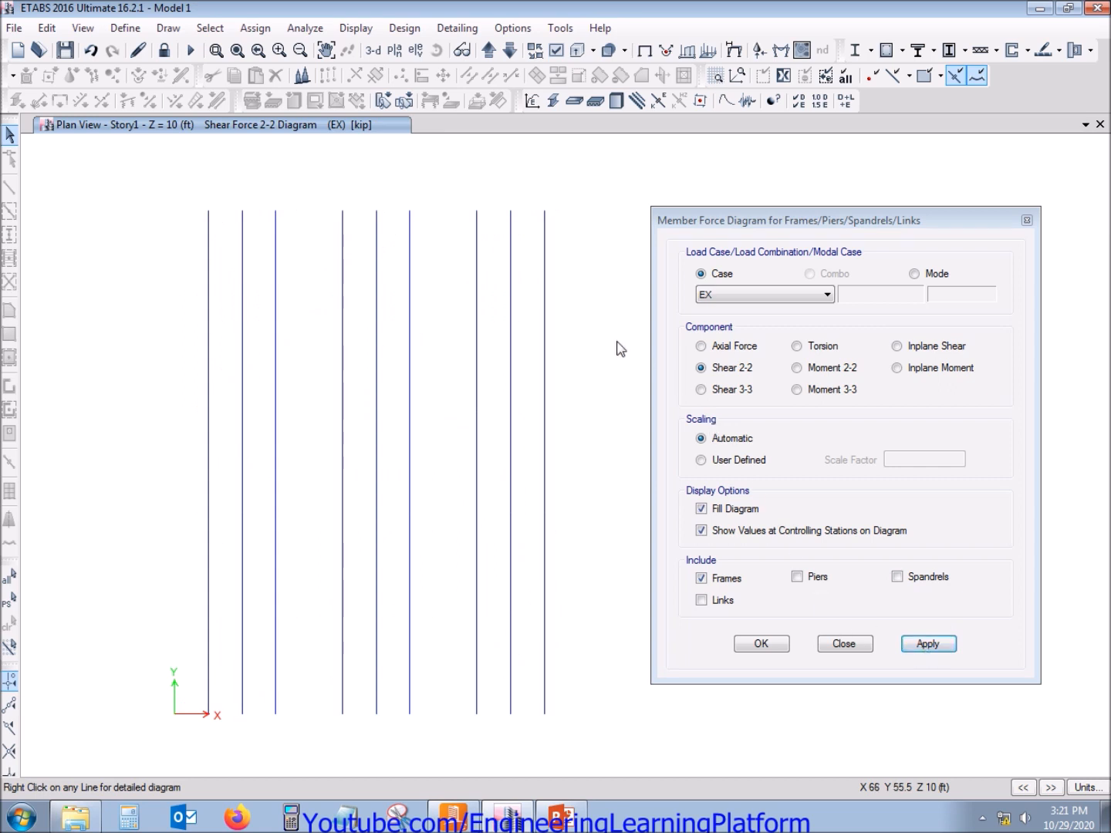
pyautogui.click(827, 294)
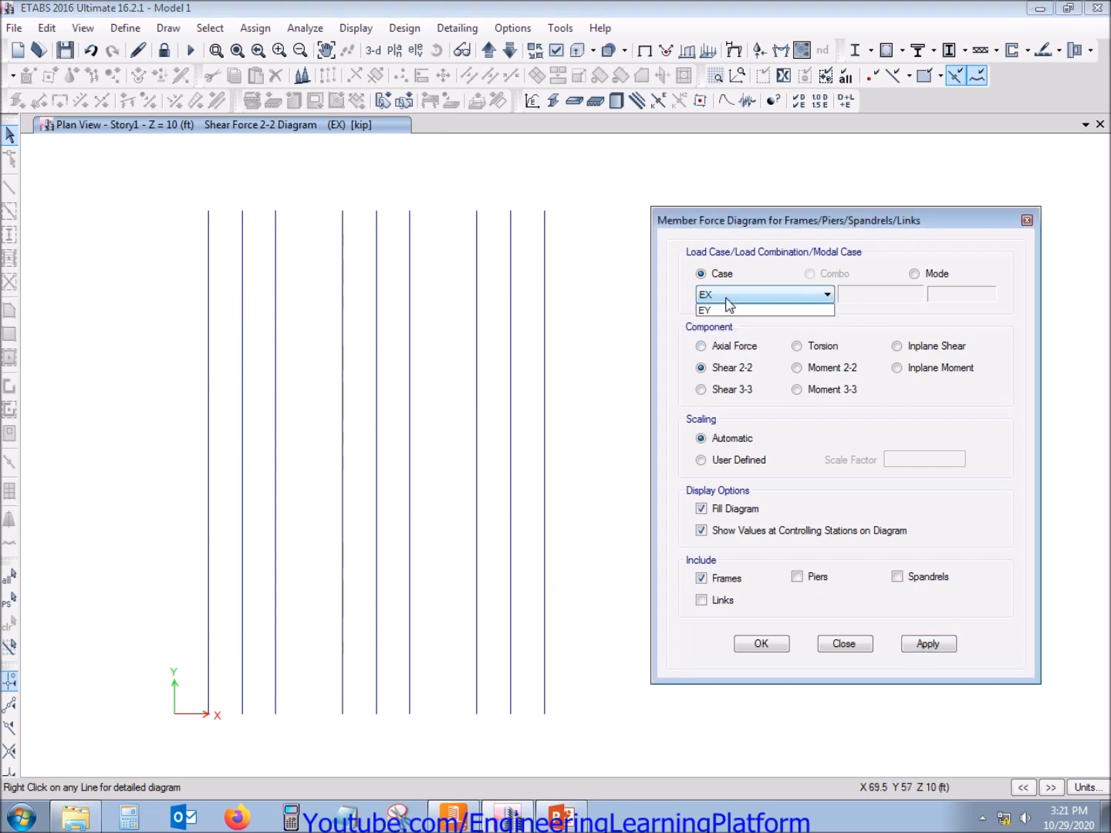
pyautogui.click(703, 310)
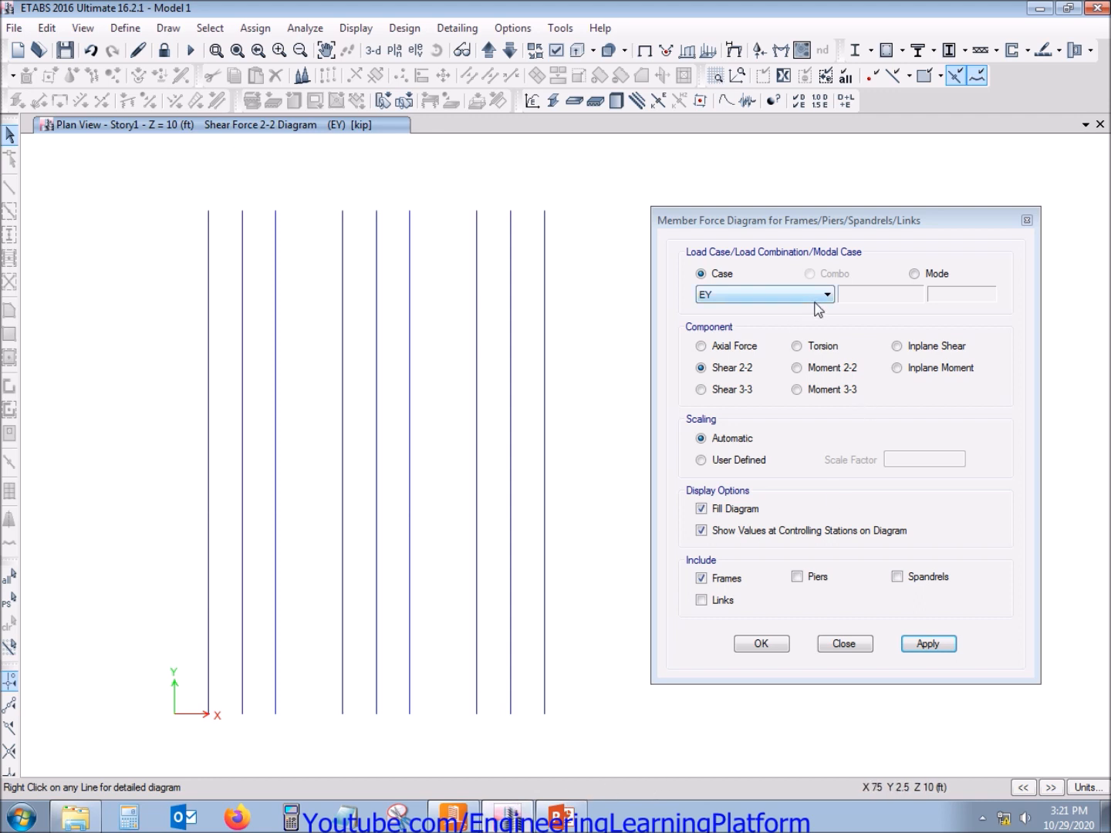
pyautogui.click(828, 294)
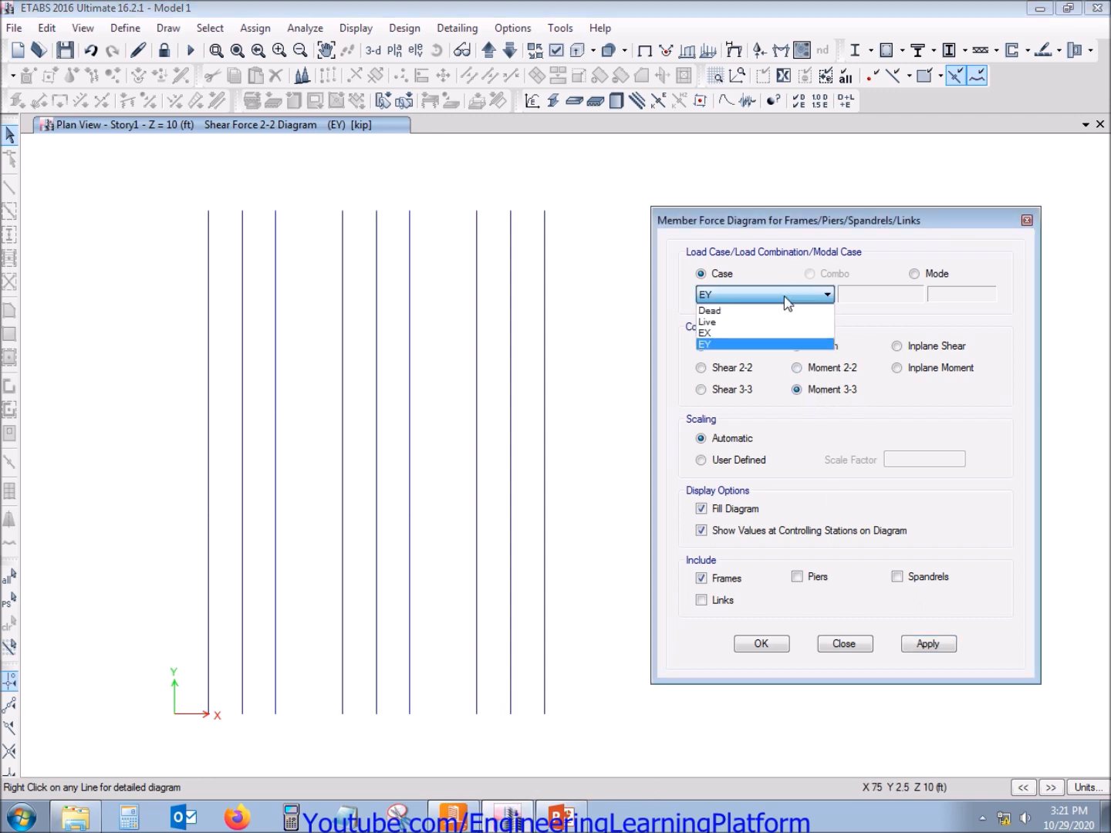
pyautogui.click(928, 644)
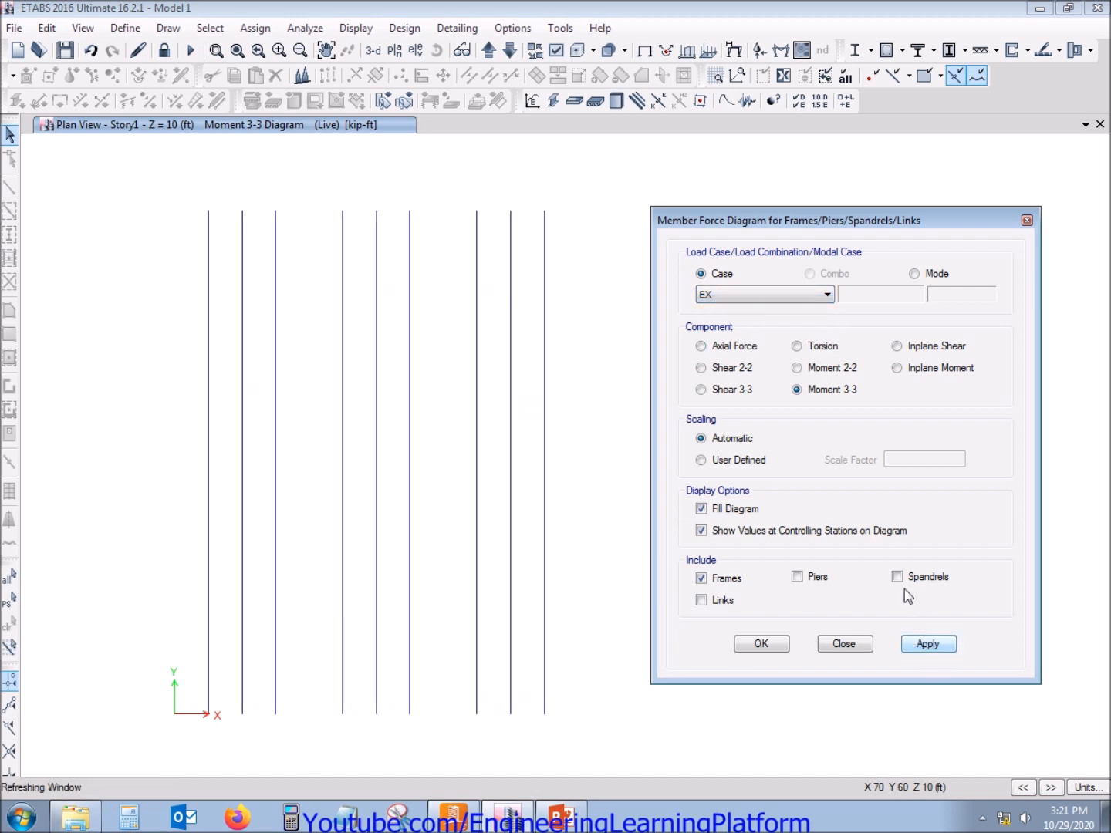
pyautogui.click(827, 294)
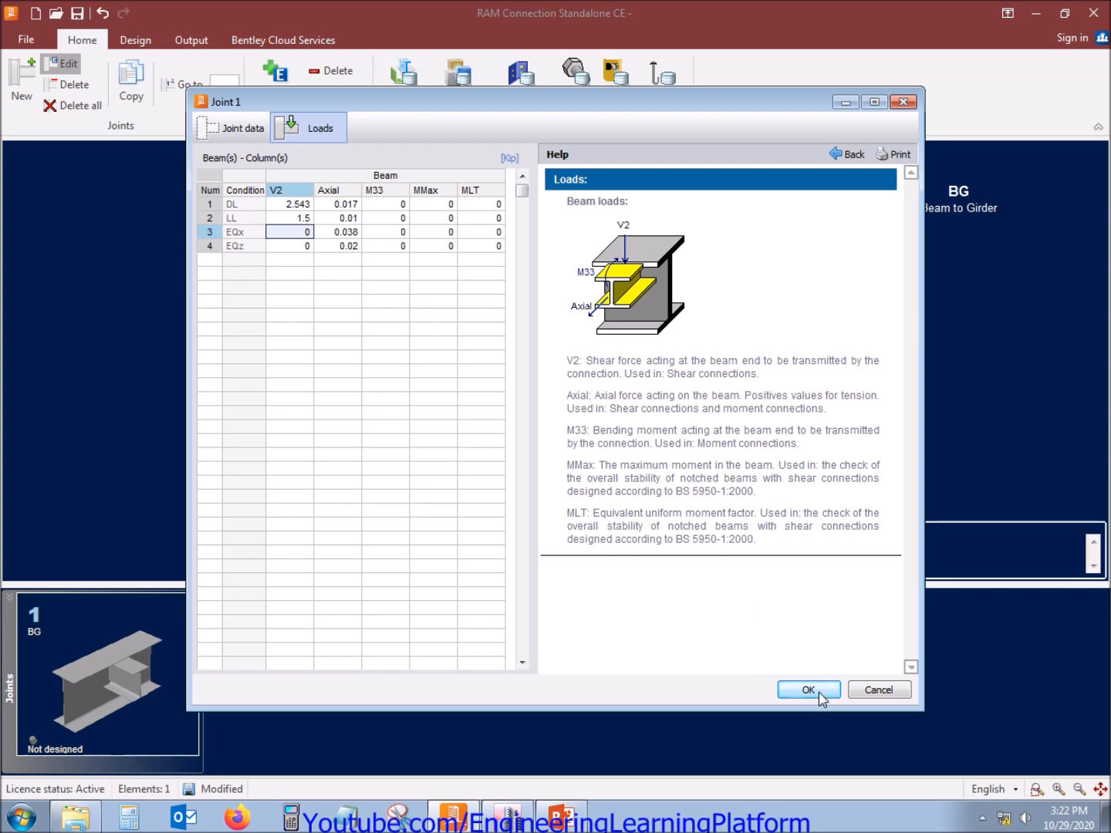
pyautogui.click(807, 689)
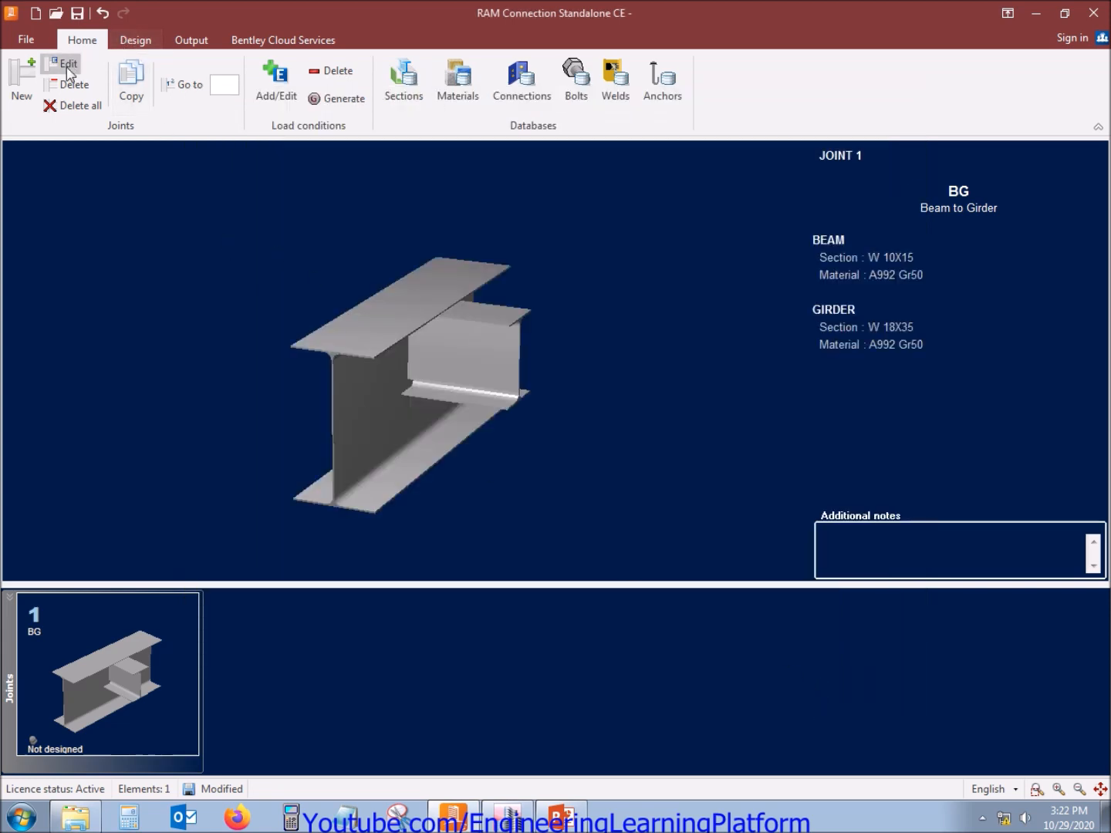
# Assign the Basic DA all-bolted double-angle connection to Joint 1 and dismiss the report
pyautogui.click(135, 39)
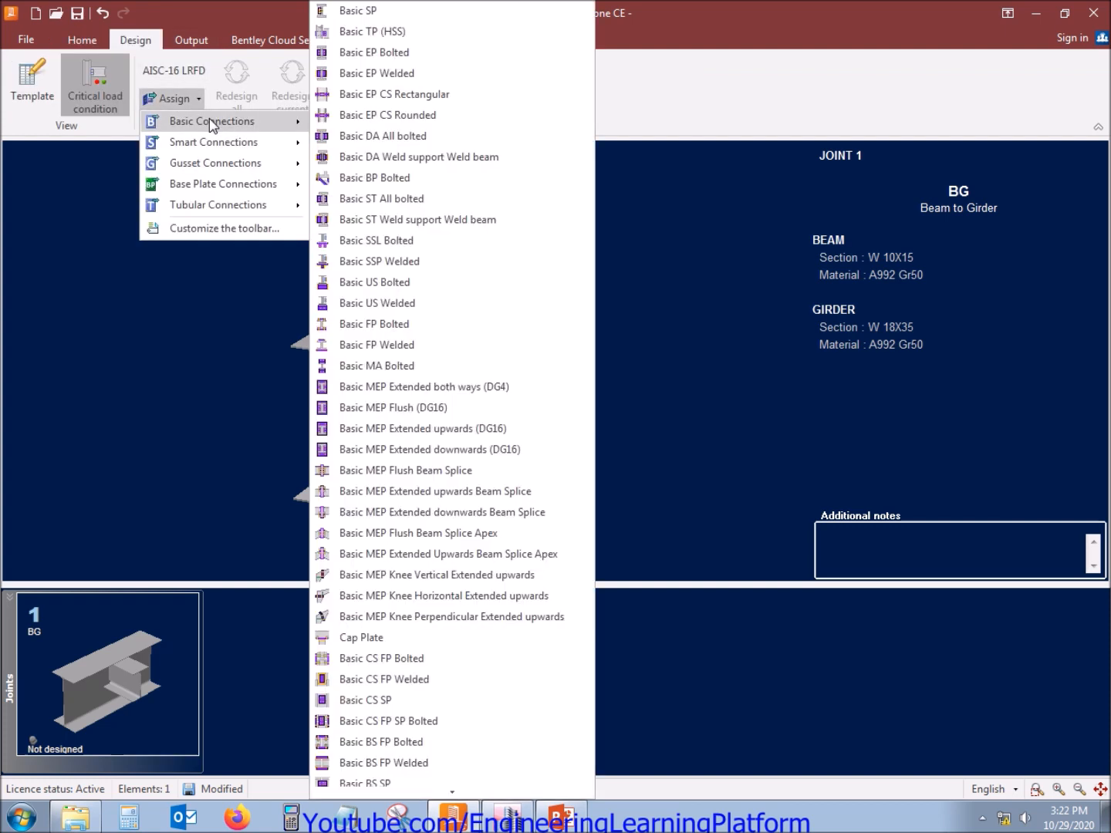
pyautogui.moveTo(383, 136)
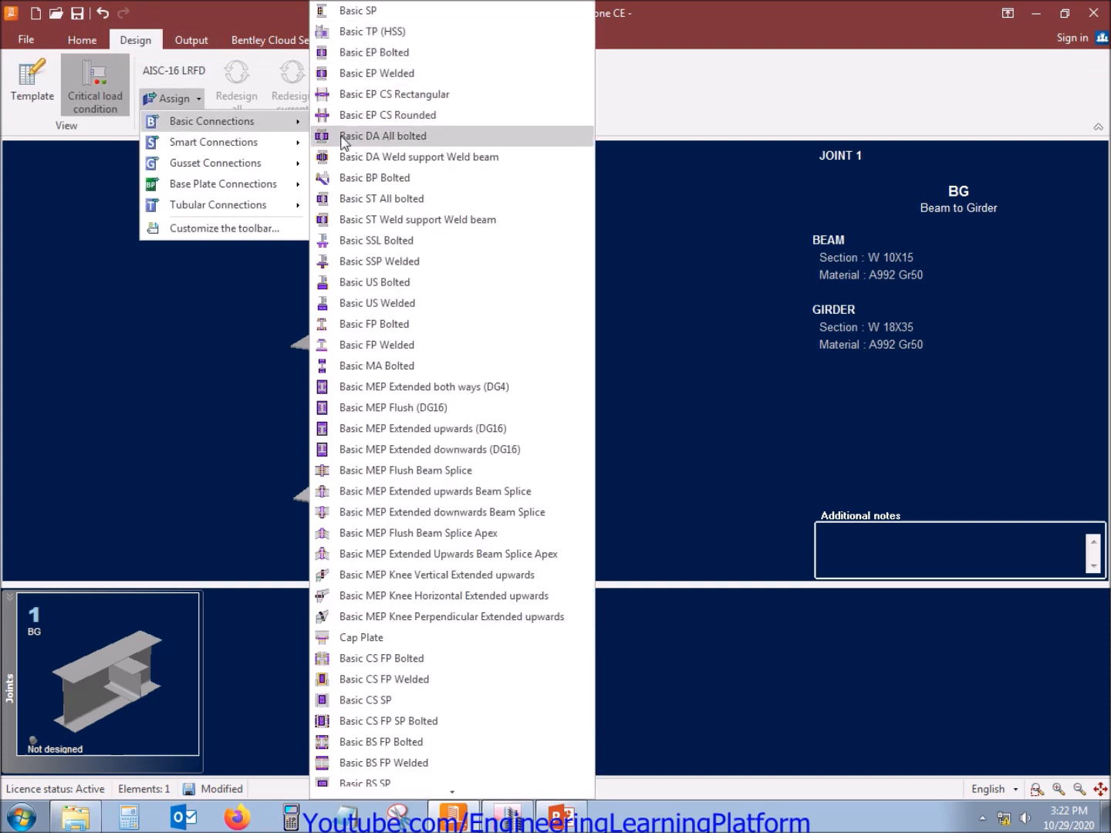
pyautogui.moveTo(423, 146)
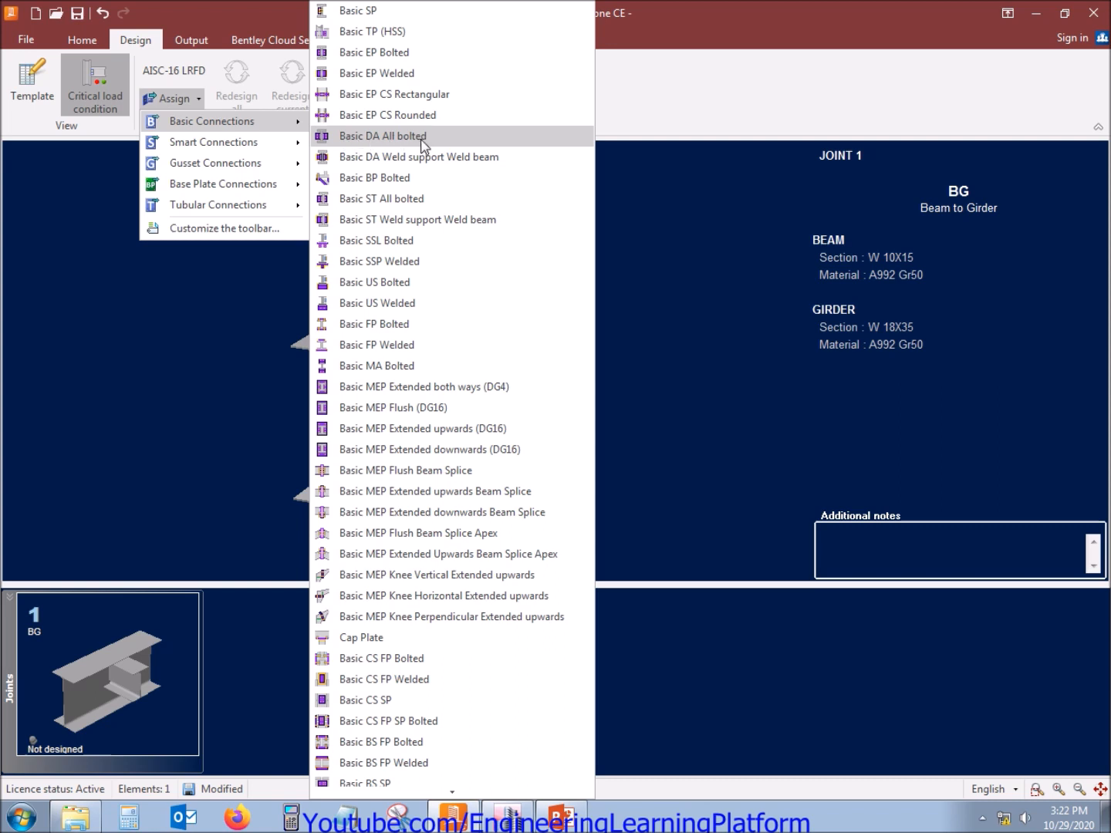
pyautogui.click(381, 136)
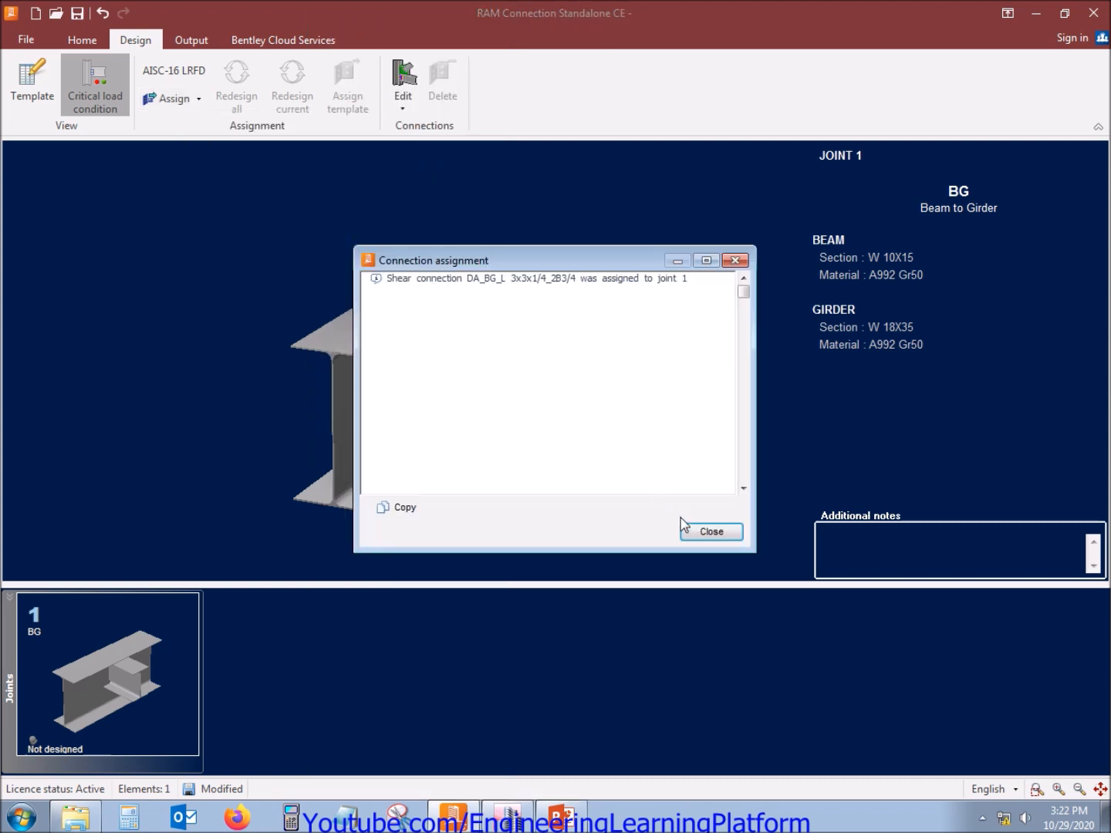
pyautogui.click(711, 531)
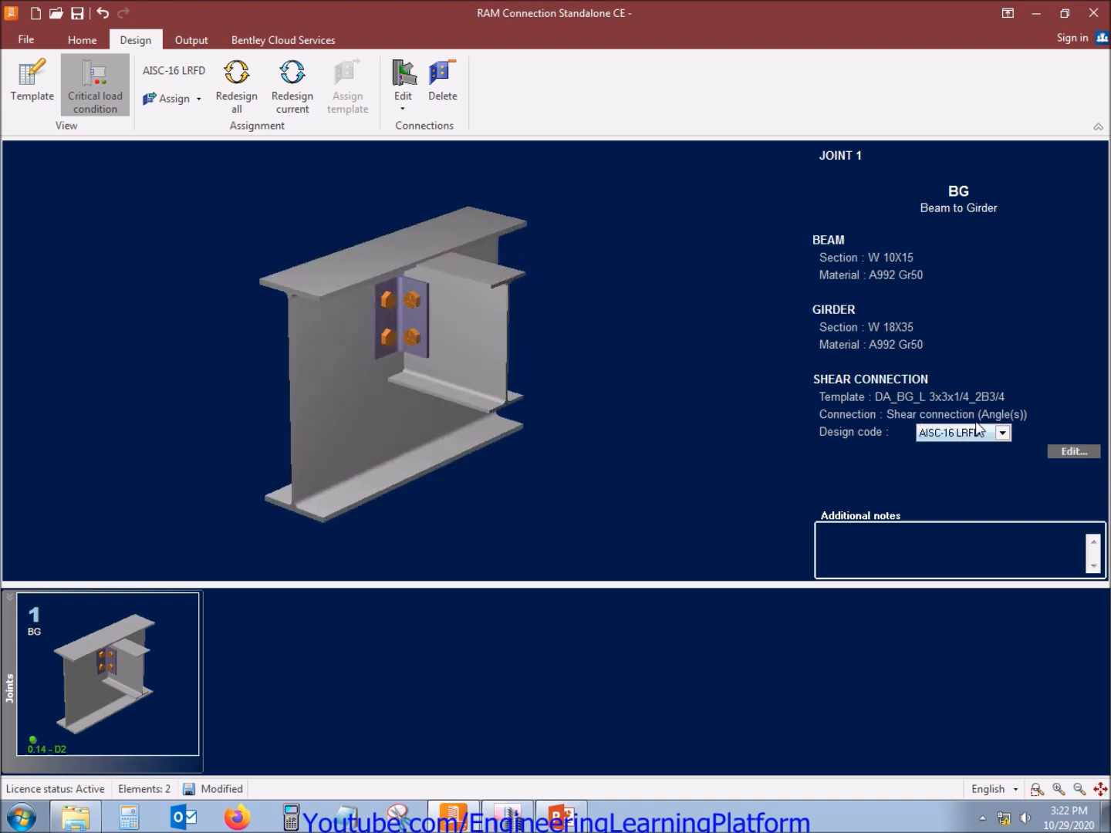
pyautogui.moveTo(846, 359)
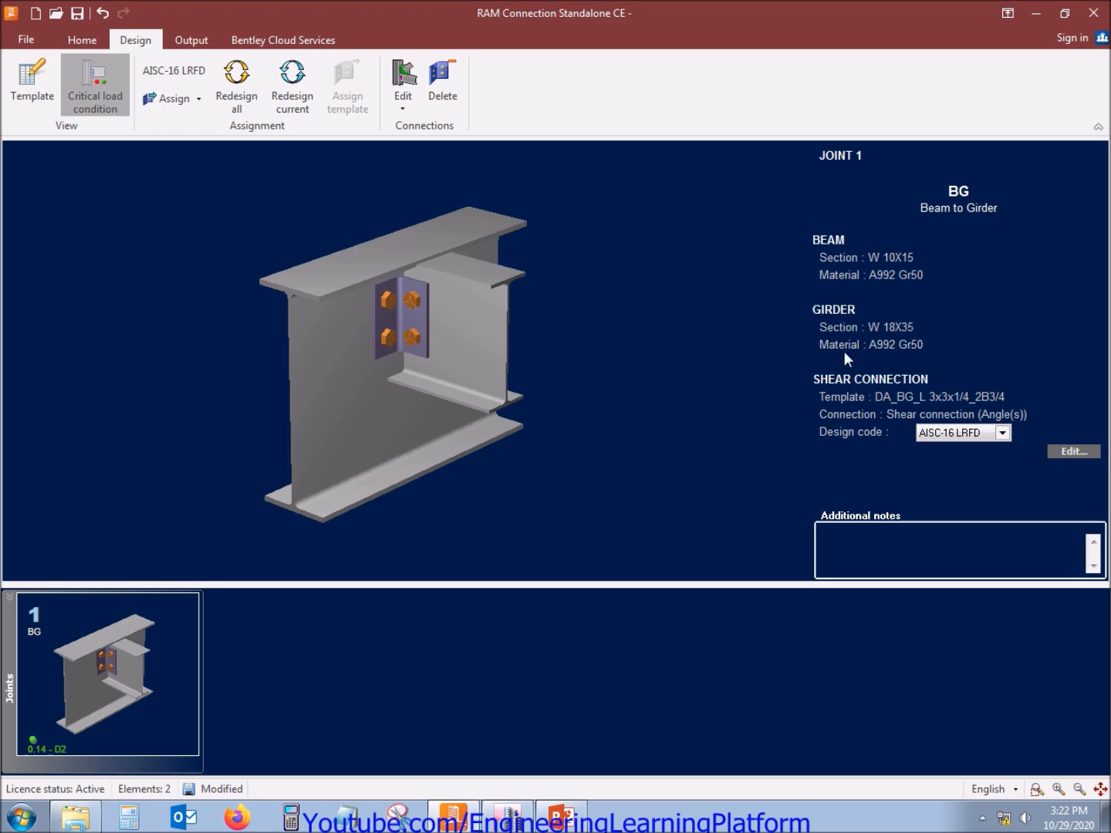
pyautogui.moveTo(1073, 451)
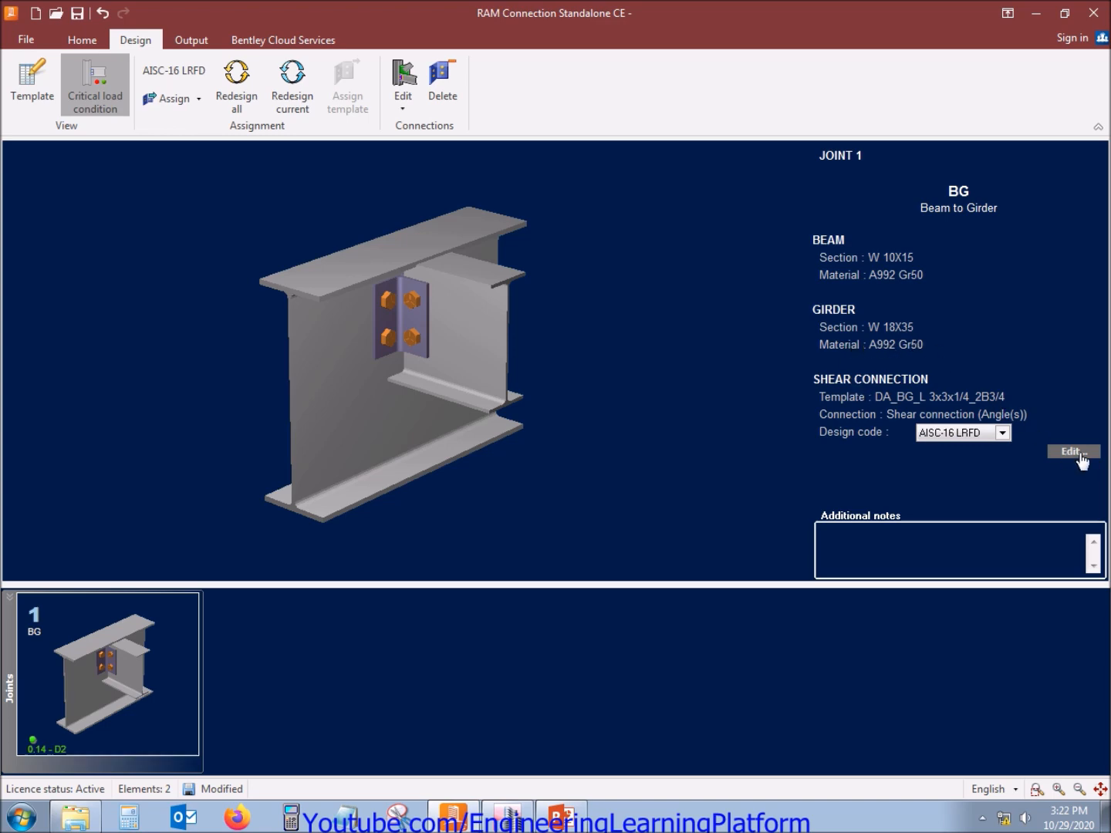
# Enter the Connection Pad editor for Joint 1's double-angle connection (ratio 0.14)
pyautogui.click(1071, 452)
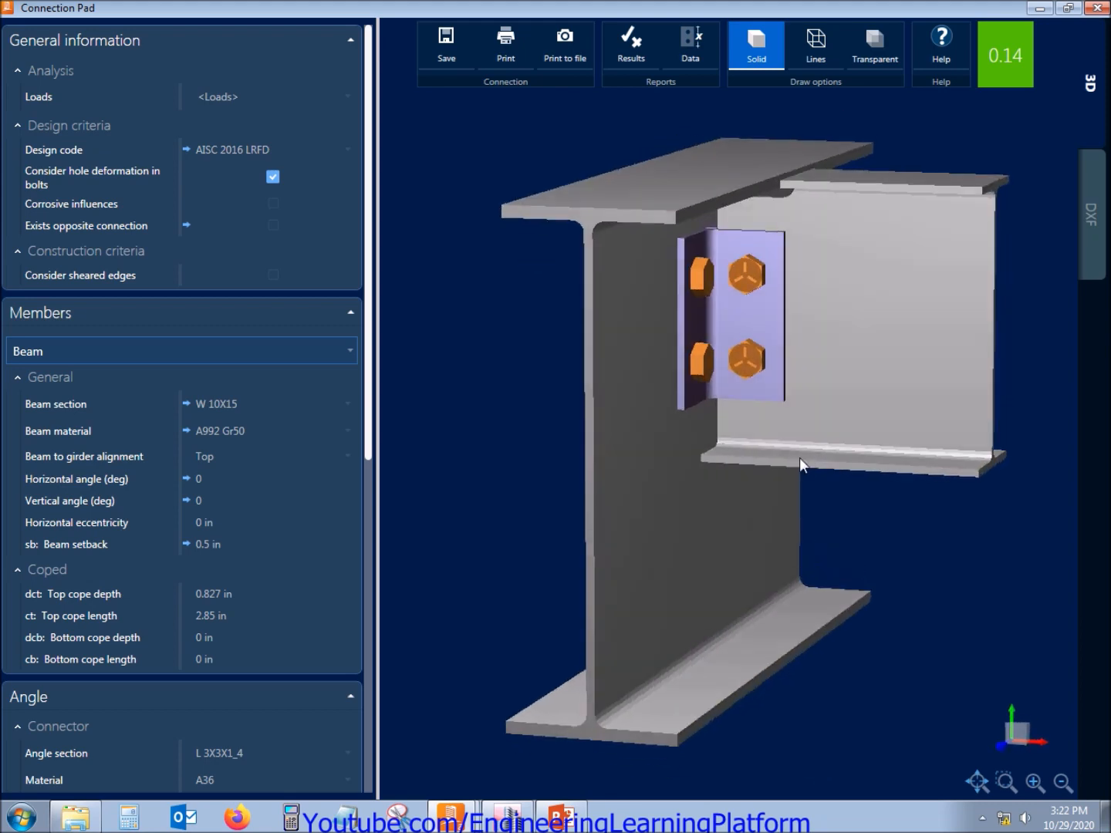
pyautogui.click(181, 350)
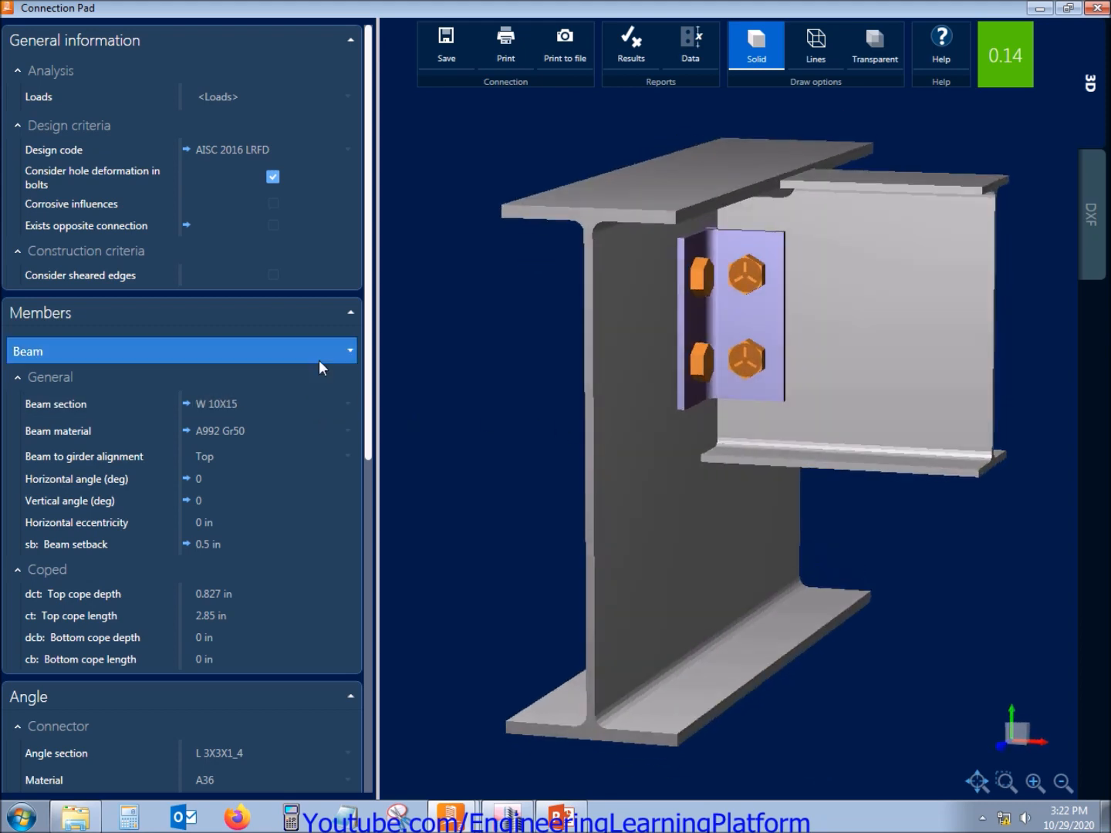
pyautogui.click(19, 377)
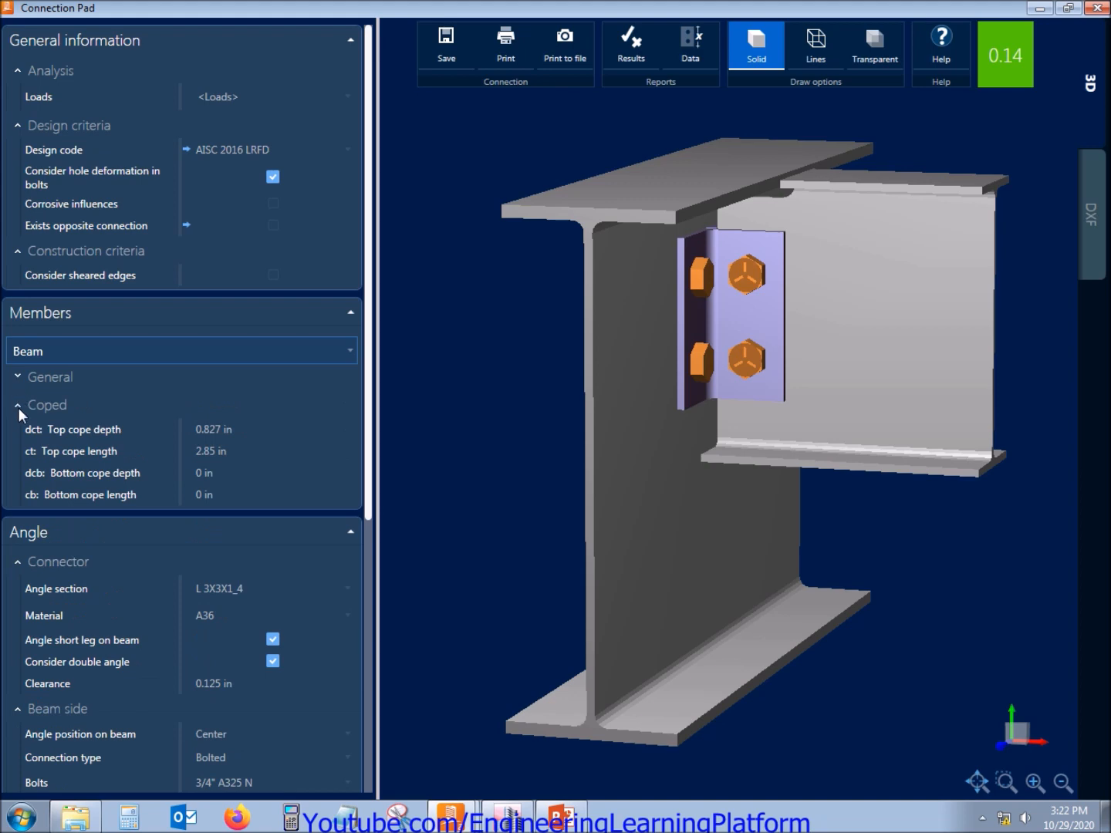
pyautogui.click(17, 404)
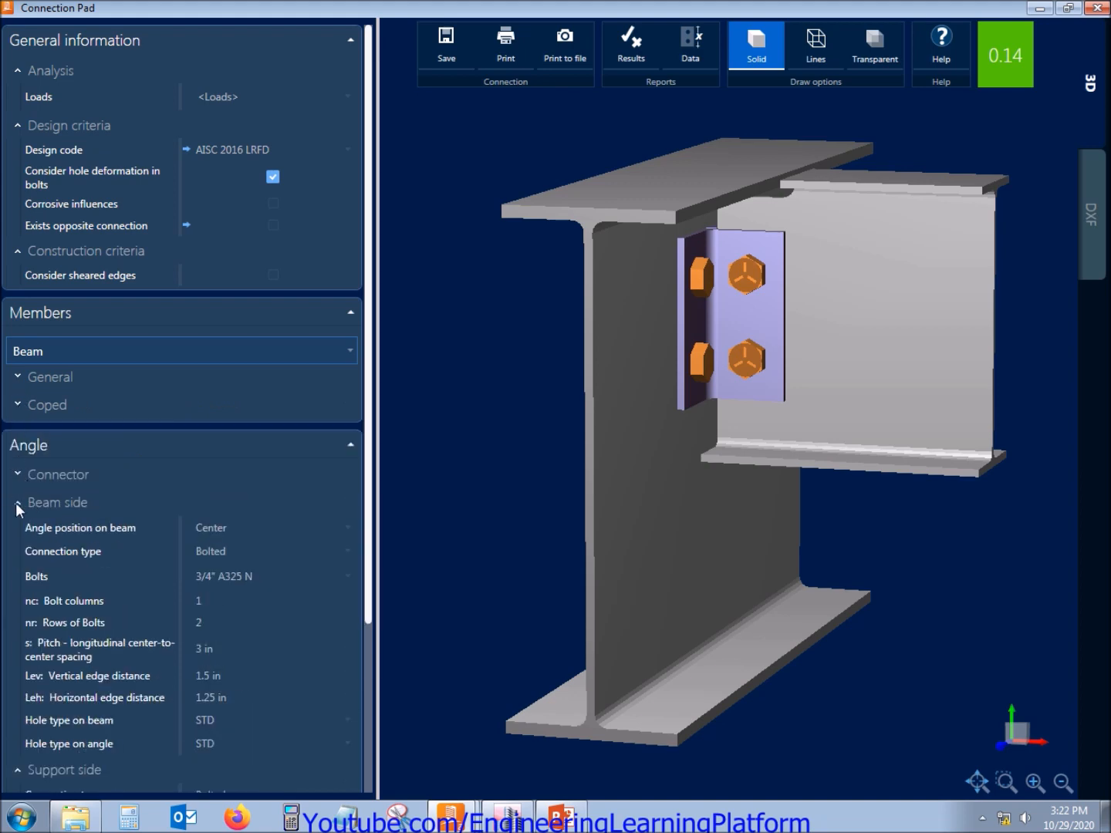
pyautogui.click(17, 502)
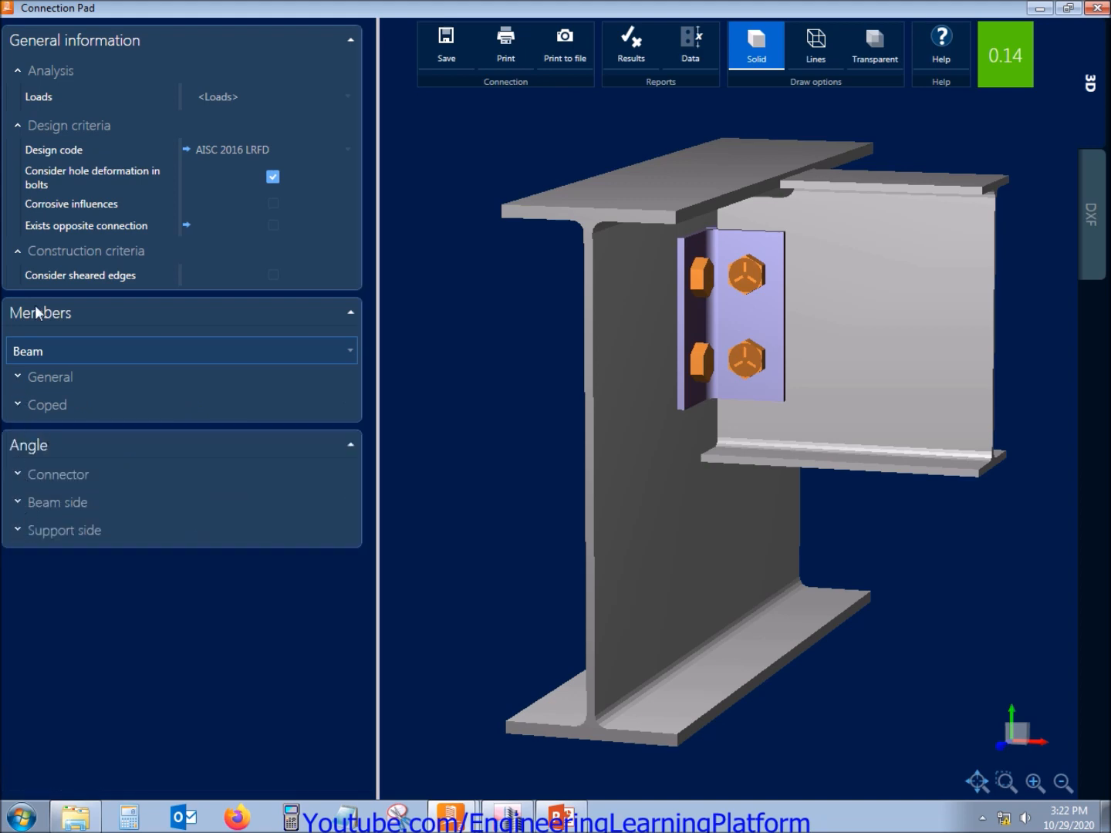
pyautogui.click(17, 251)
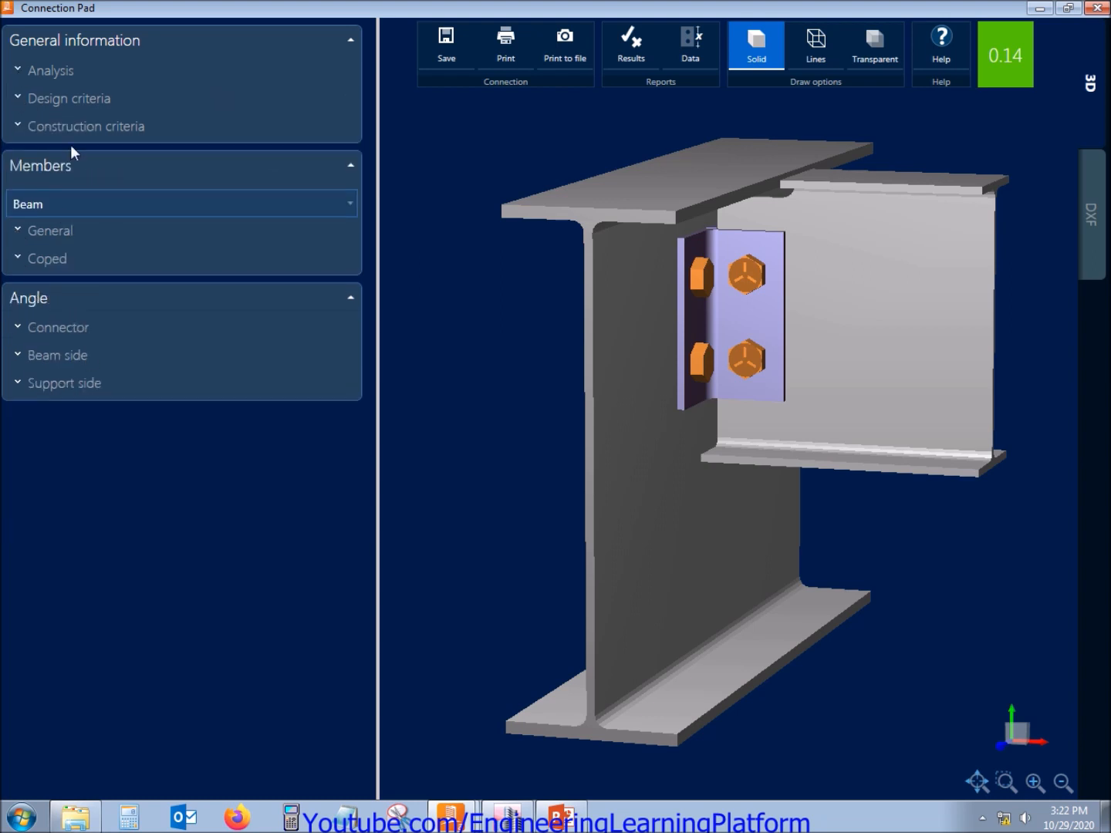
pyautogui.click(49, 70)
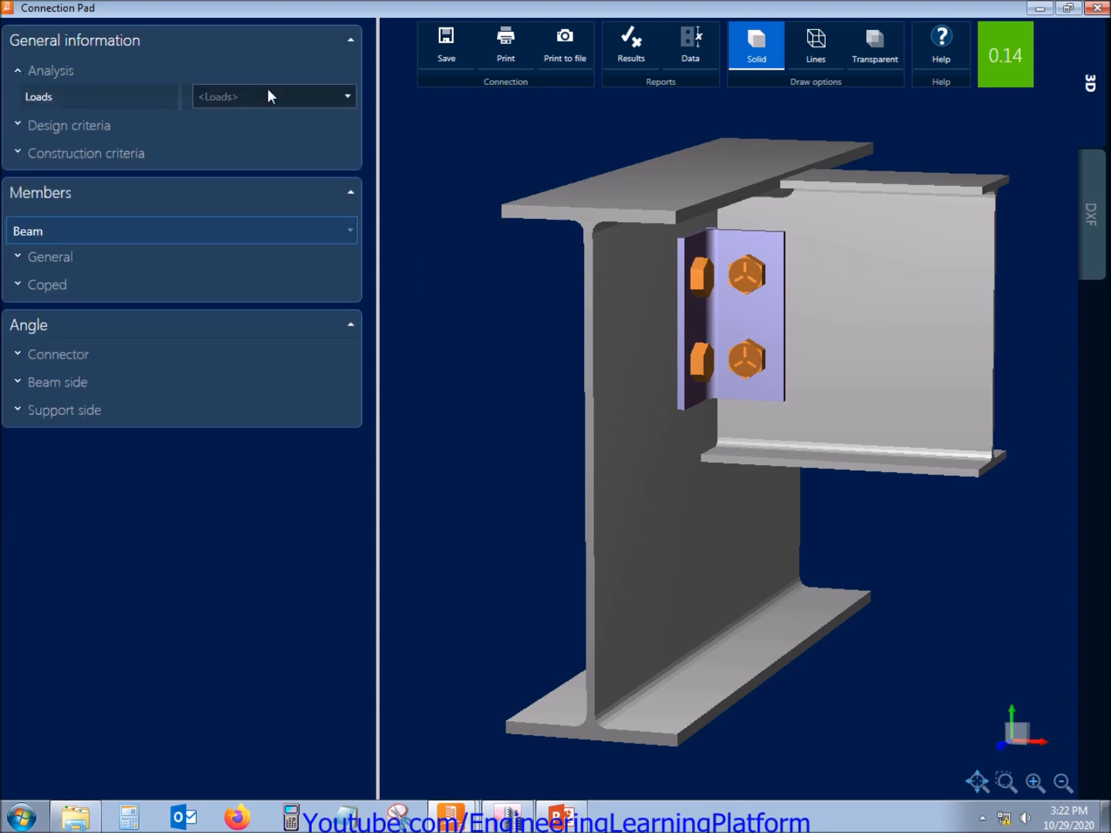
pyautogui.click(346, 95)
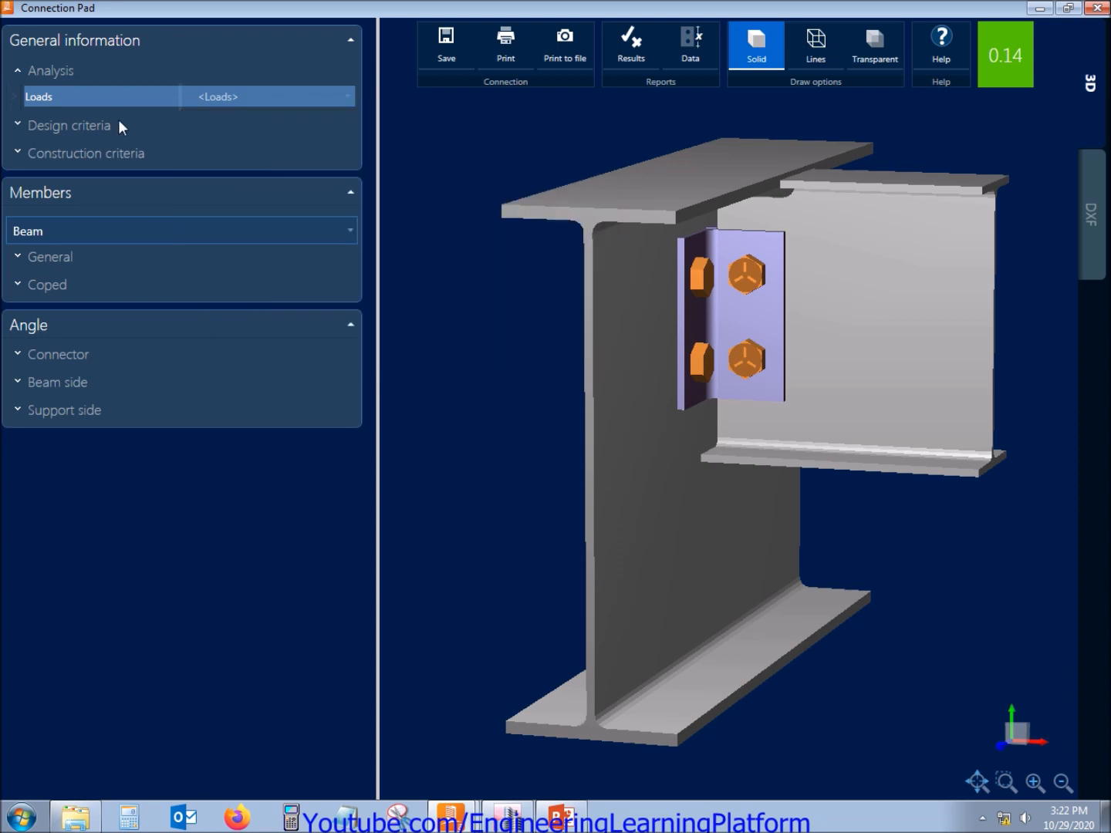
pyautogui.click(50, 70)
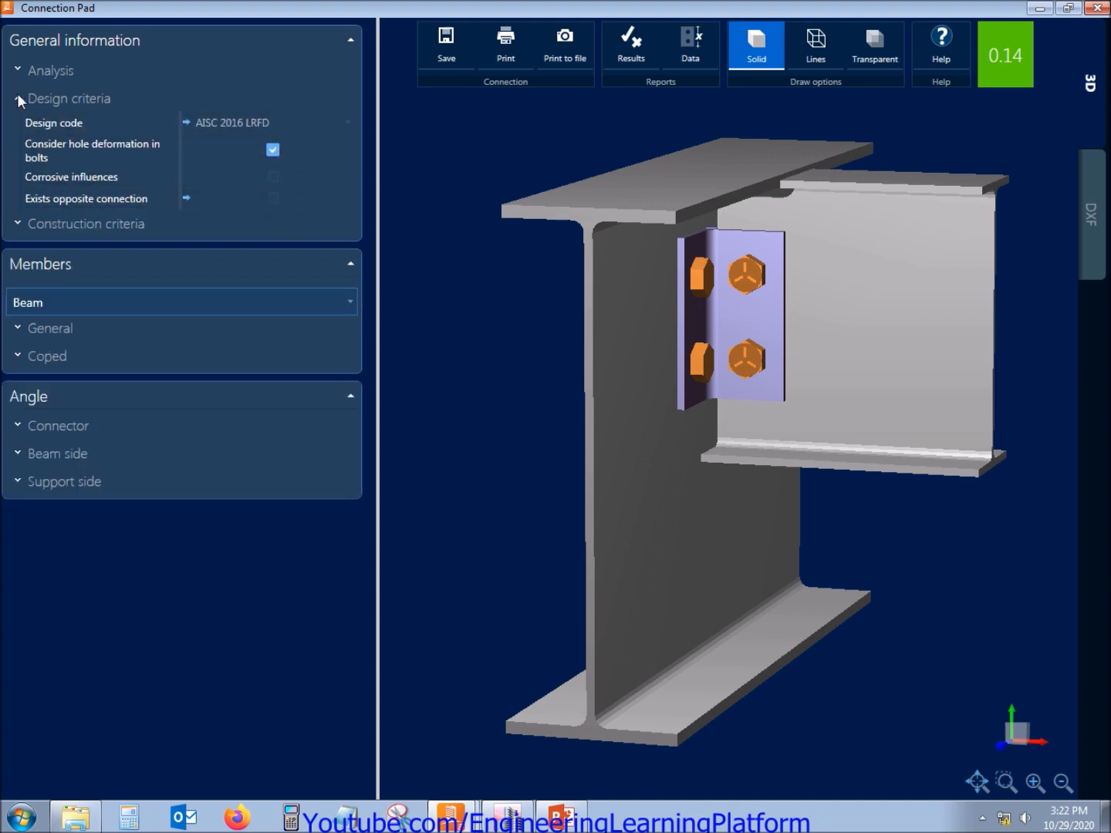
pyautogui.click(69, 98)
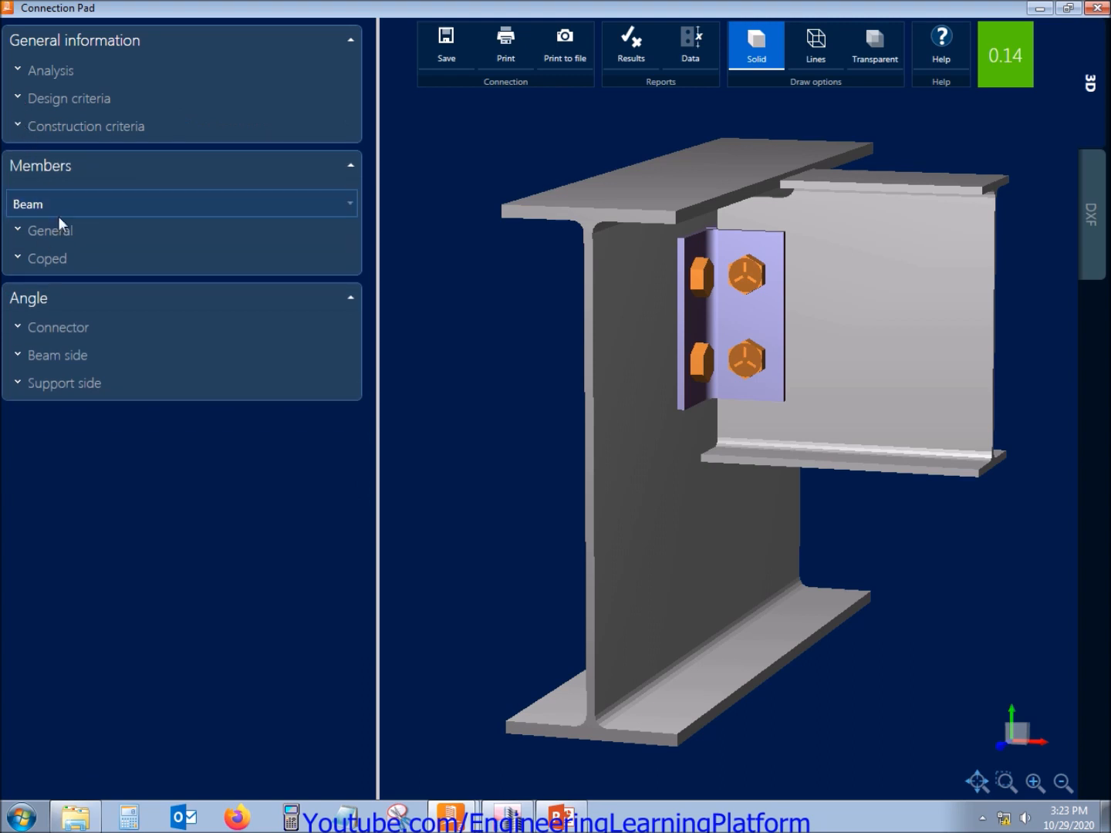
# Review the W 10X15 beam's general properties, keeping its alignment set to Top
pyautogui.click(50, 230)
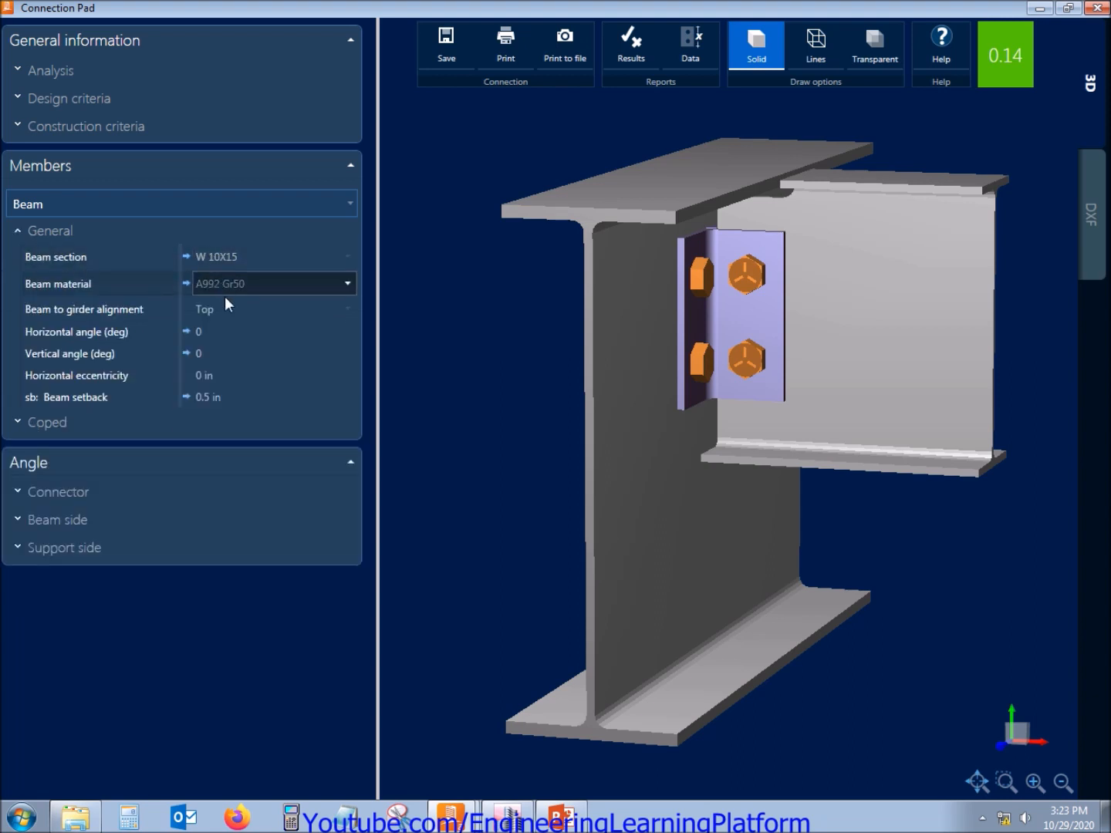
pyautogui.moveTo(181, 323)
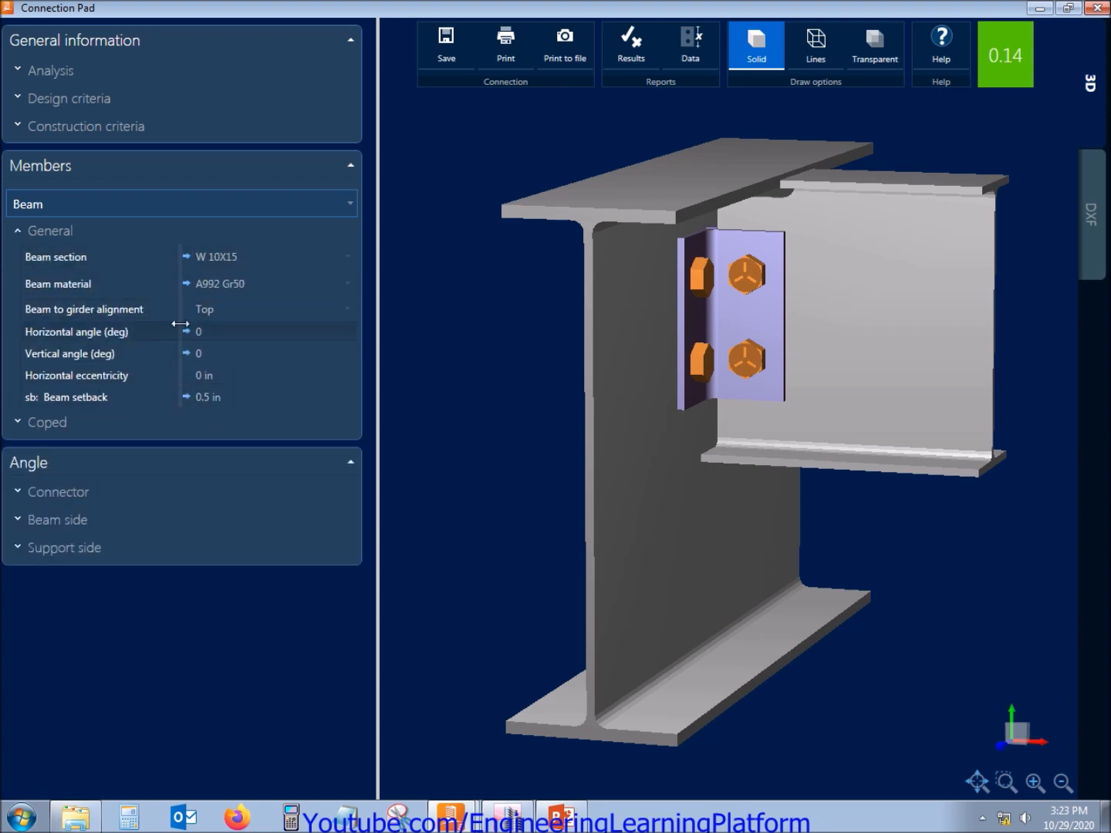
pyautogui.click(266, 309)
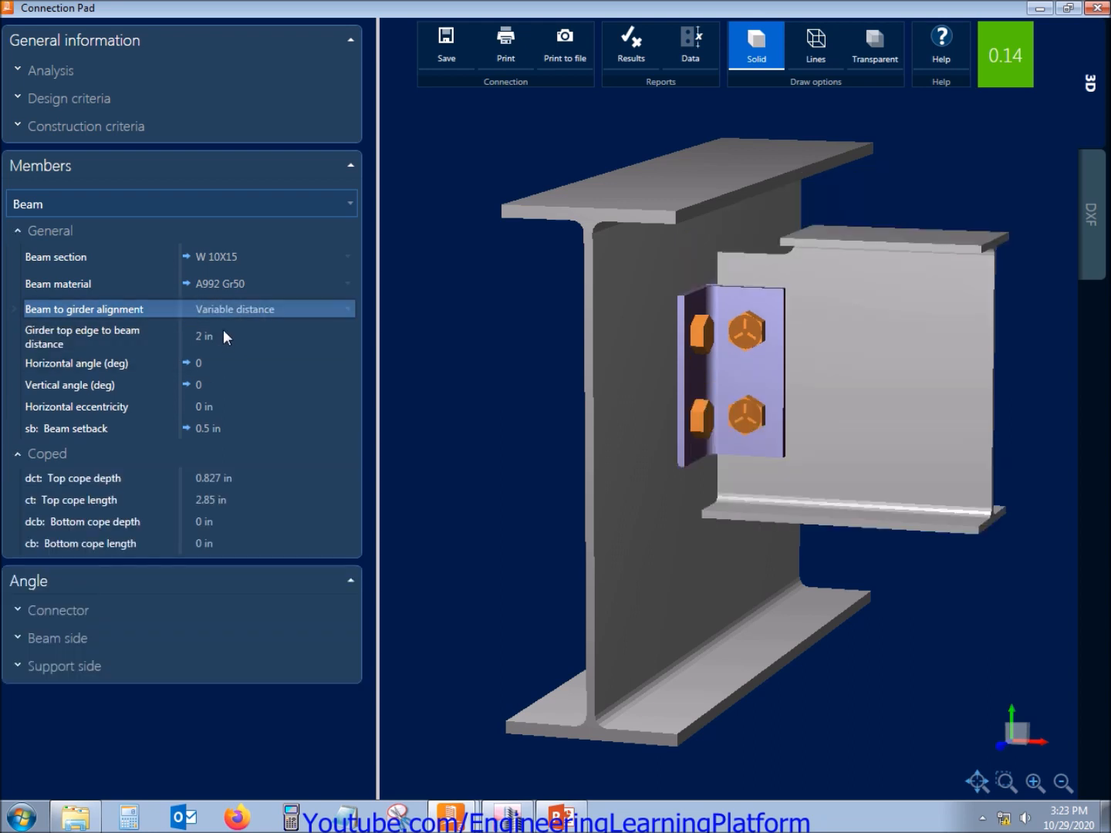
pyautogui.click(266, 309)
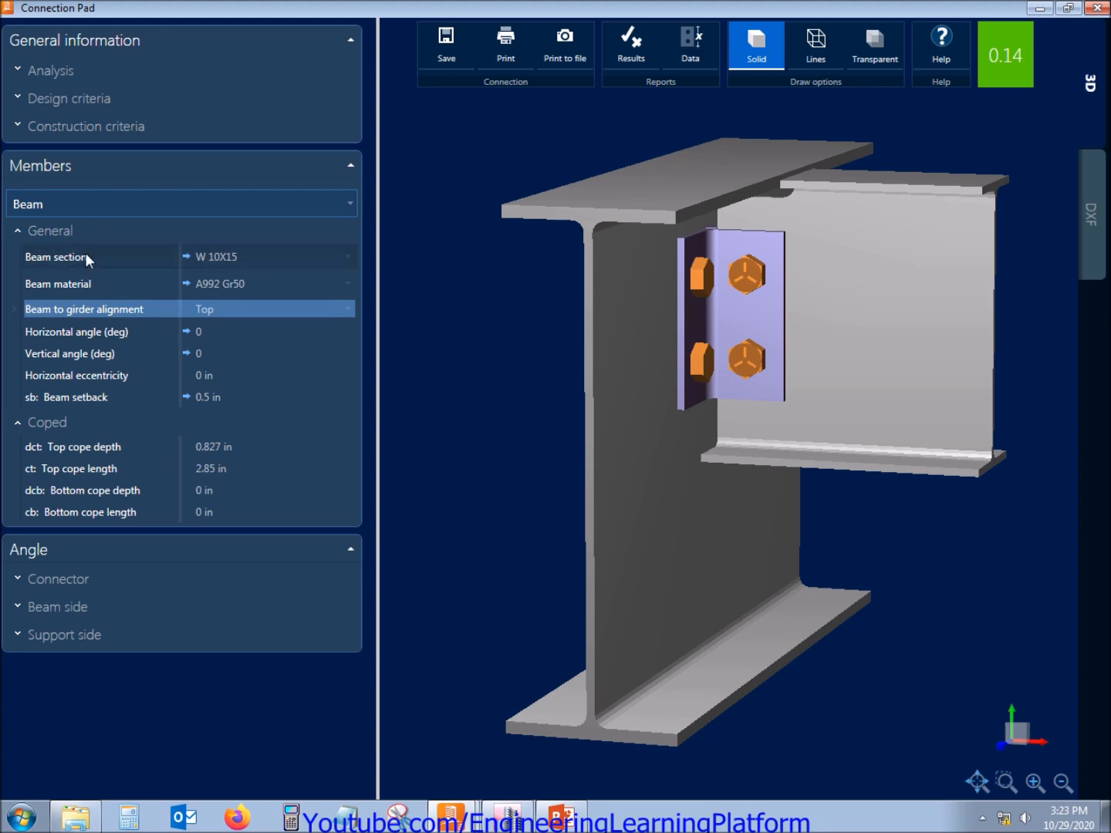
pyautogui.moveTo(77, 422)
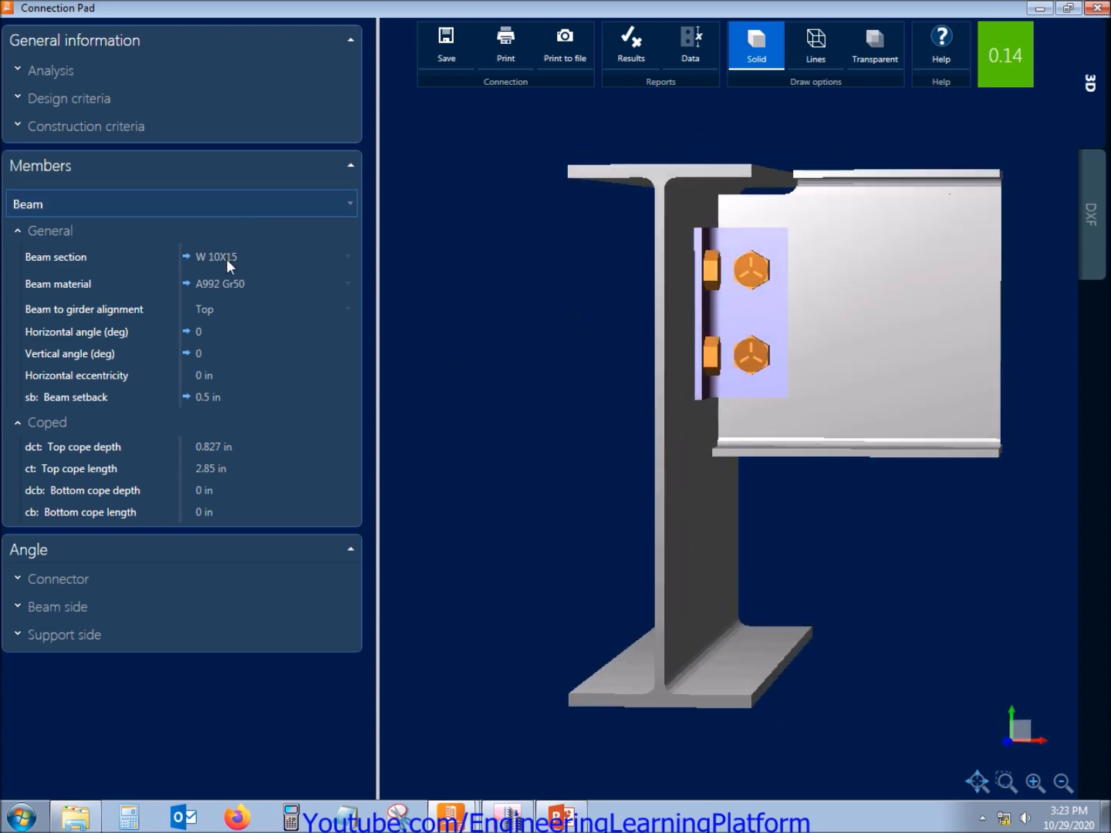
# Check the girder support is W 18X35 in A992 Gr50 and collapse its General group
pyautogui.click(181, 204)
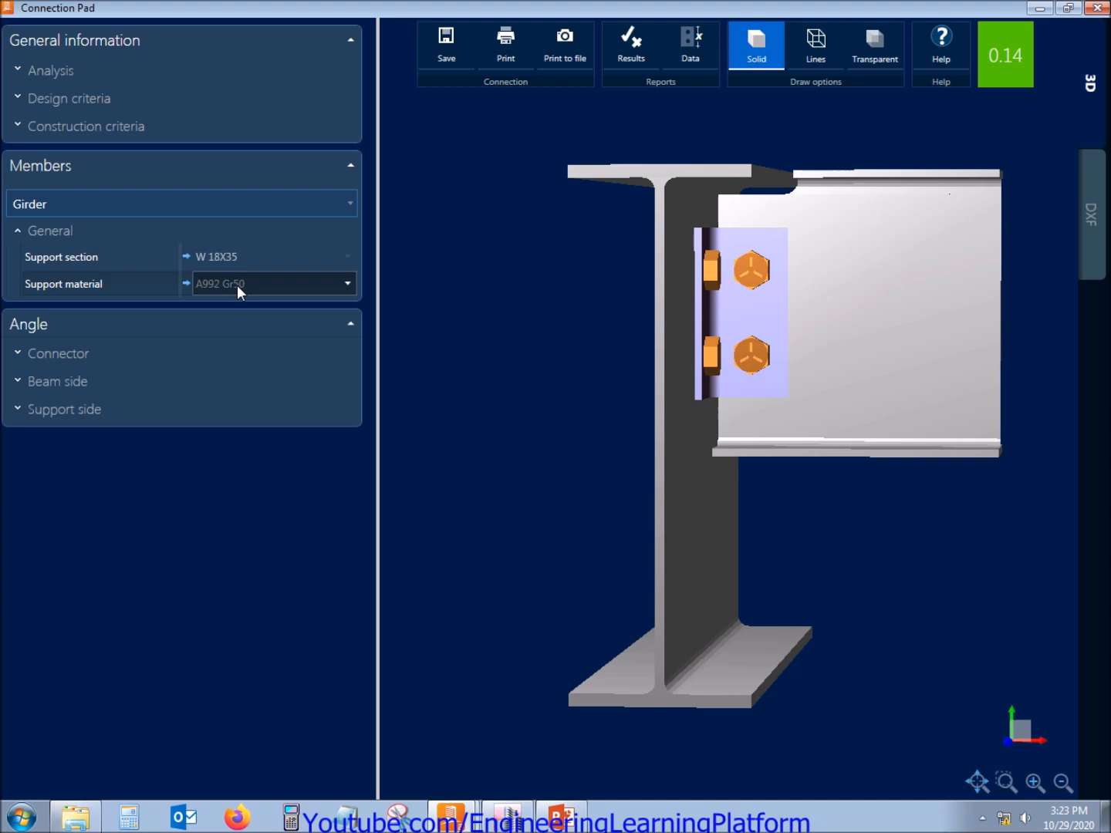
pyautogui.moveTo(202, 333)
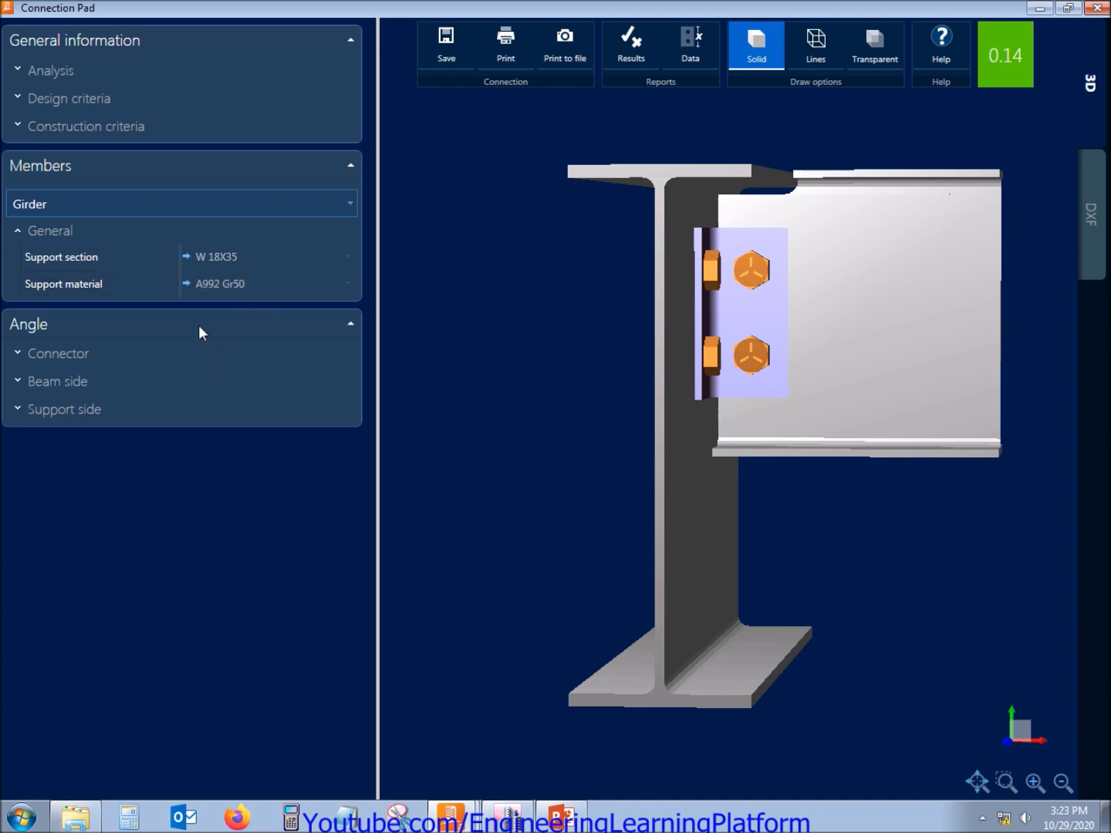
pyautogui.click(50, 231)
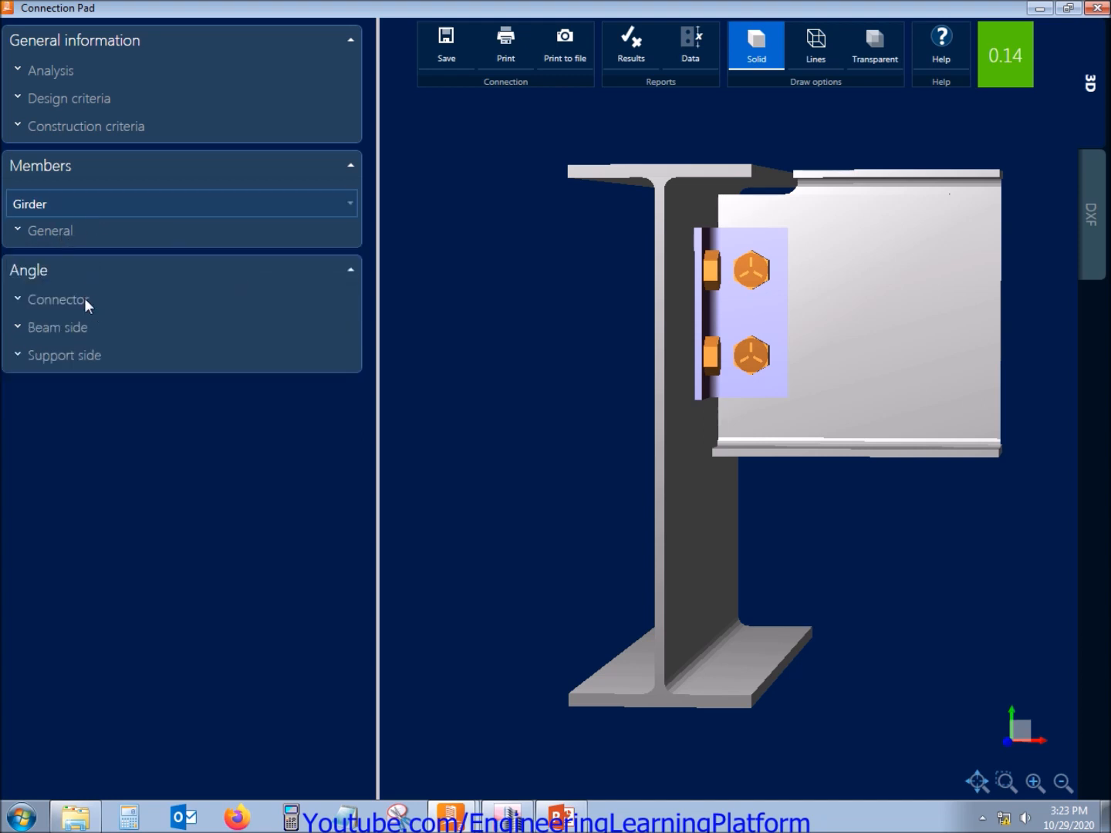
# Assign the L 4X4X3_8 section to the double-angle connector
pyautogui.click(58, 300)
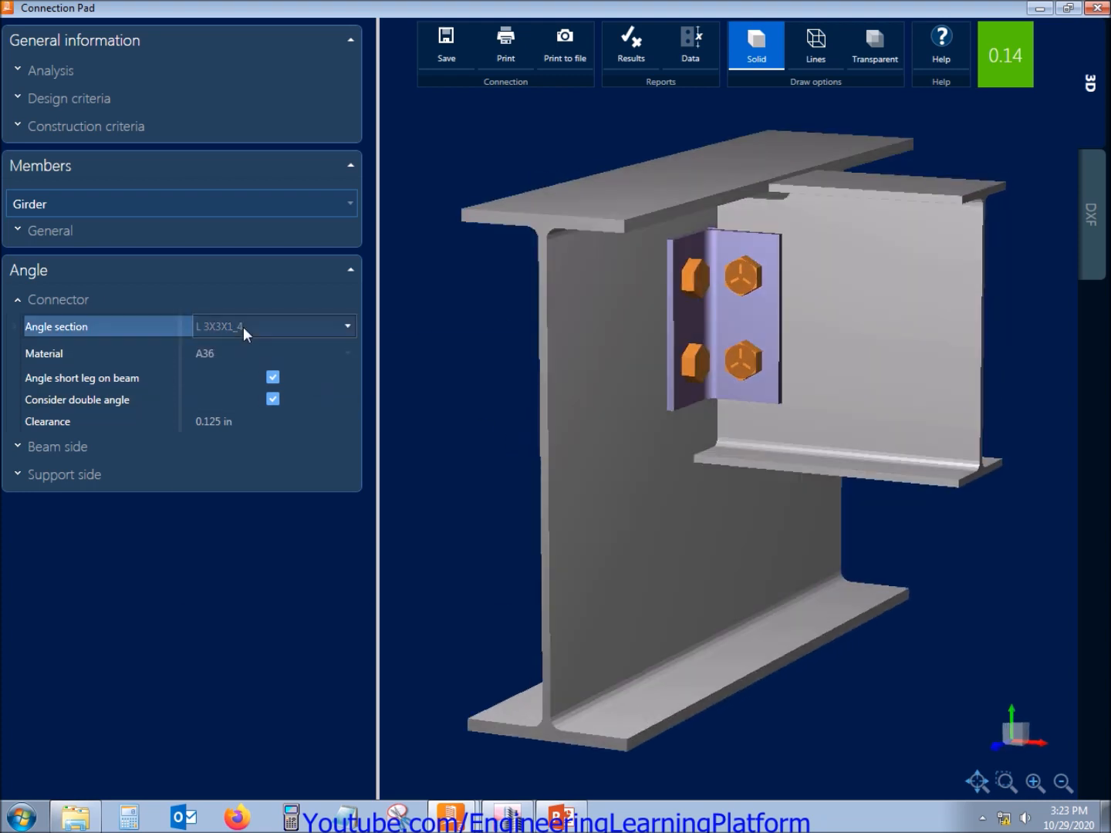
pyautogui.click(346, 326)
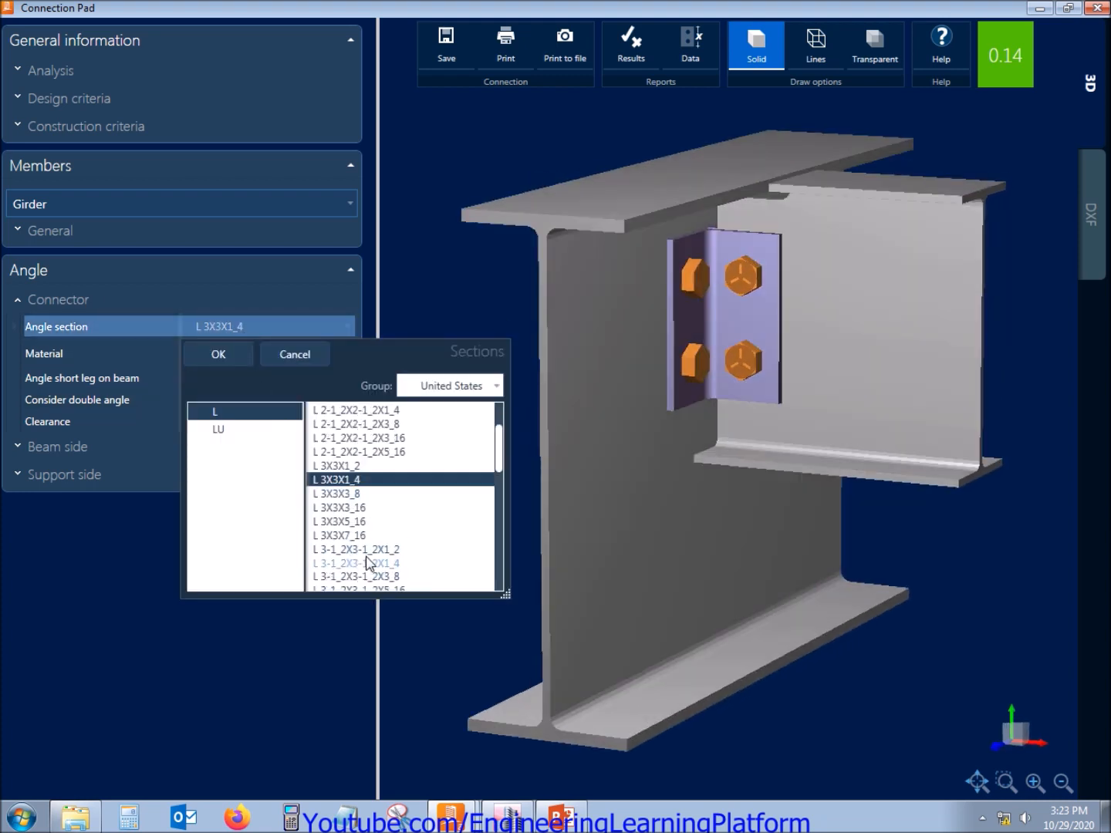
pyautogui.scroll(-3)
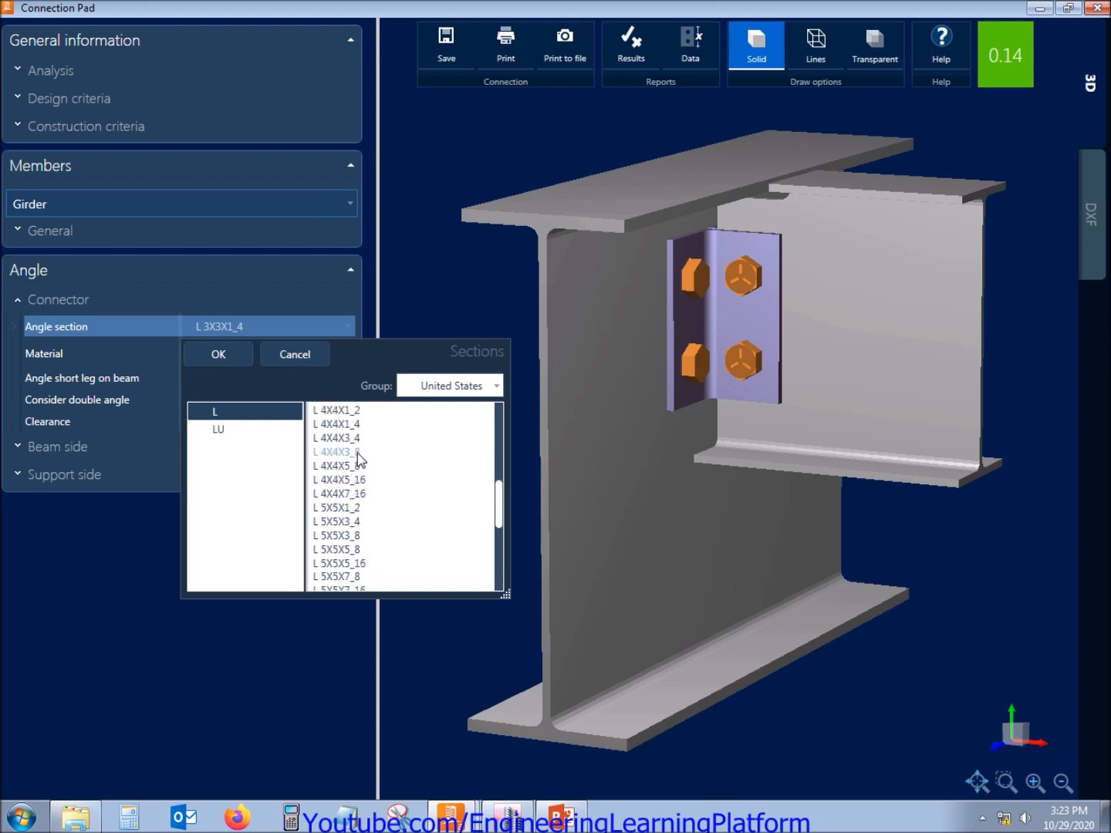
pyautogui.click(217, 353)
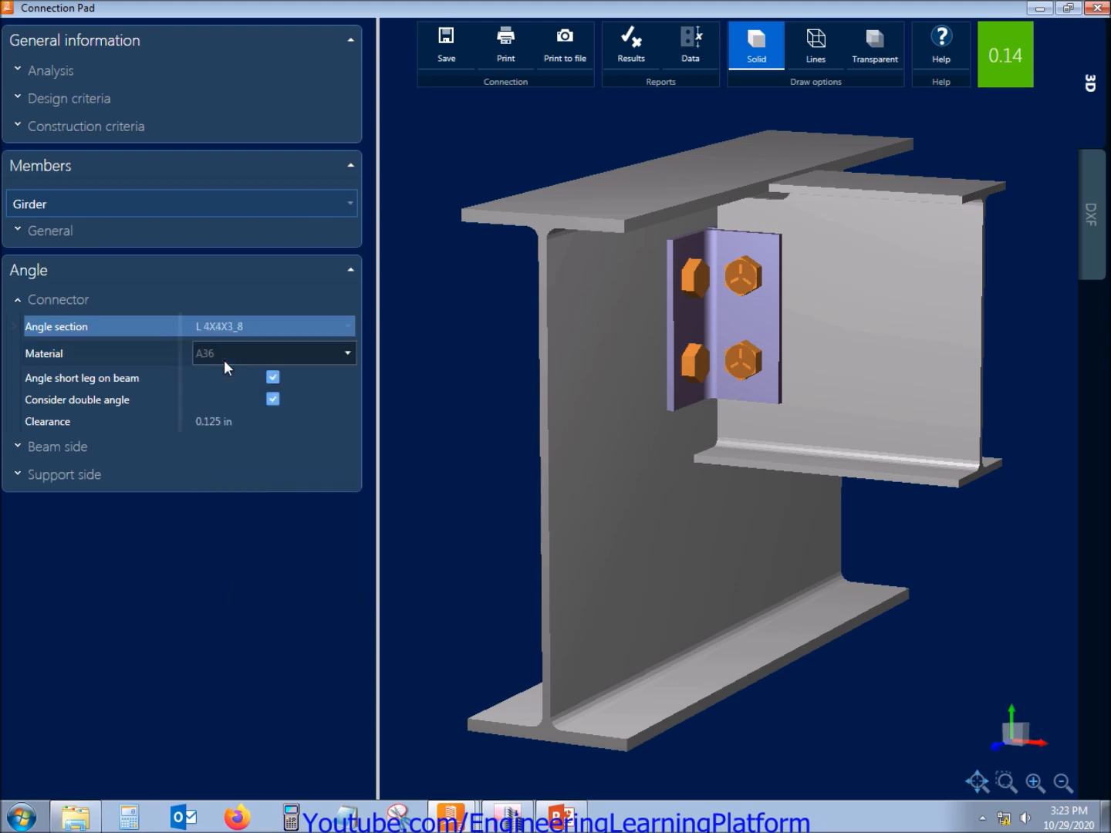
# Enter 0.25 as the angle clearance value
pyautogui.click(272, 378)
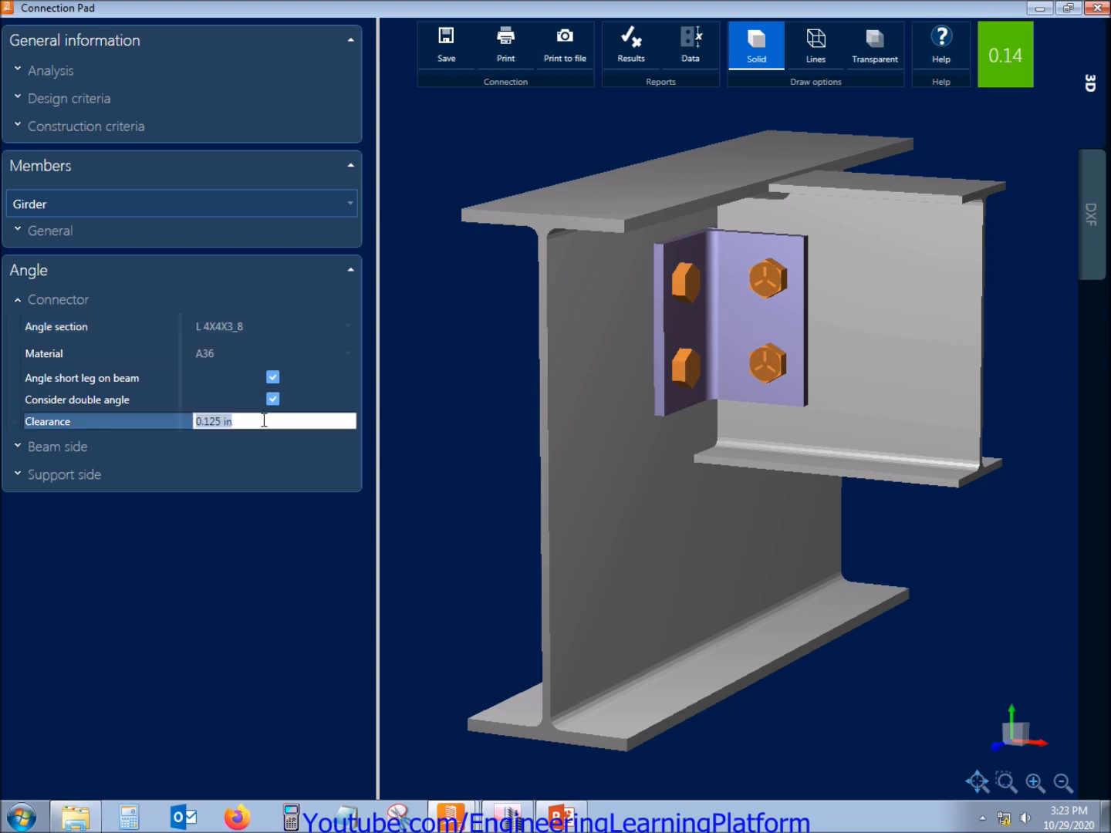
pyautogui.moveTo(264, 453)
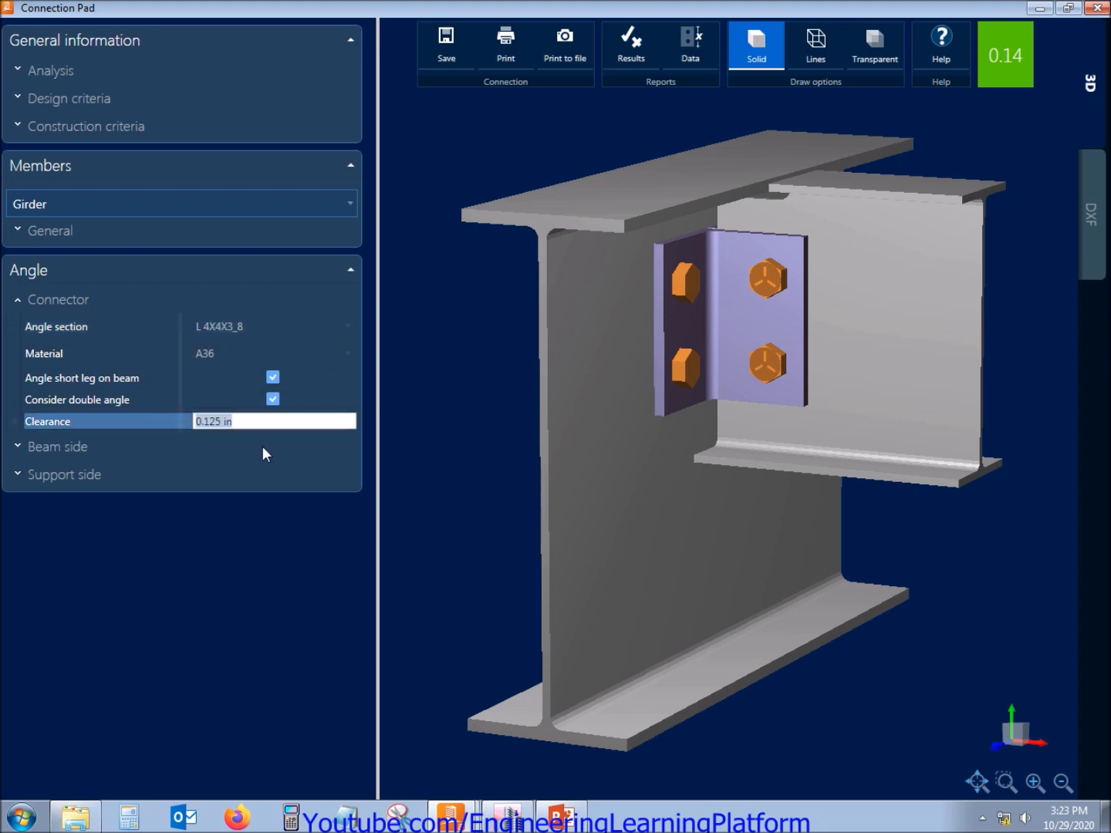
pyautogui.write('0.25')
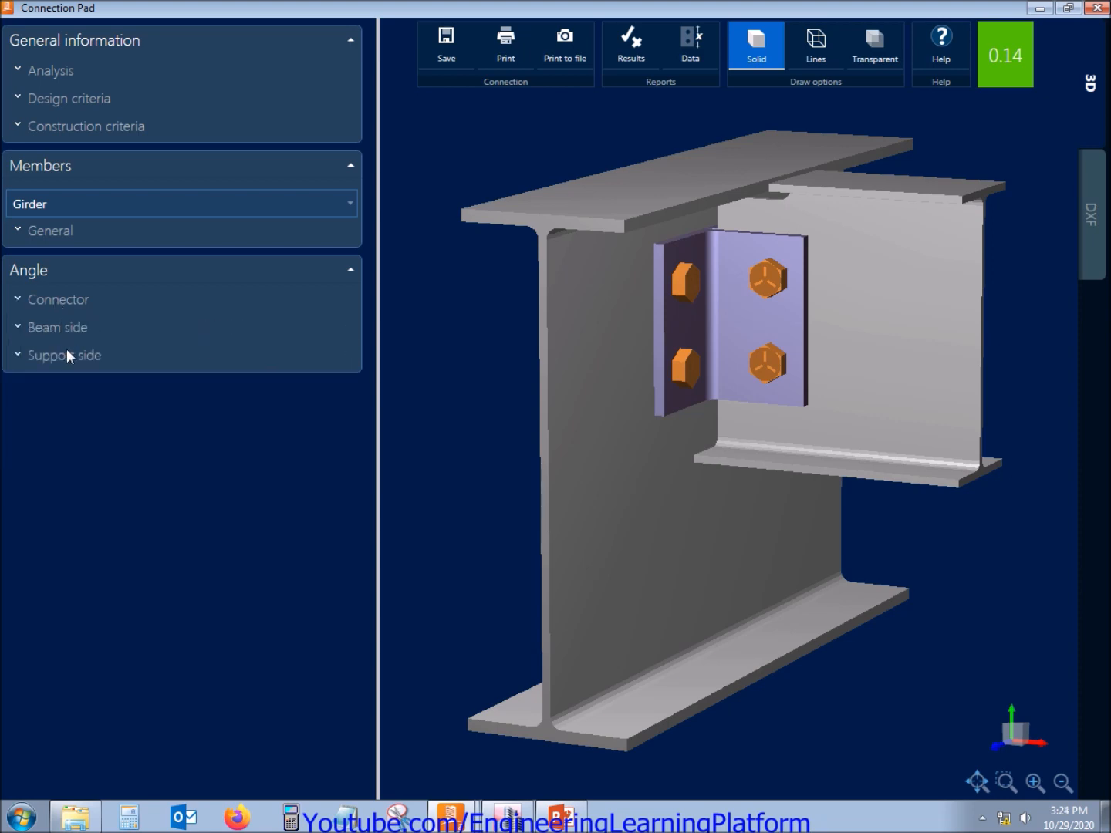
pyautogui.moveTo(68, 338)
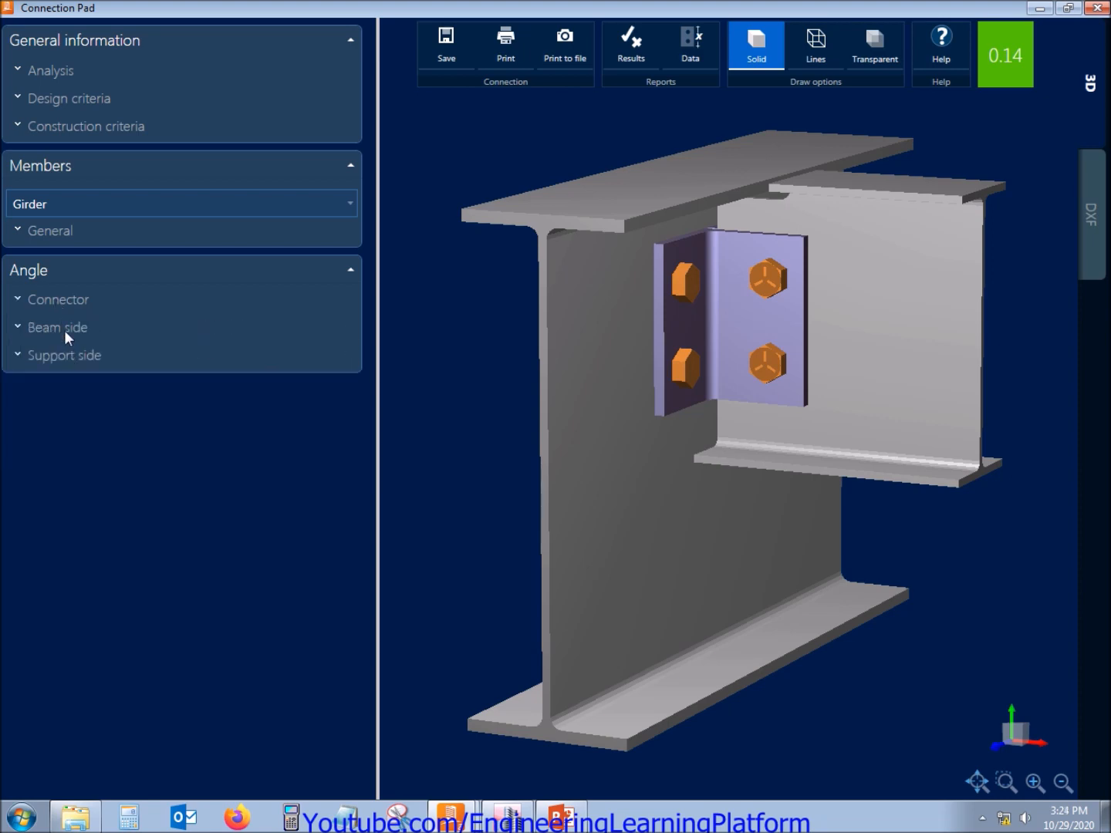
# Set the beam-side bolts to 1/2" A325 N, raising the ratio to 0.2
pyautogui.click(57, 327)
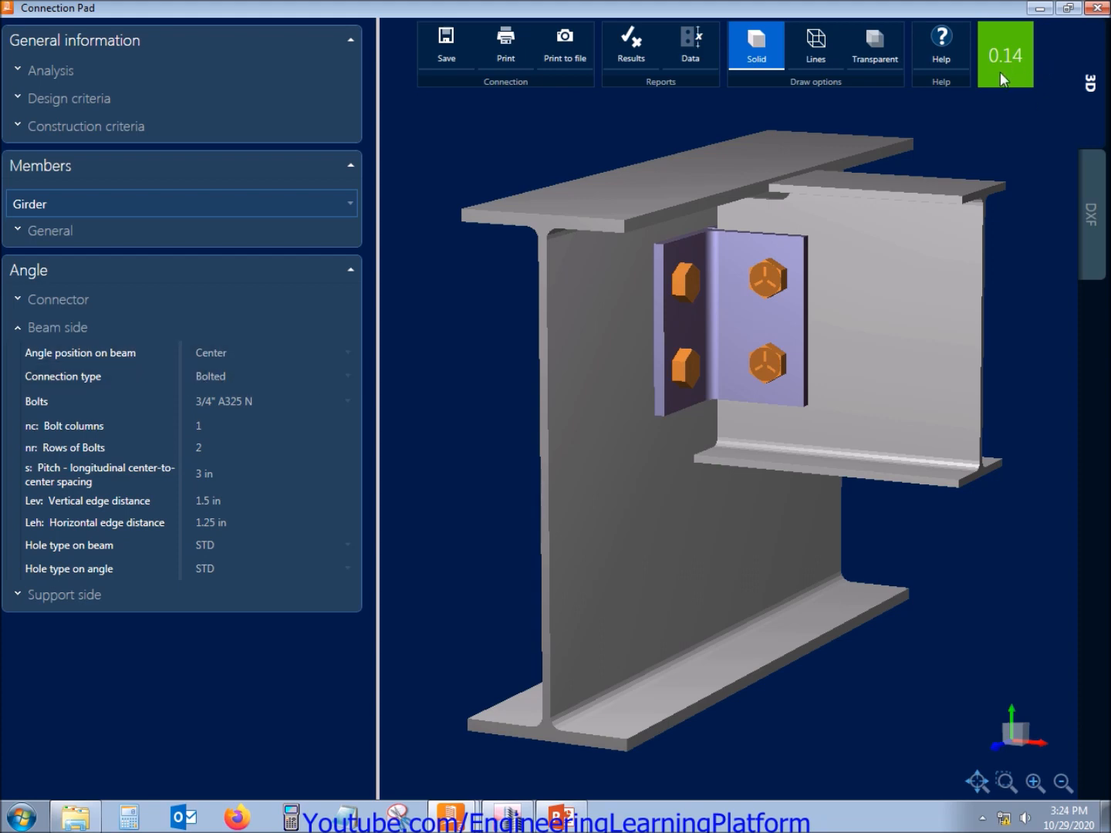
pyautogui.moveTo(1018, 77)
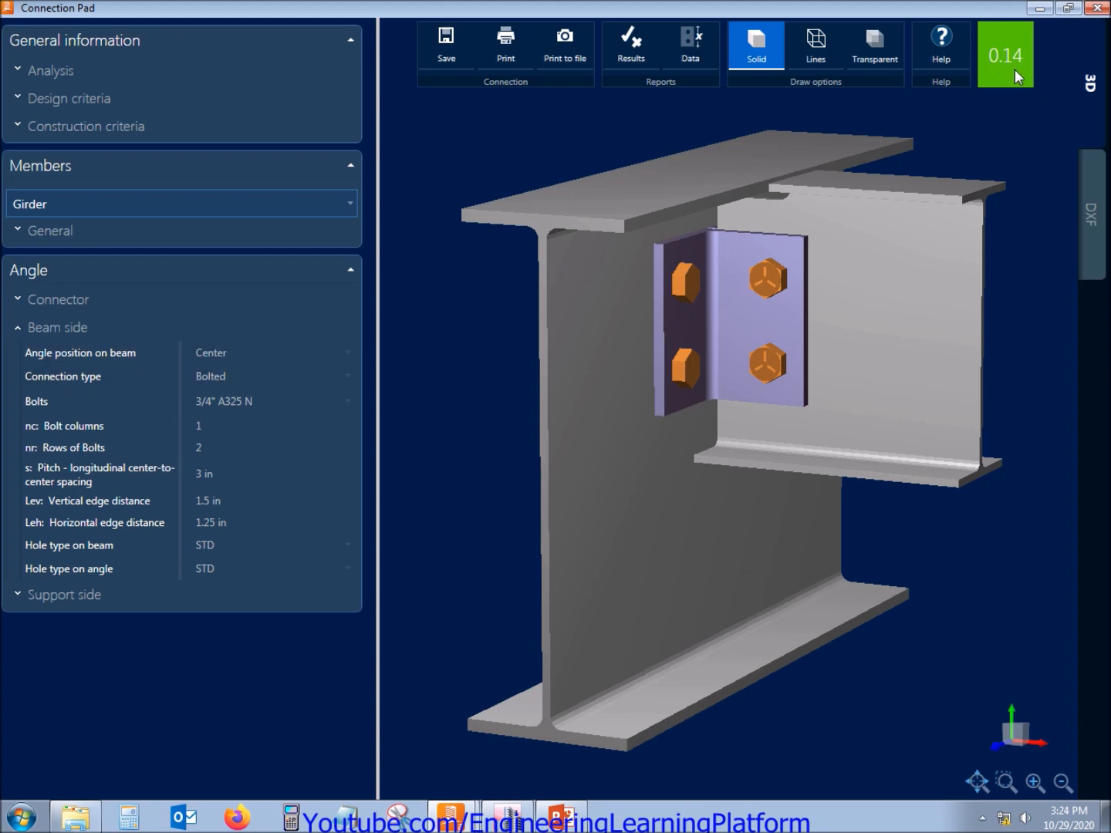
pyautogui.click(270, 401)
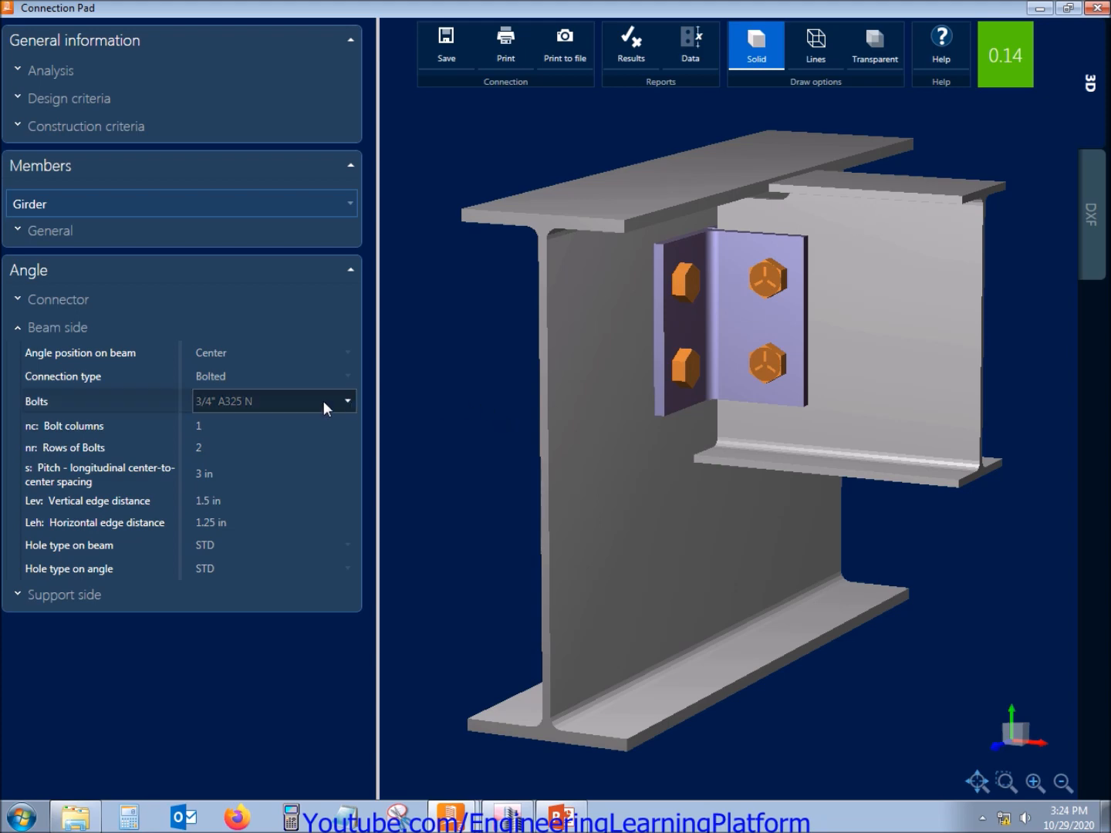
pyautogui.click(347, 401)
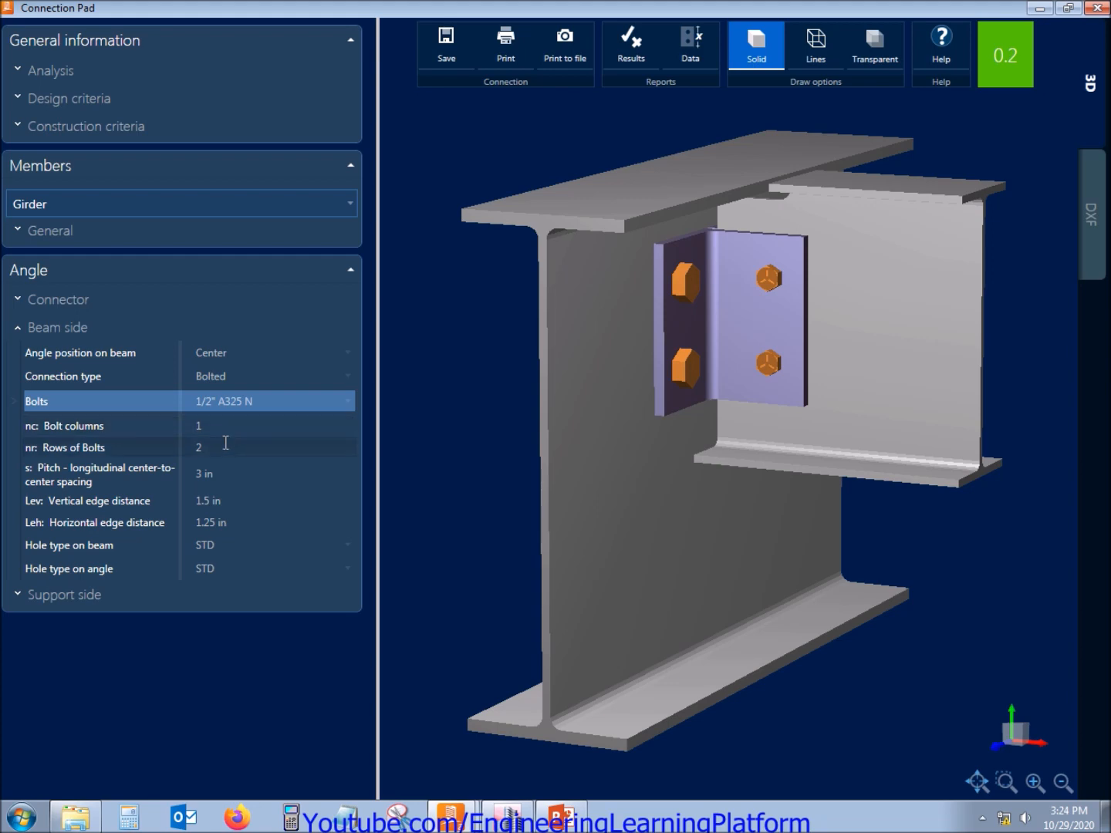
pyautogui.moveTo(218, 445)
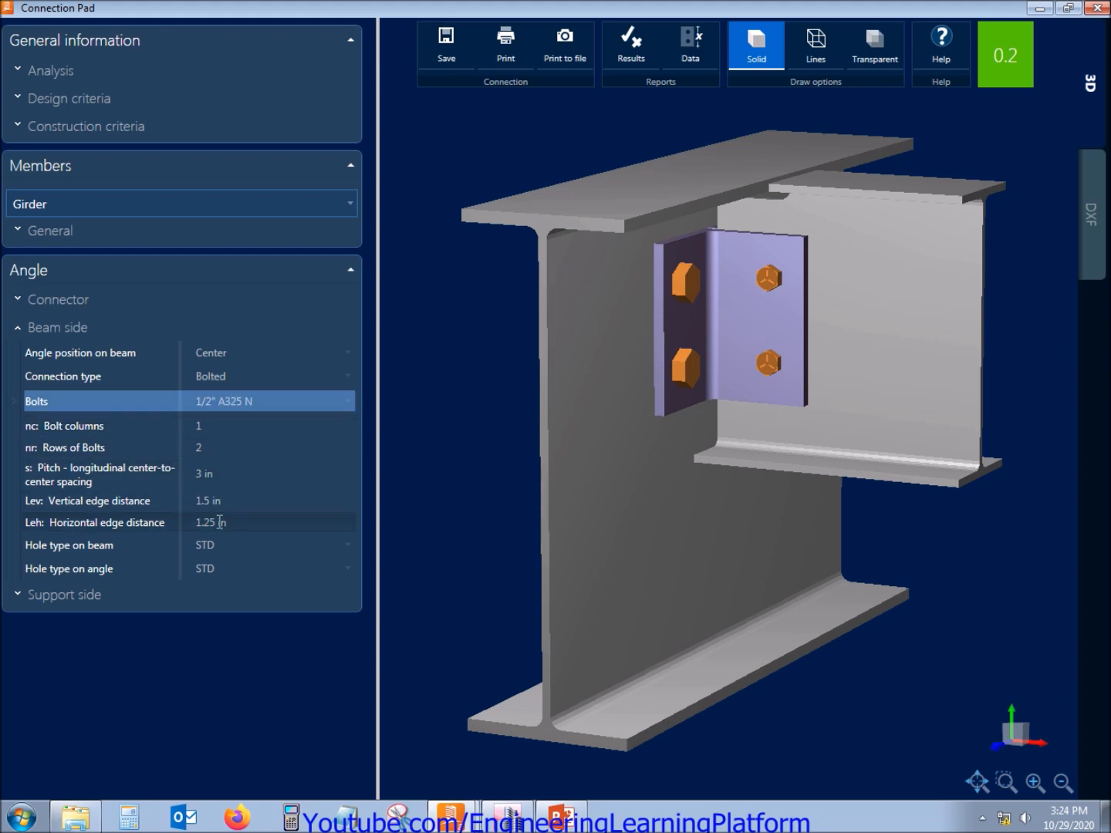
pyautogui.moveTo(85, 333)
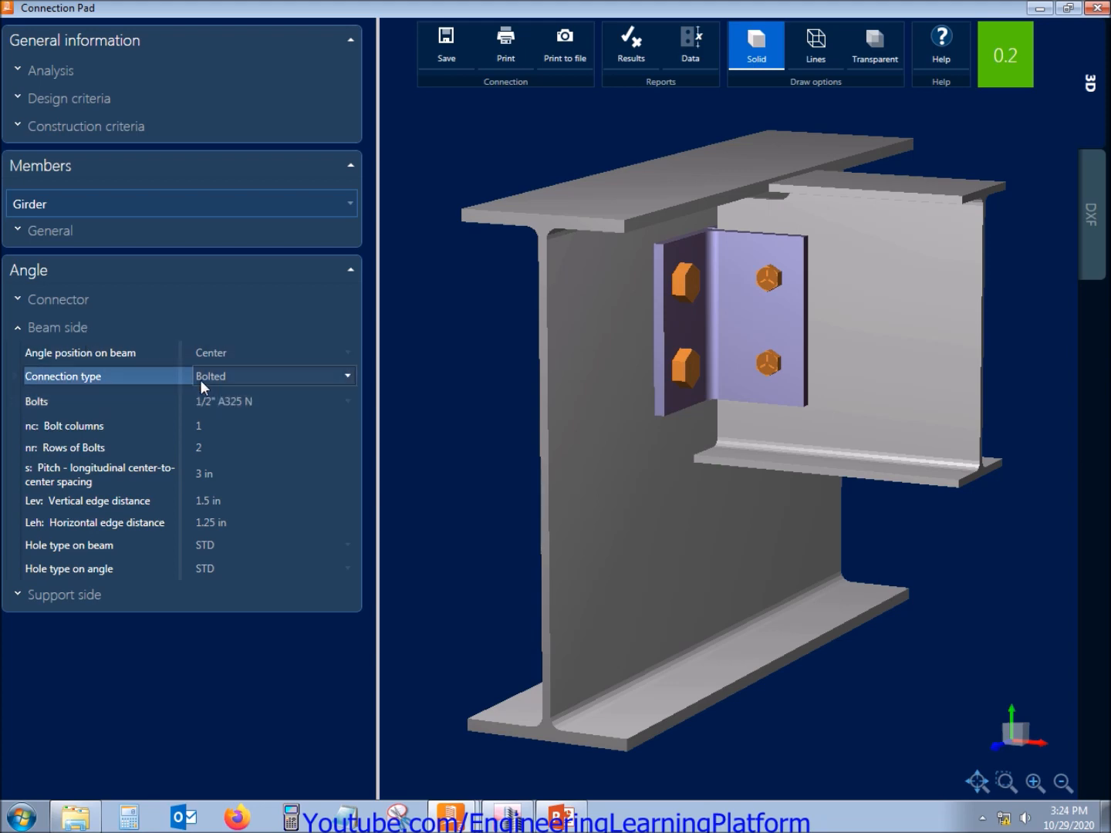
# Keep the beam-side connection type as Bolted after trying Welded
pyautogui.click(272, 376)
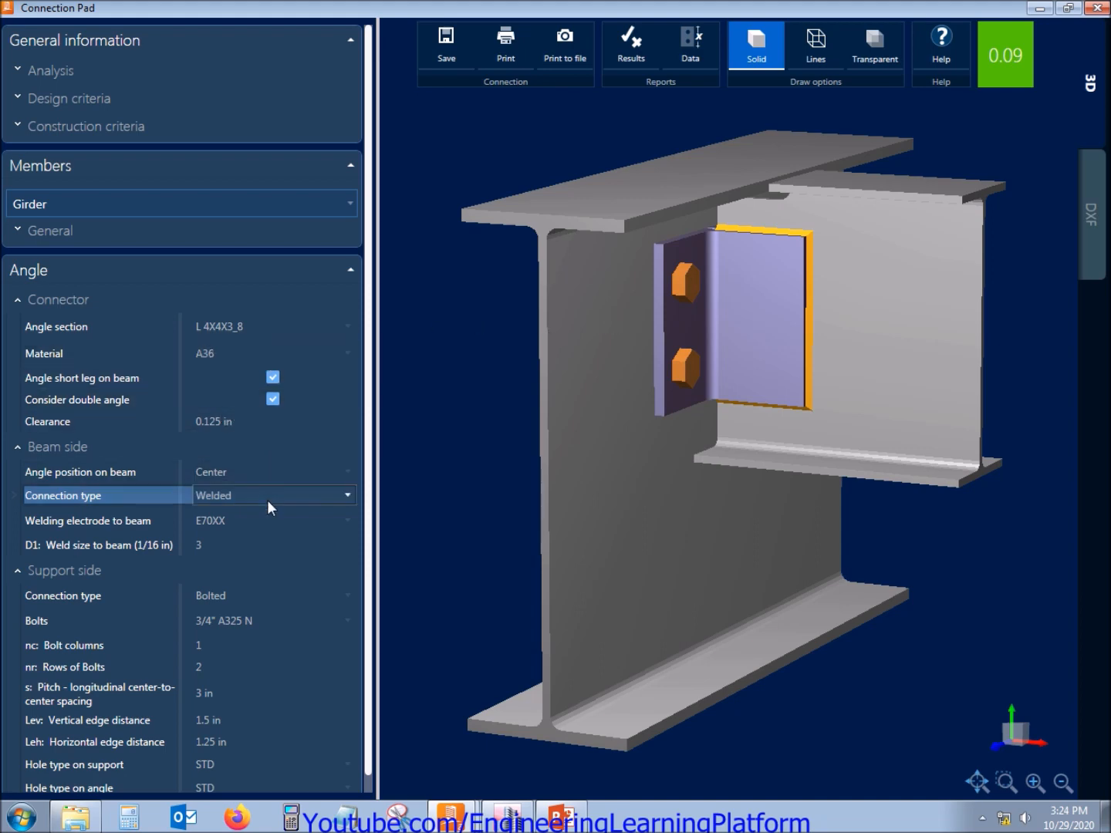
pyautogui.click(273, 495)
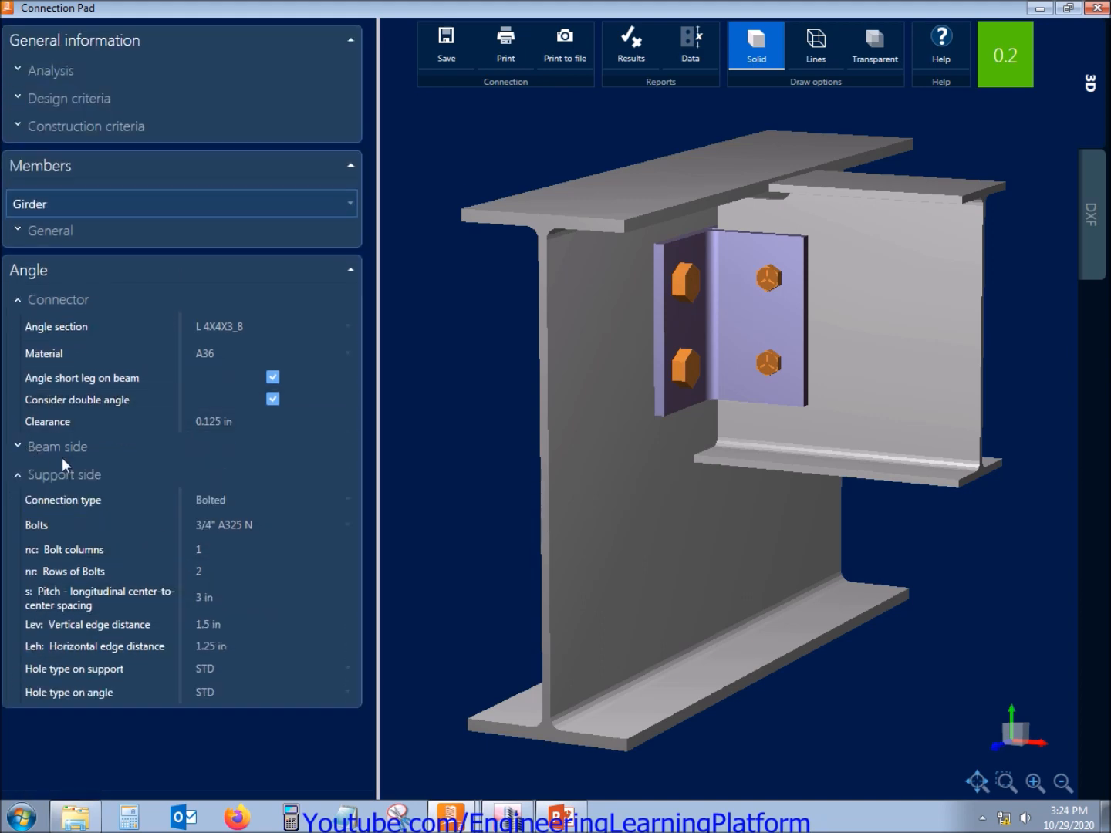
# Choose 1/2" A325 N from the support-side bolt size list
pyautogui.click(270, 525)
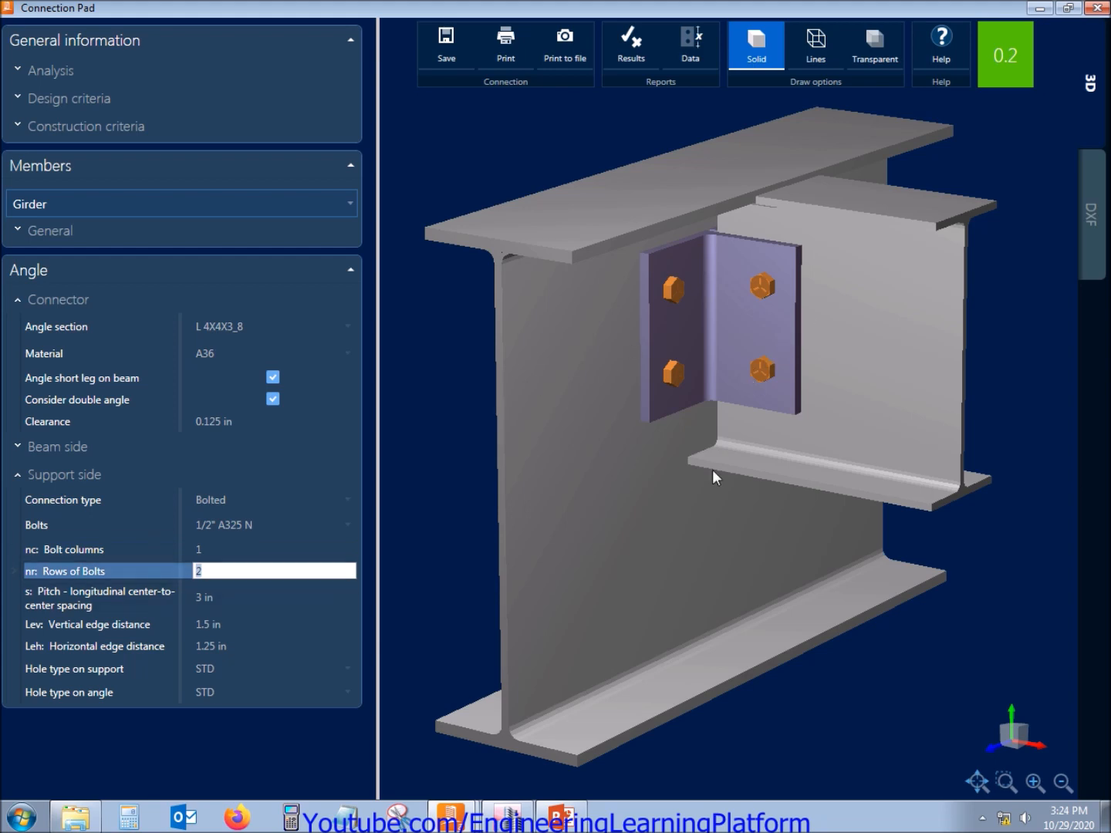
pyautogui.moveTo(65, 312)
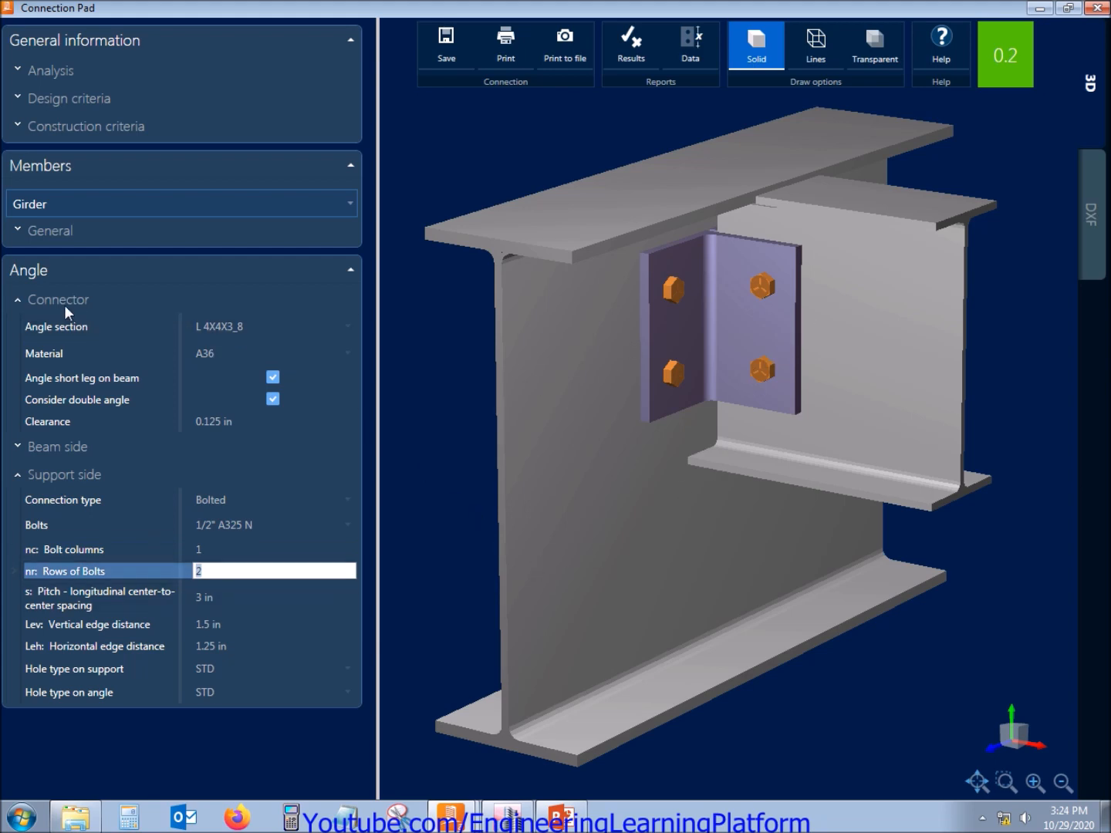
pyautogui.click(630, 43)
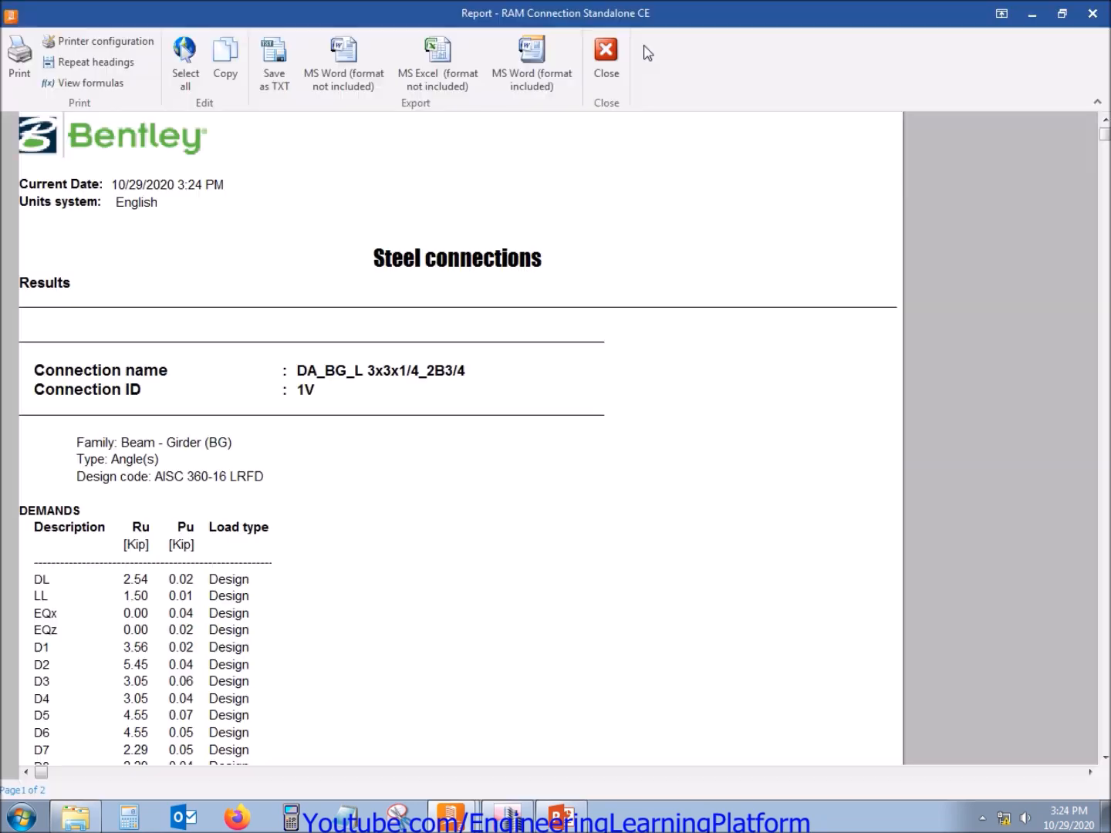
pyautogui.scroll(-3)
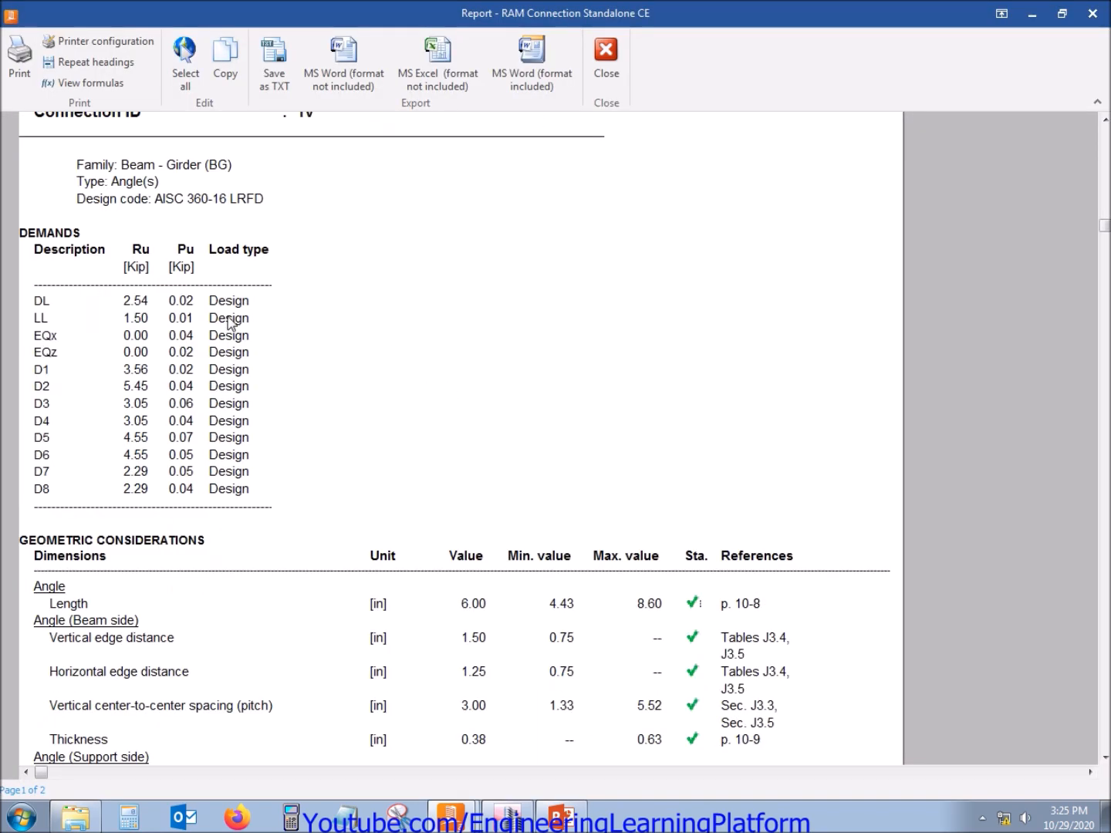
pyautogui.click(154, 487)
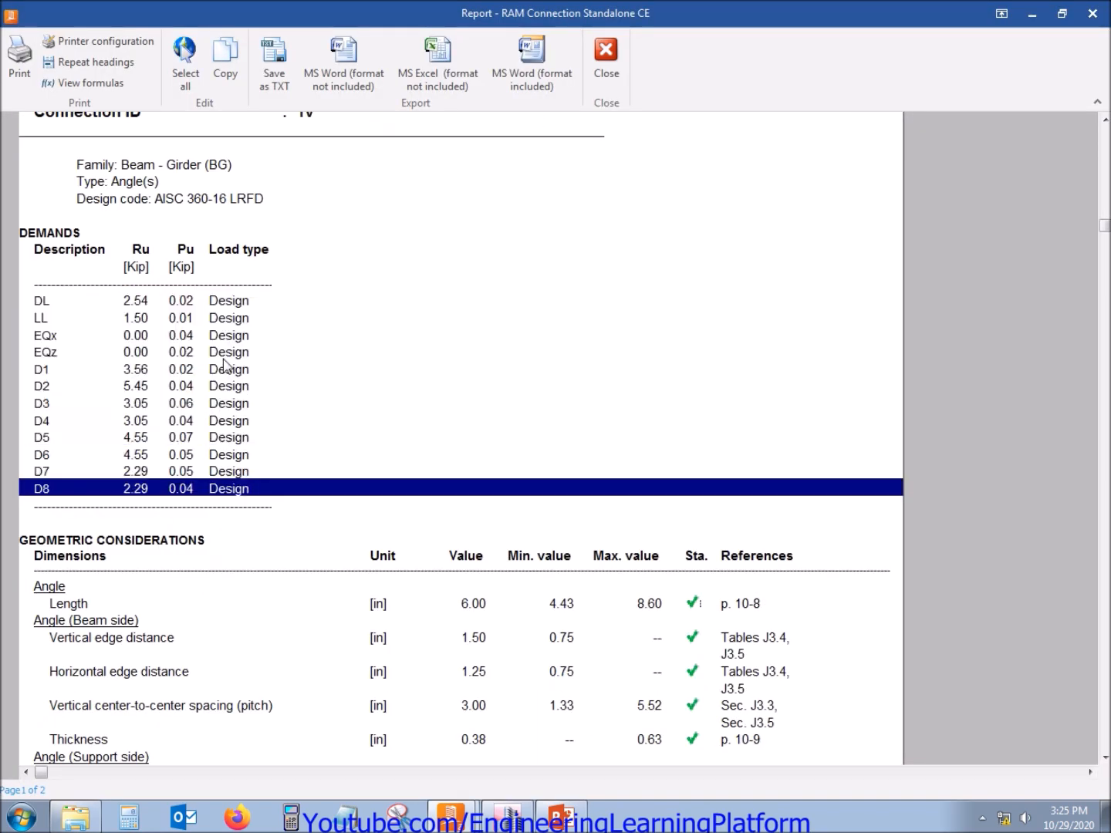
pyautogui.scroll(-3)
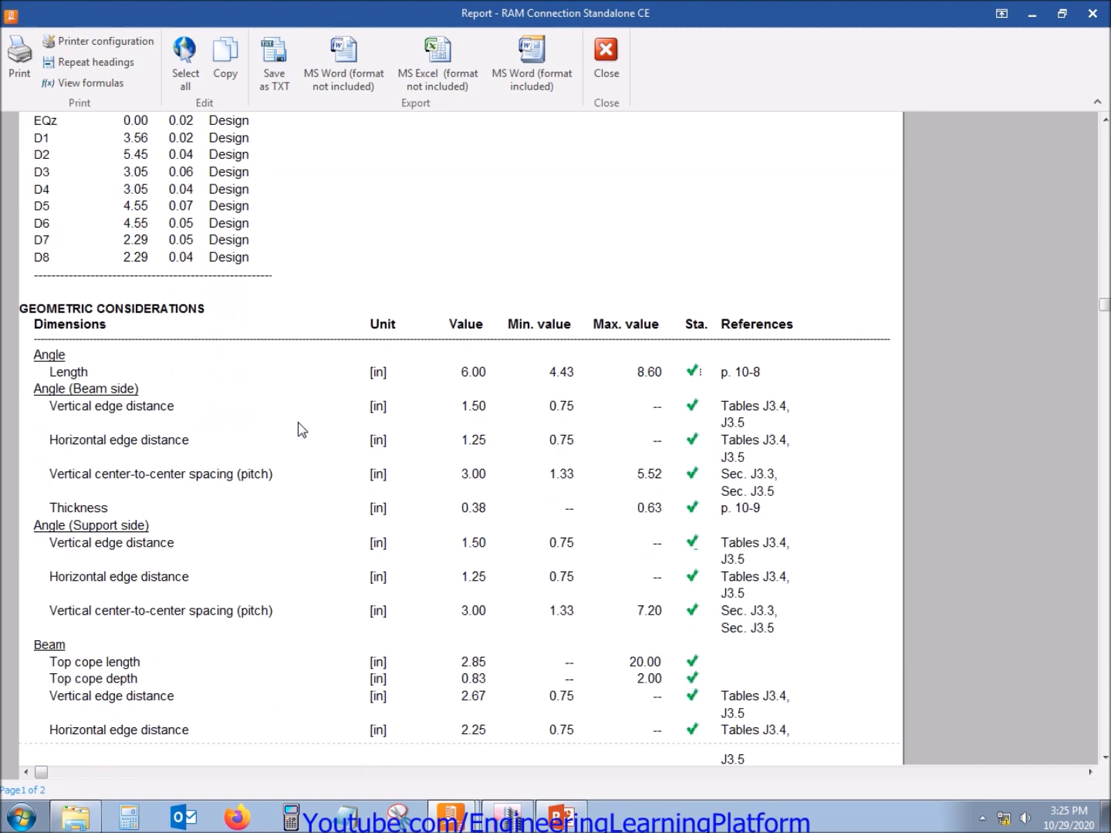
pyautogui.moveTo(721, 526)
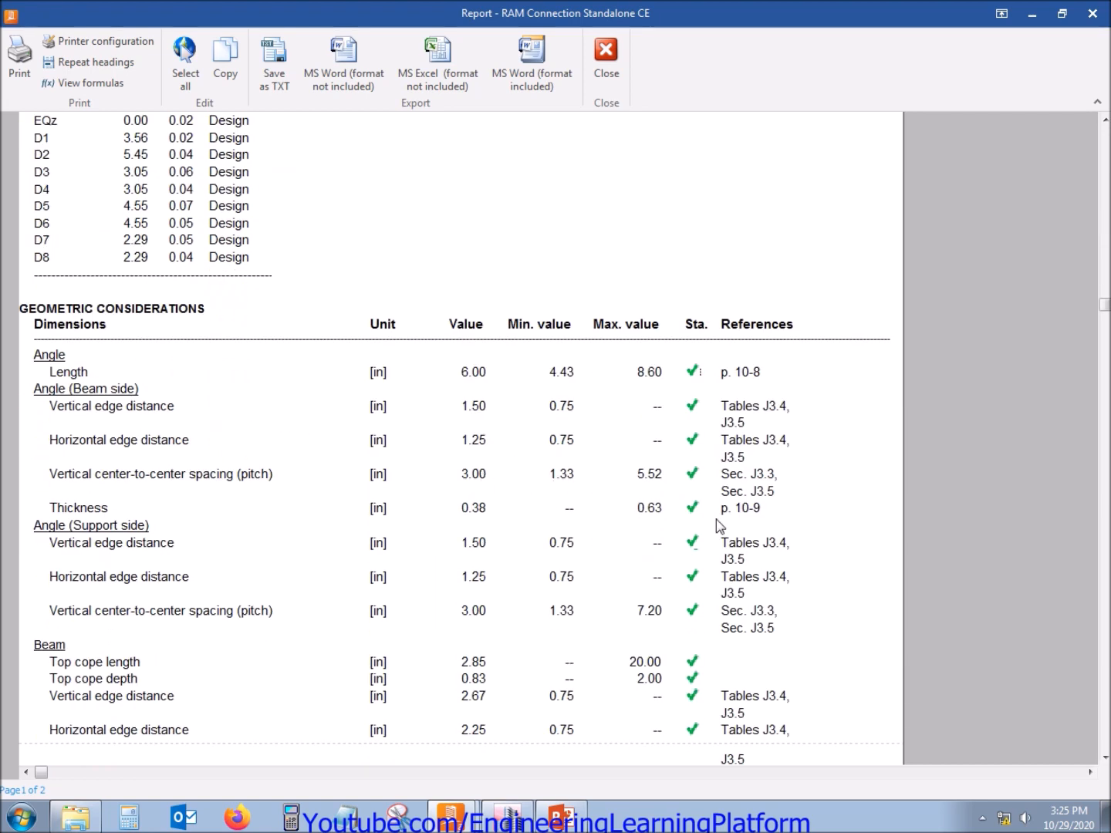
pyautogui.scroll(-3)
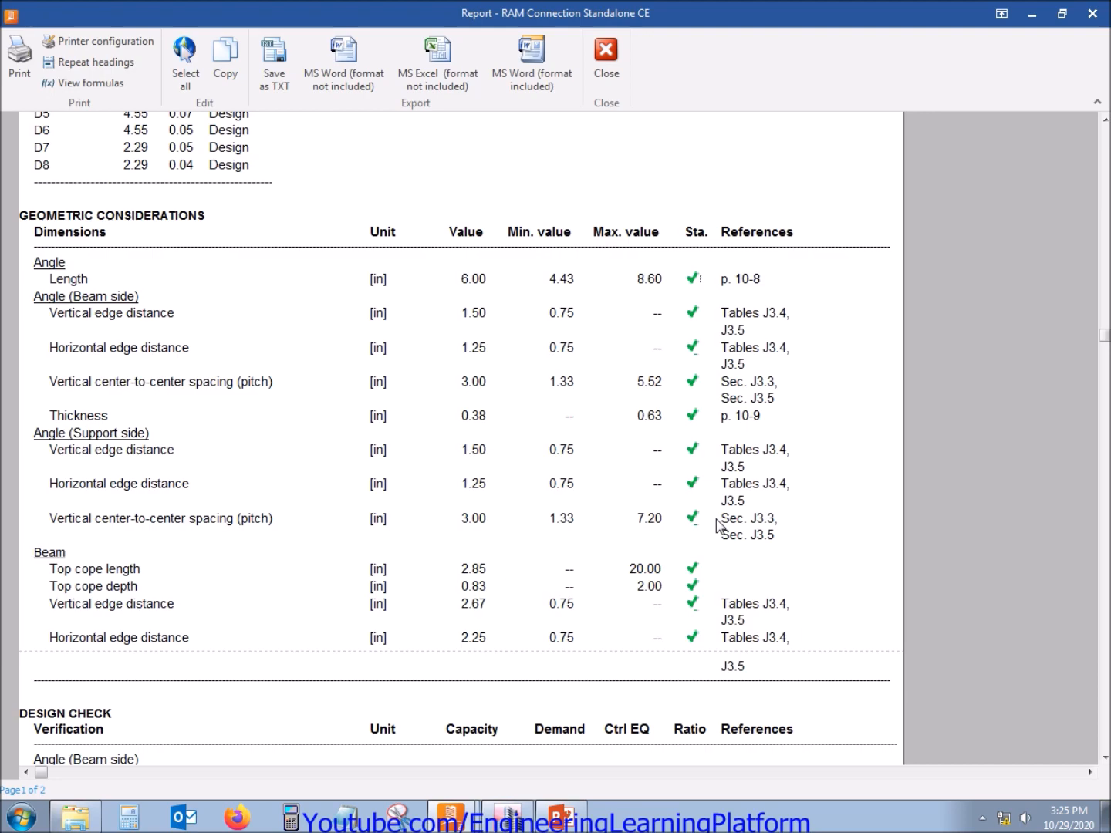
pyautogui.scroll(-3)
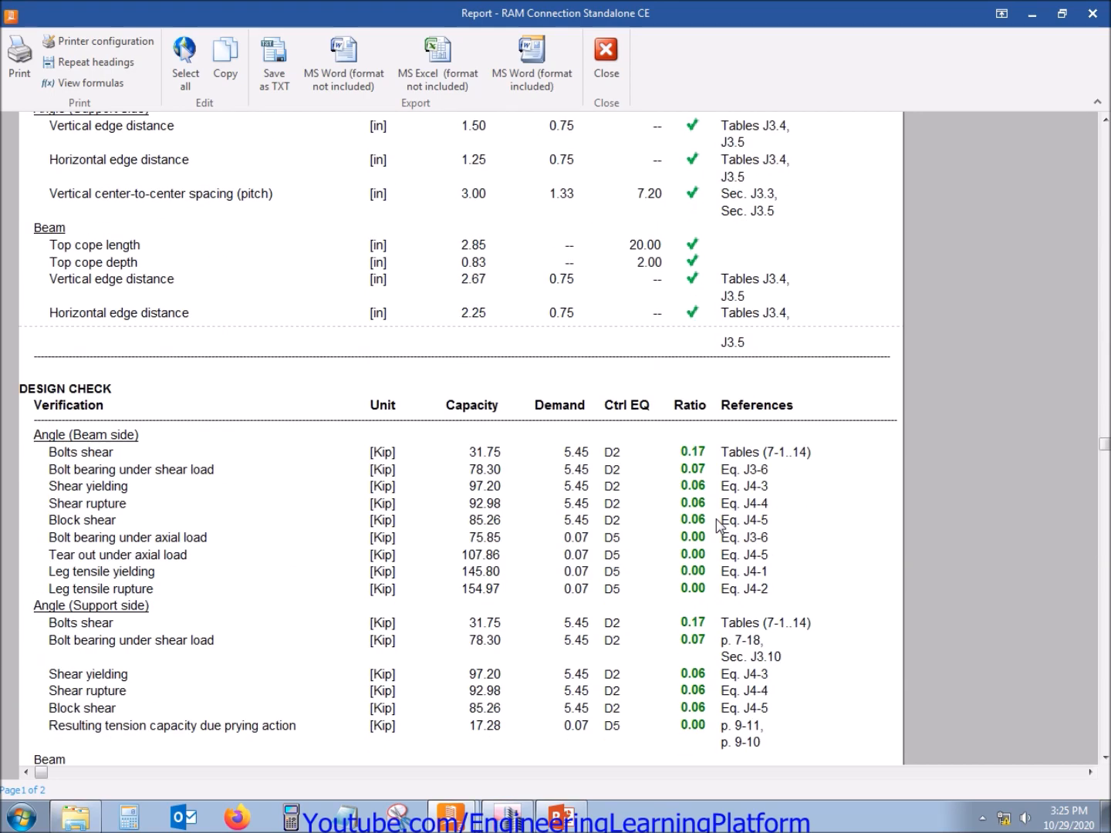
pyautogui.scroll(-3)
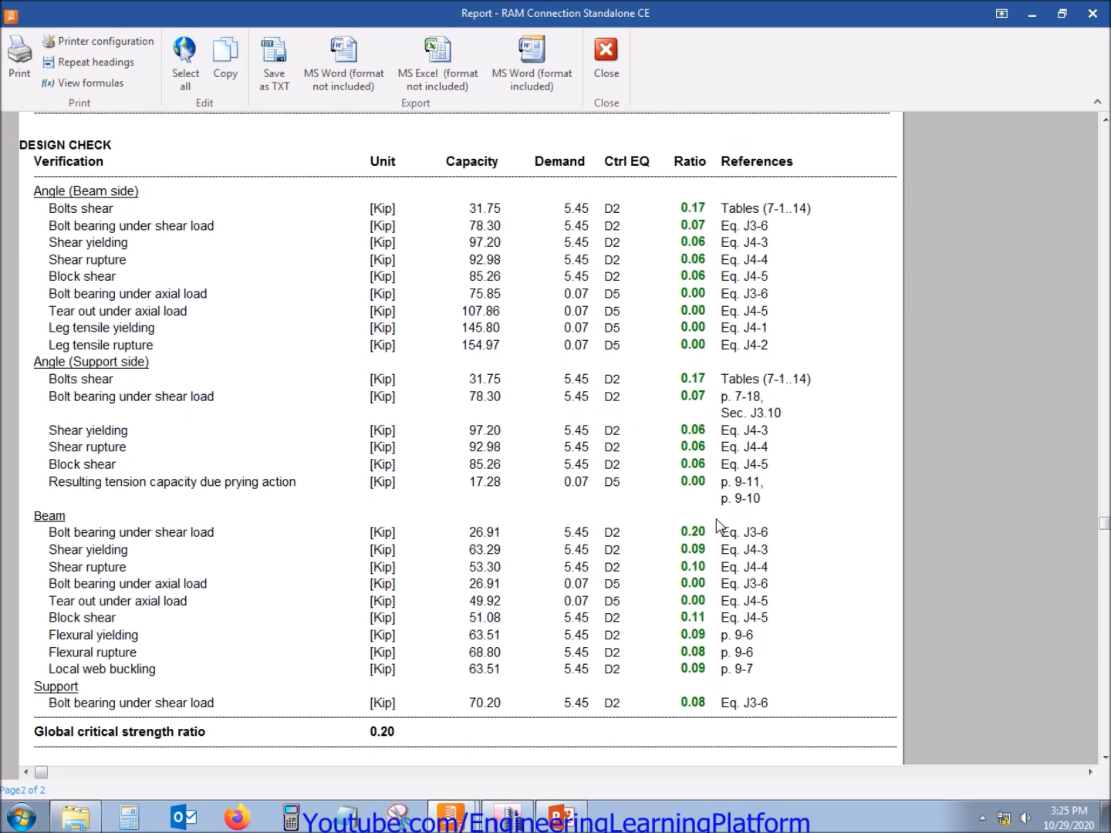
pyautogui.moveTo(398, 739)
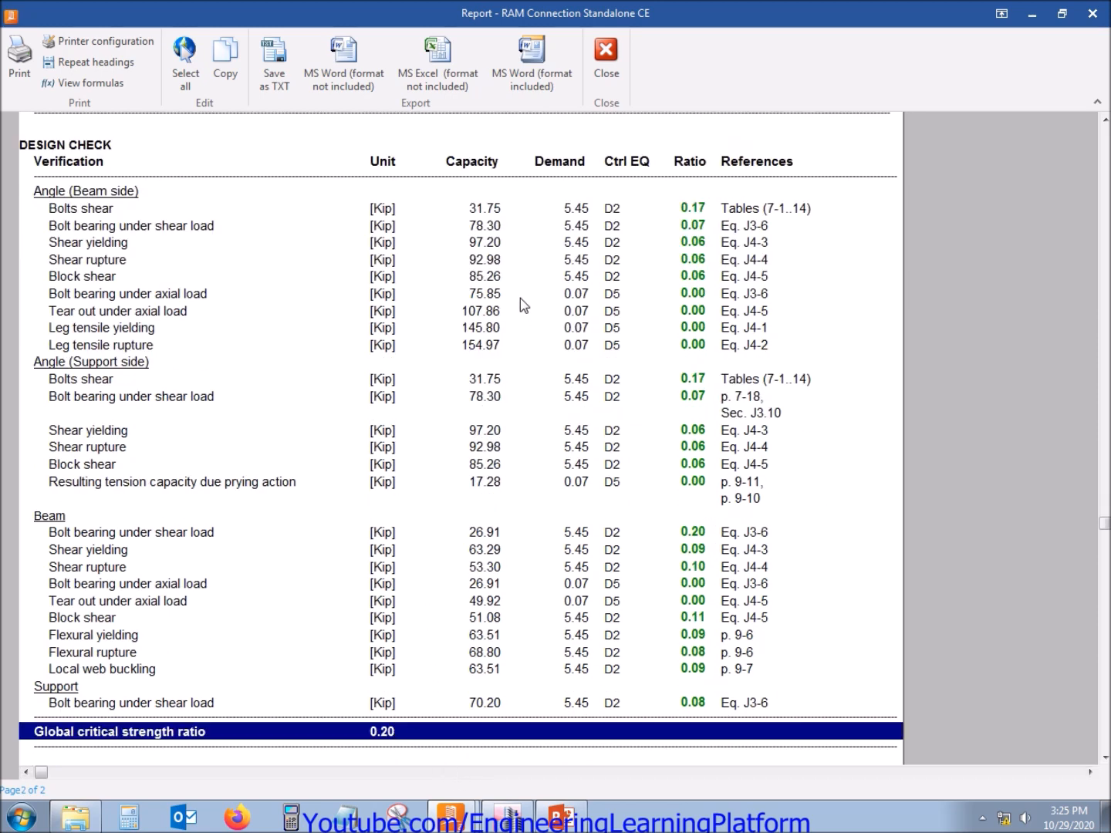
pyautogui.click(606, 58)
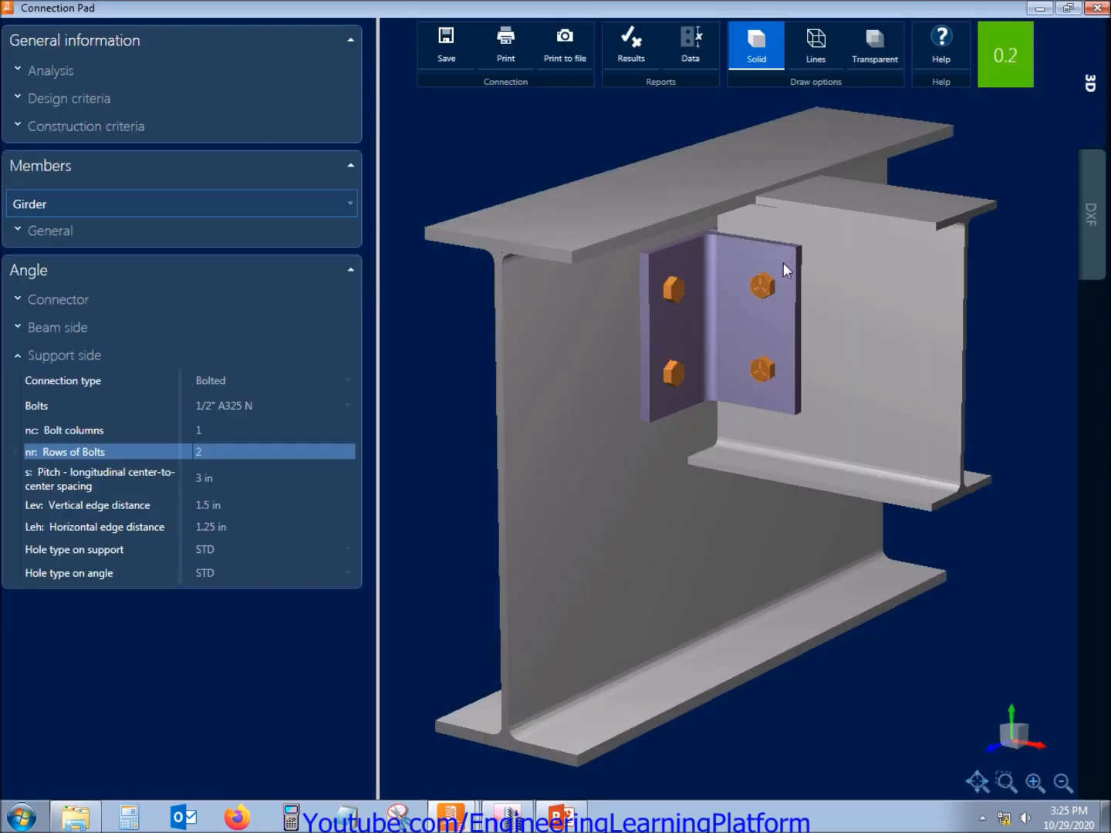